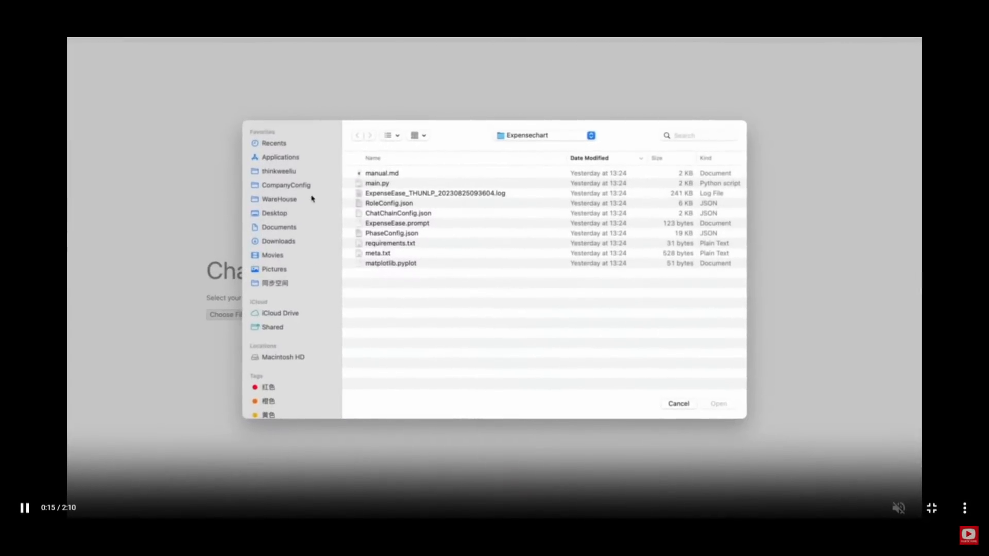
- Upload the ExpenseEase .log file and replay the agents' expense-tracker development chat
click(433, 193)
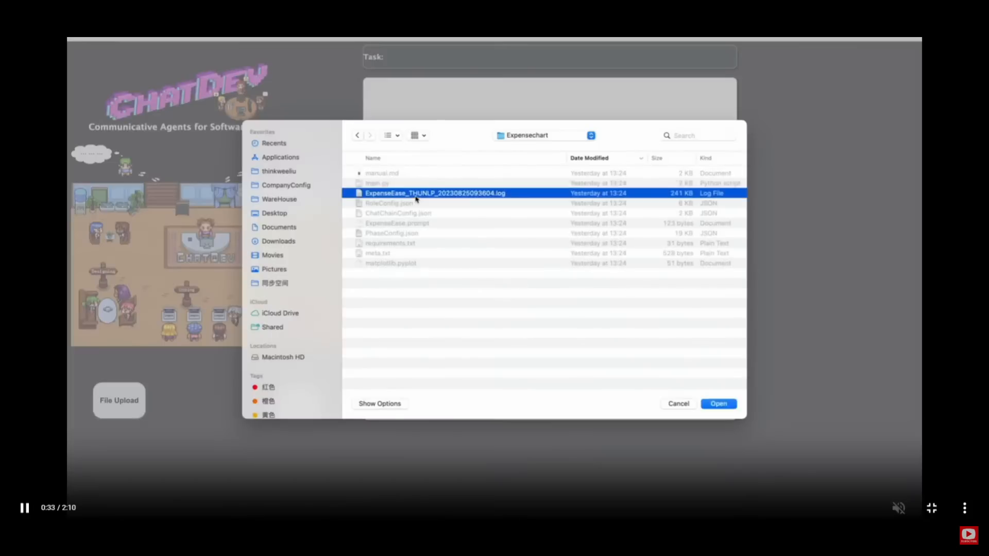
click(718, 403)
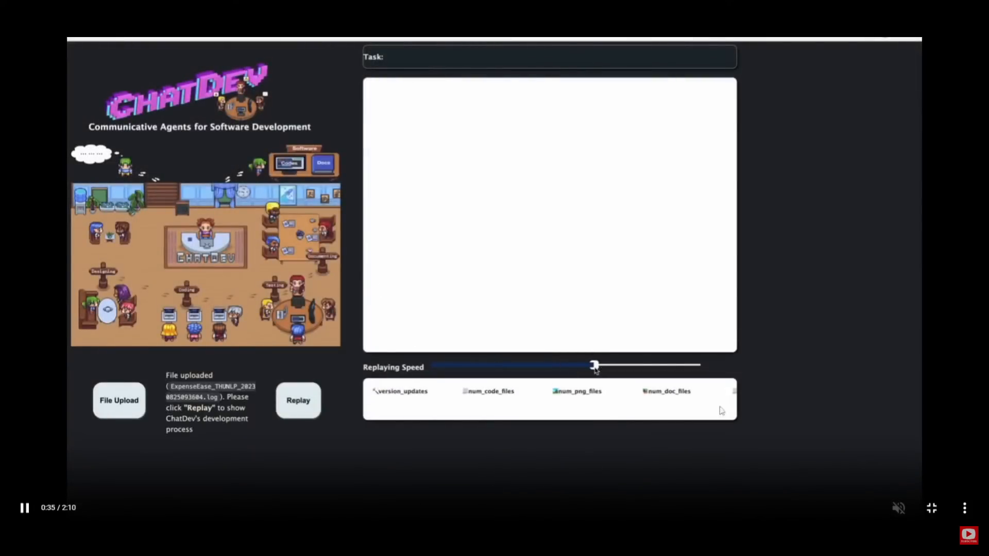
click(298, 399)
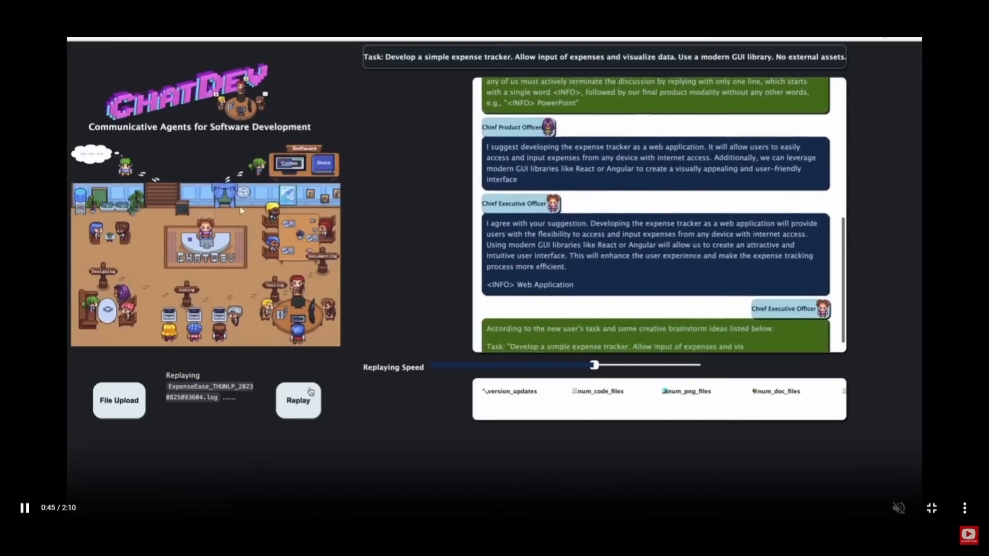
scroll(down, 3)
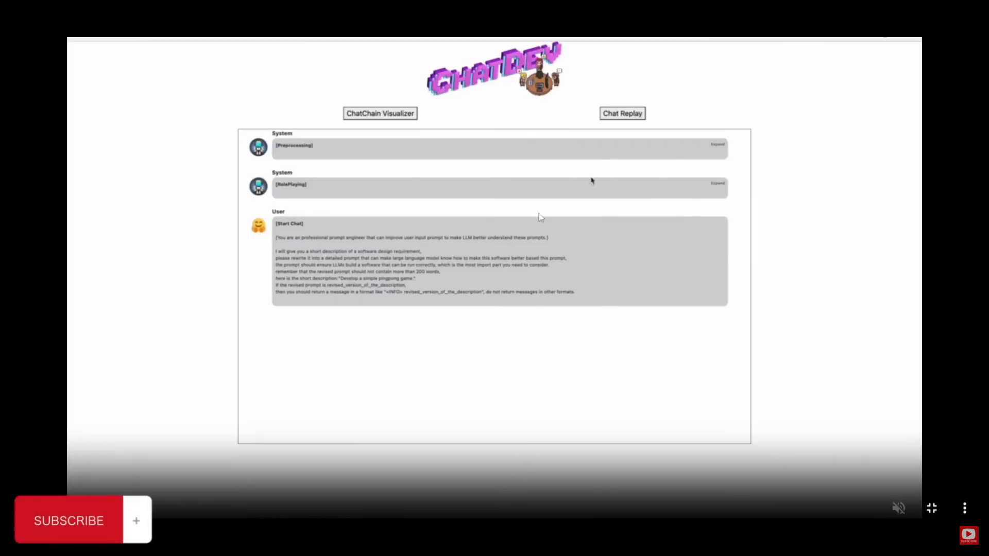
- Expand the Seminar Conclusion system message in the chat chain, showing Python as the conclusion
click(914, 41)
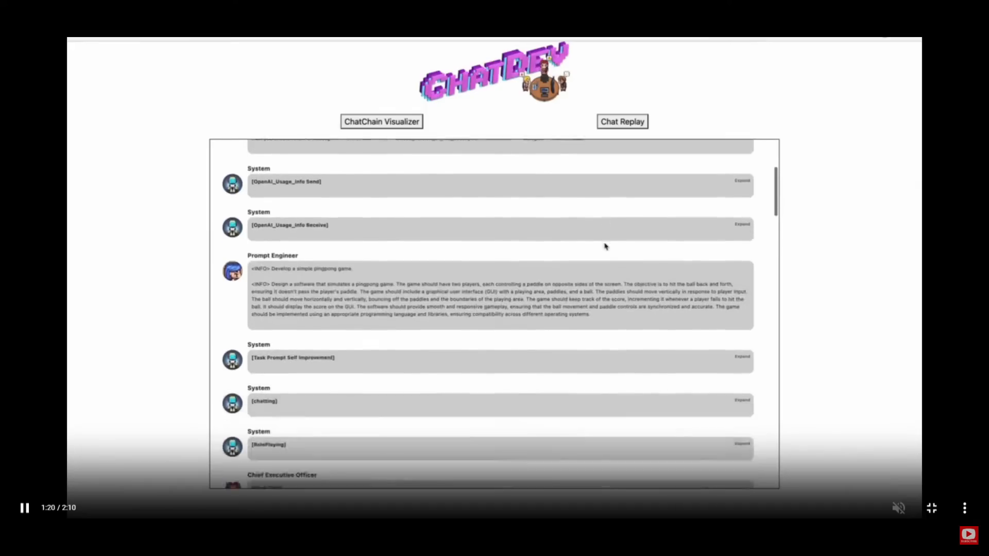
scroll(down, 3)
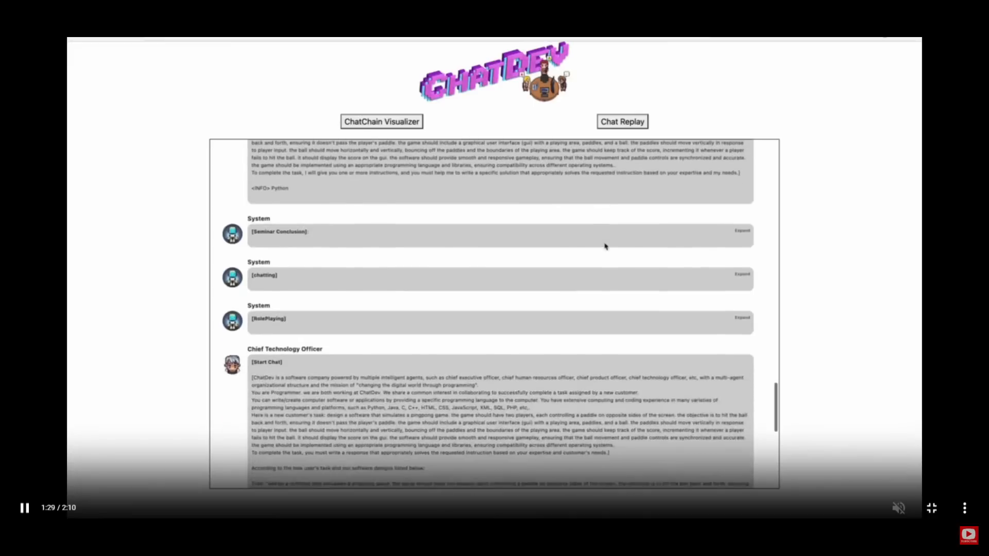
click(742, 230)
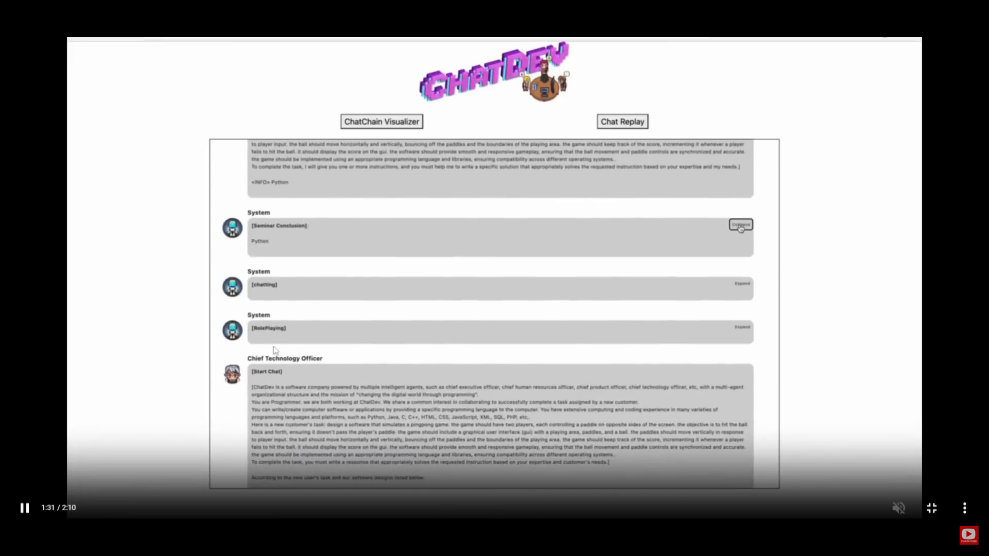
click(741, 283)
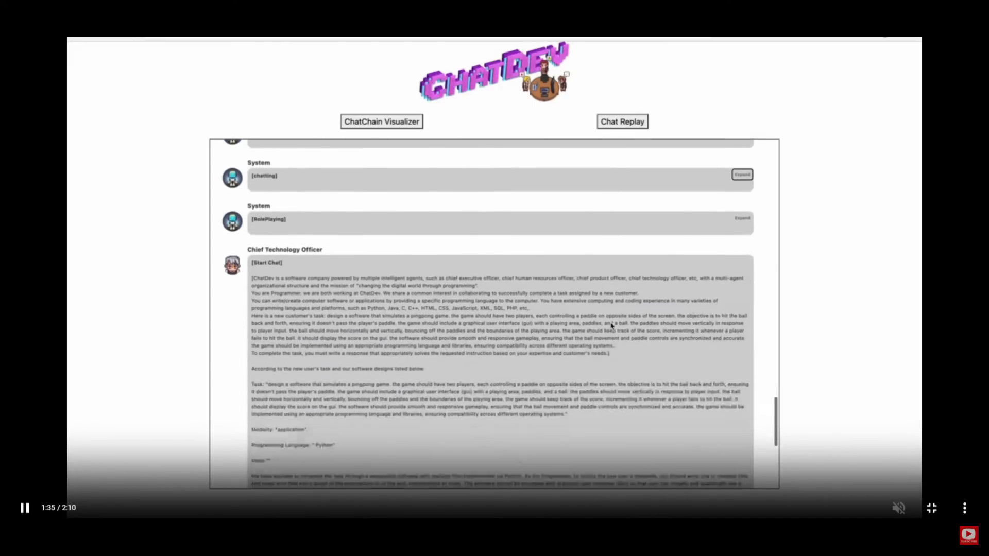
scroll(down, 3)
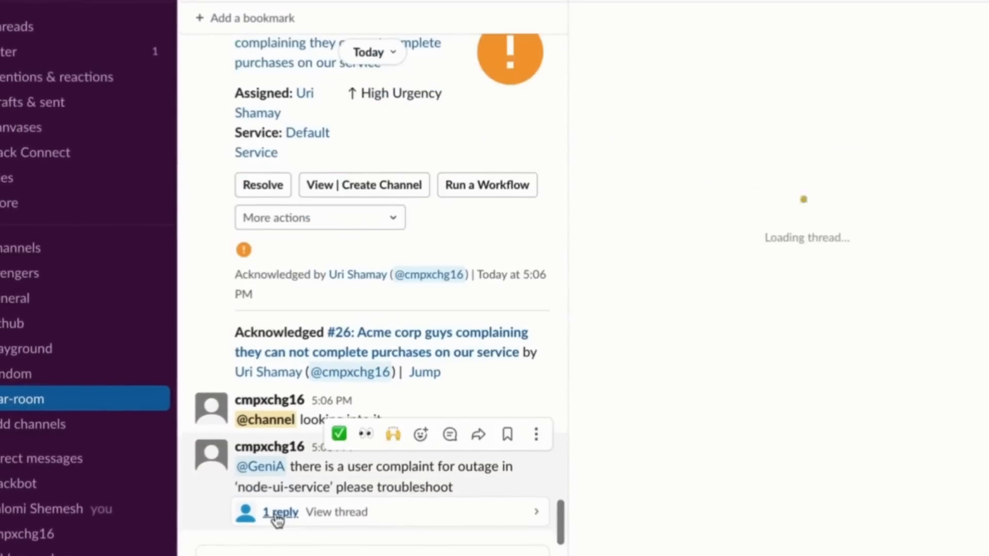
- View GeniA's troubleshooting report in the war-room outage thread blaming an out-of-memory crash
click(279, 512)
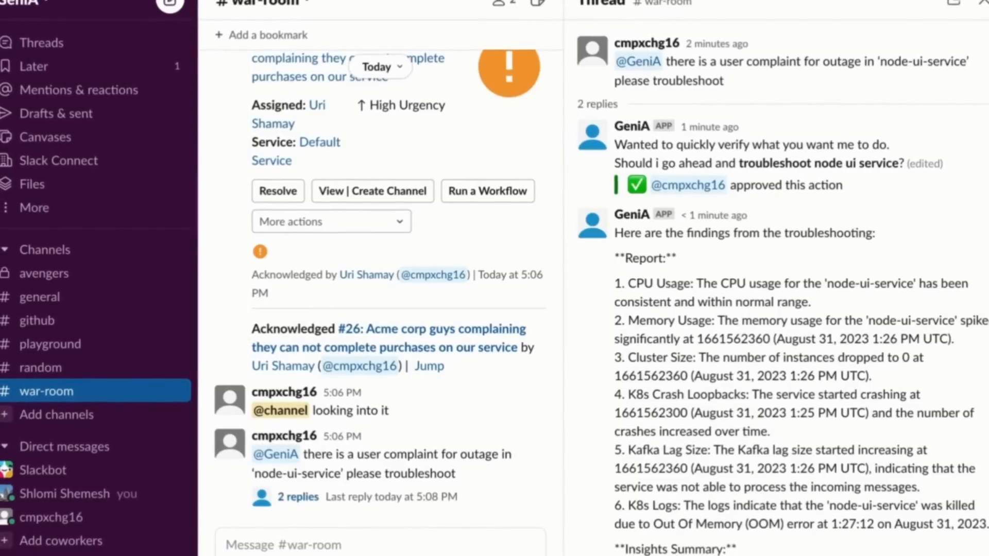
scroll(down, 3)
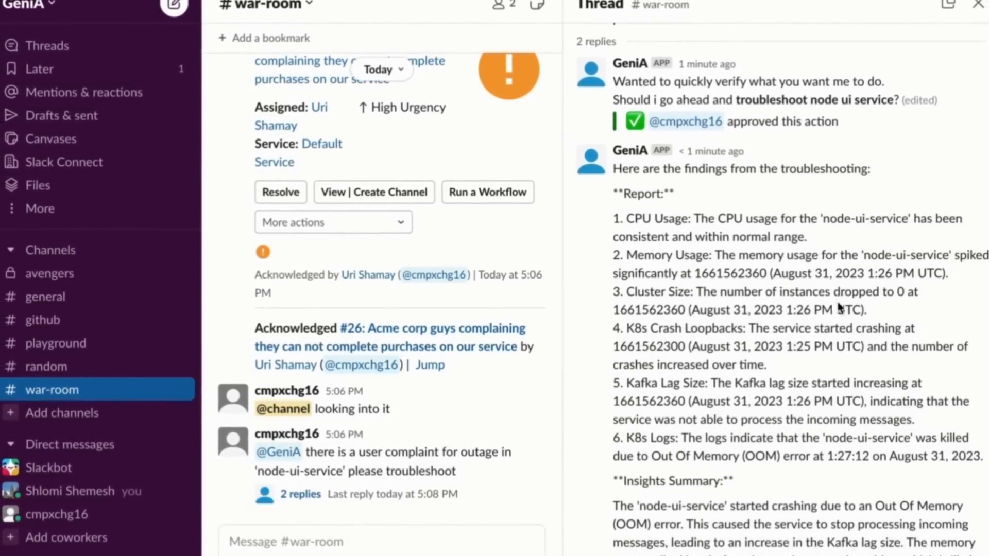
scroll(down, 3)
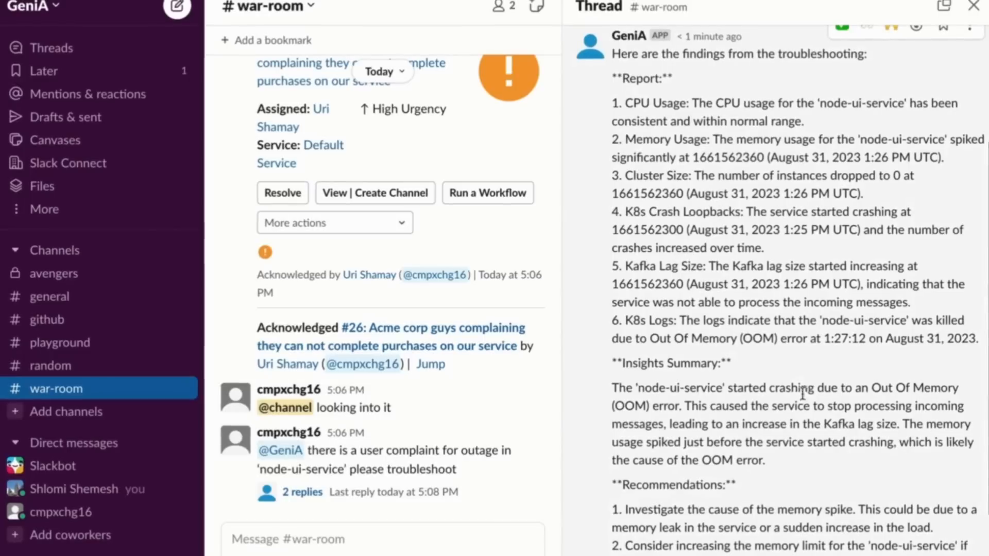
scroll(down, 3)
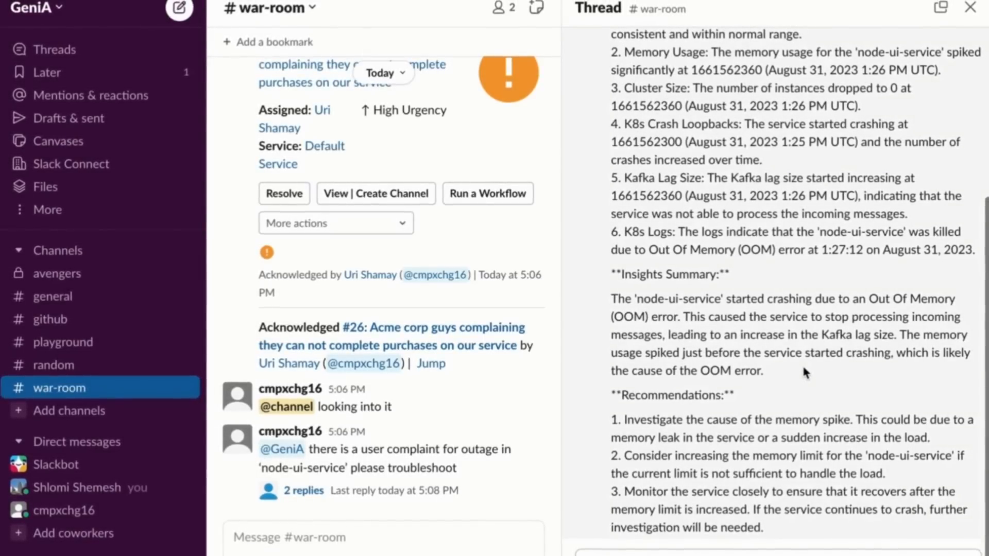
scroll(down, 3)
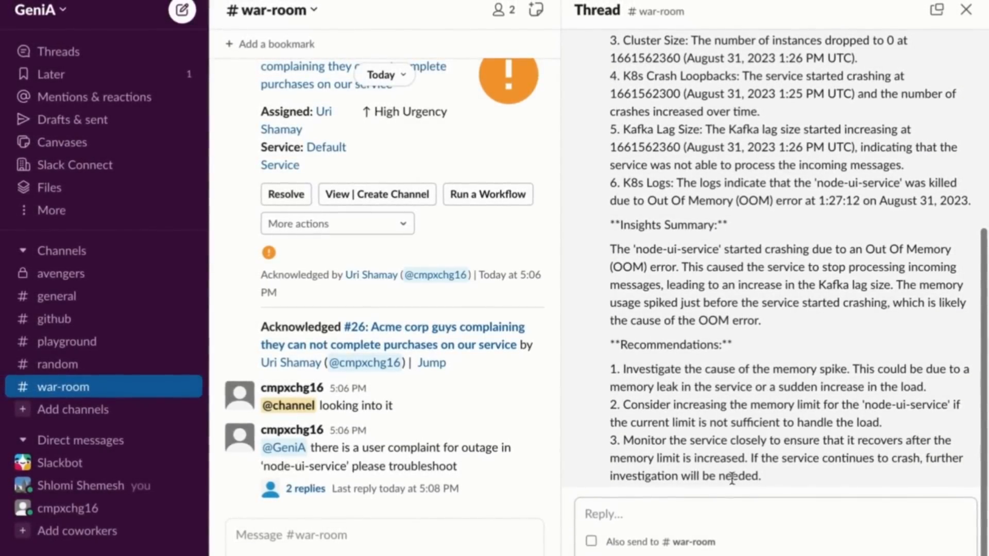
- Reply that adding more machines will not solve the issue since it needs more pod memory
text(Unfortunately, adding more machines will not solve this issue, as it pertains to a single order size. What we need is more memory for each individual pod.)
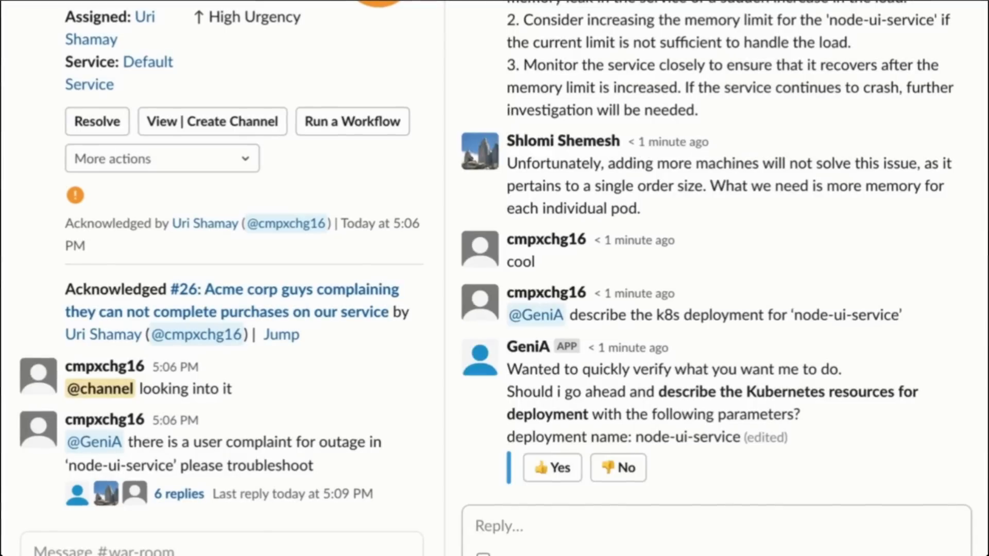
- Approve GeniA describing the node-ui-service deployment and ask to scale it by doubling pod memory
click(551, 468)
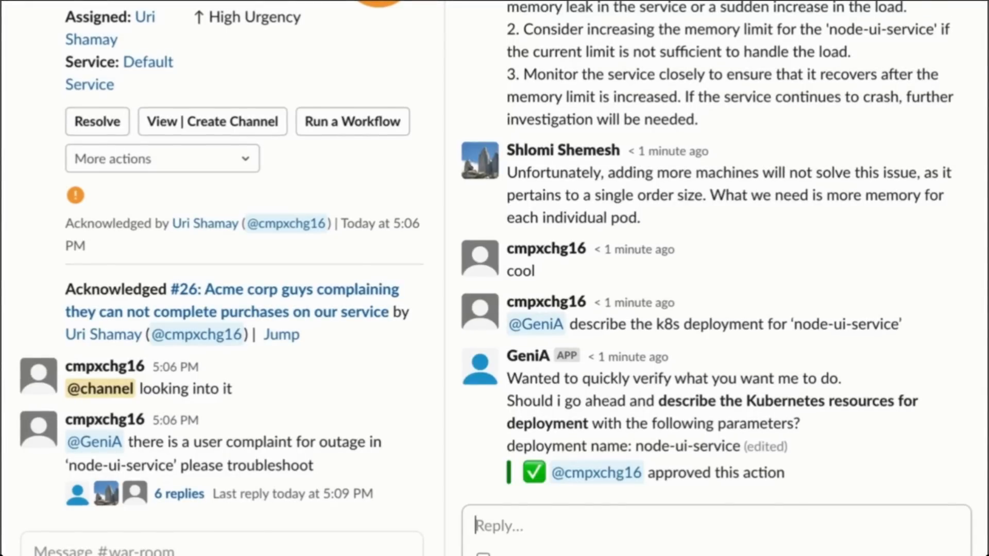
scroll(down, 3)
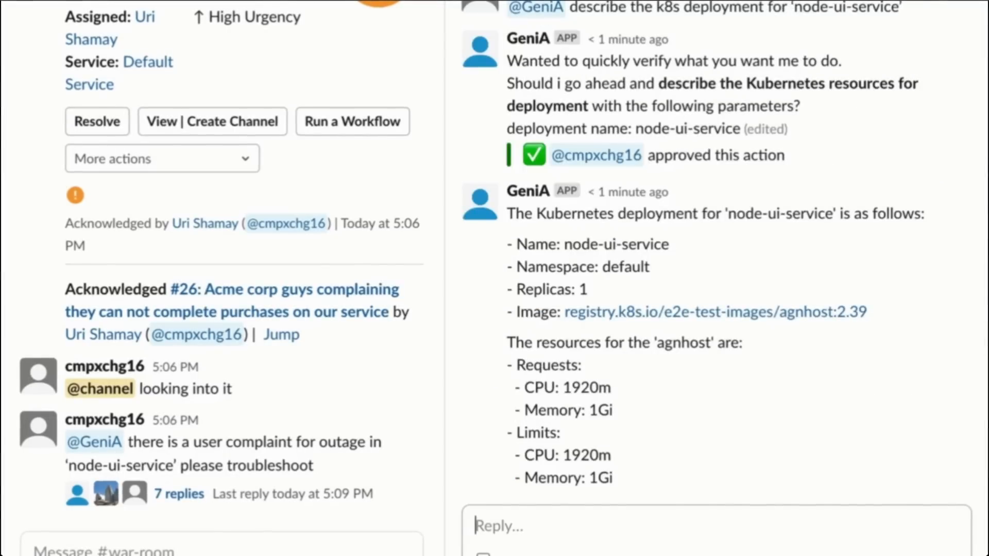
text(Scale it by doubling the pod's memory)
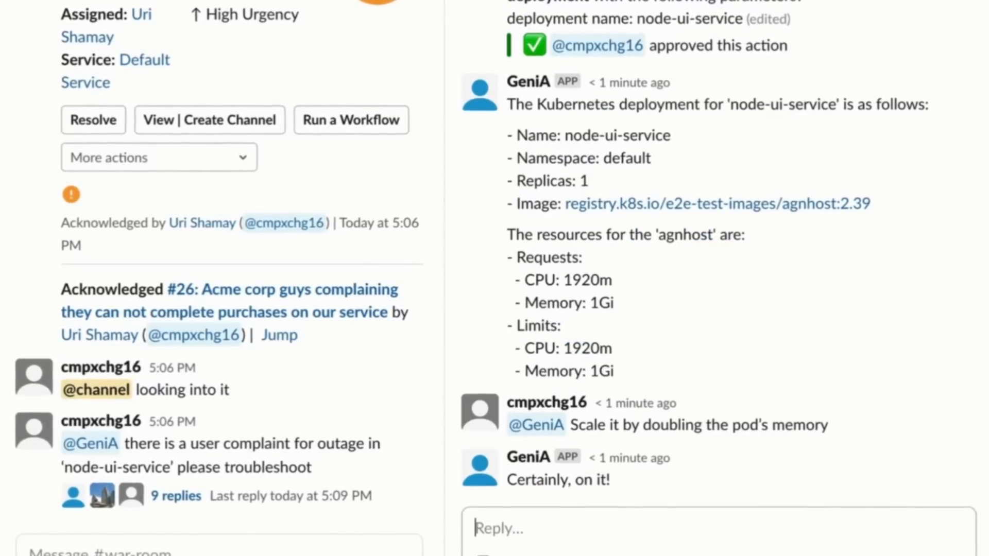
scroll(down, 3)
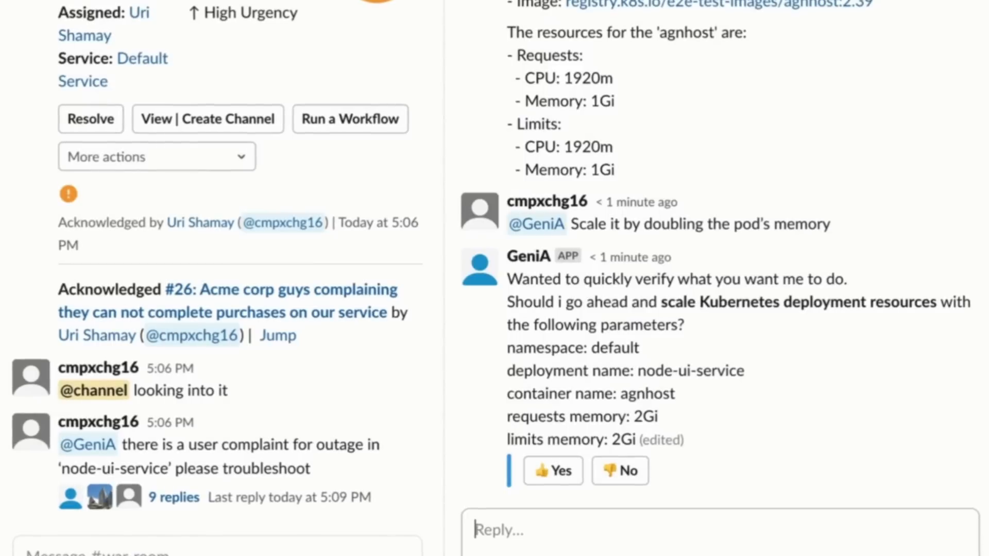
- Approve and confirm GeniA scaling the pod memory to 2Gi
click(552, 470)
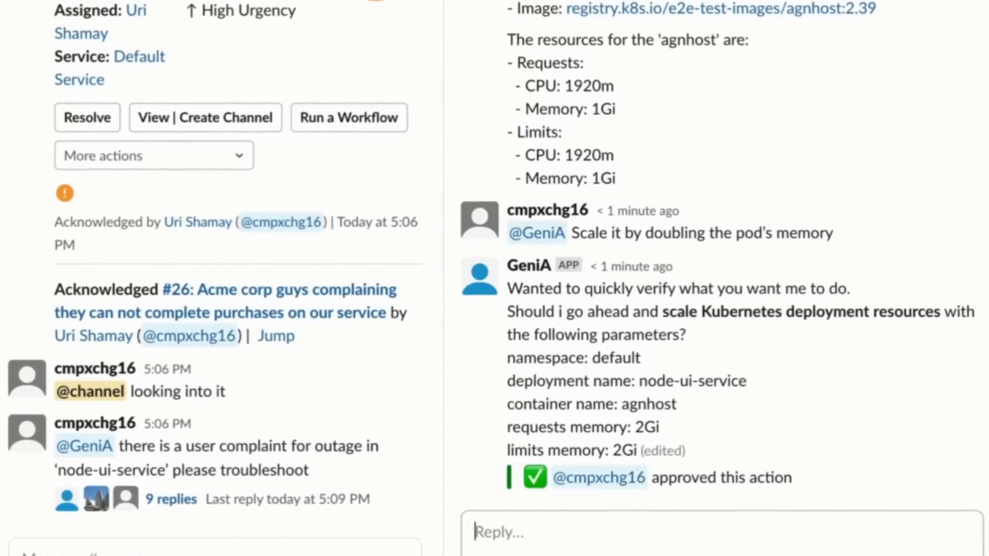
scroll(down, 3)
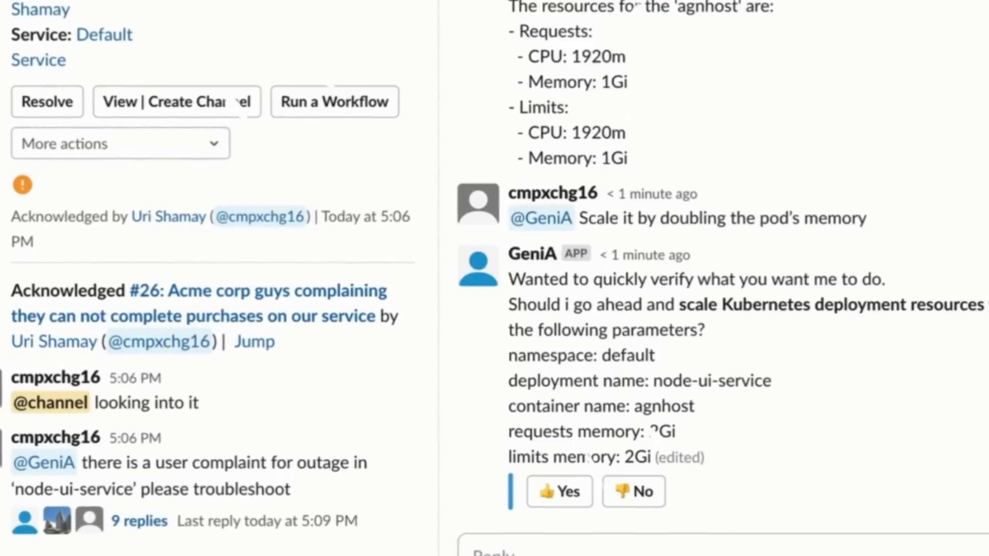
click(558, 491)
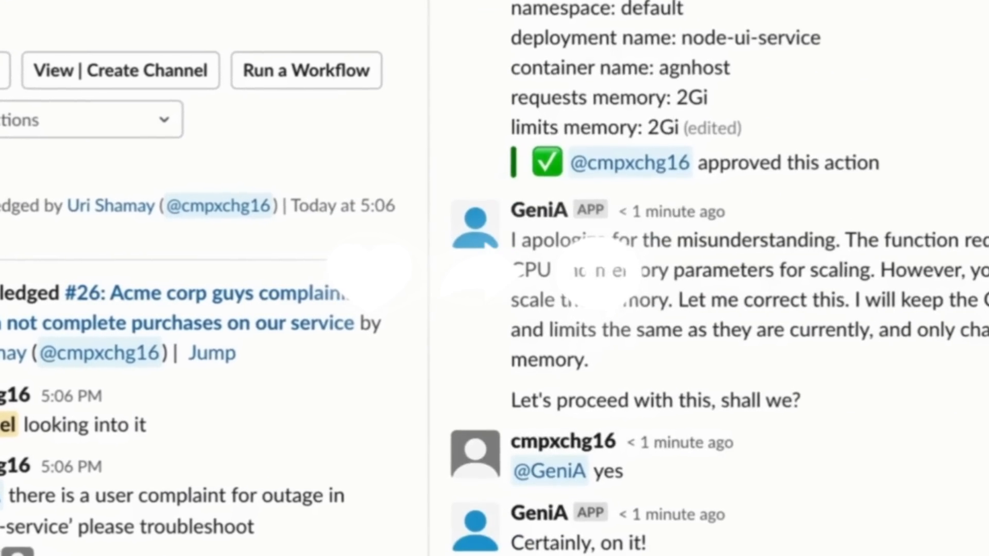
scroll(down, 3)
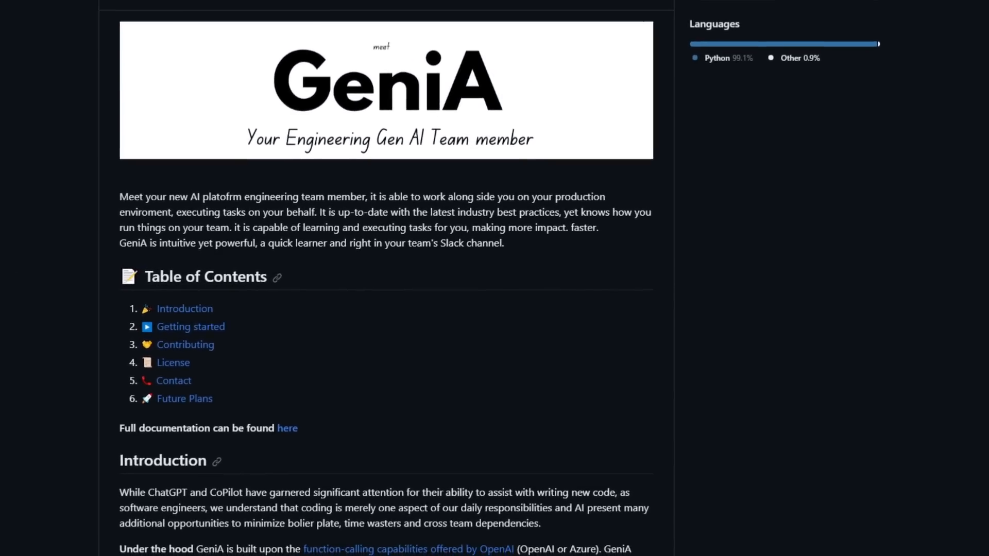
scroll(down, 3)
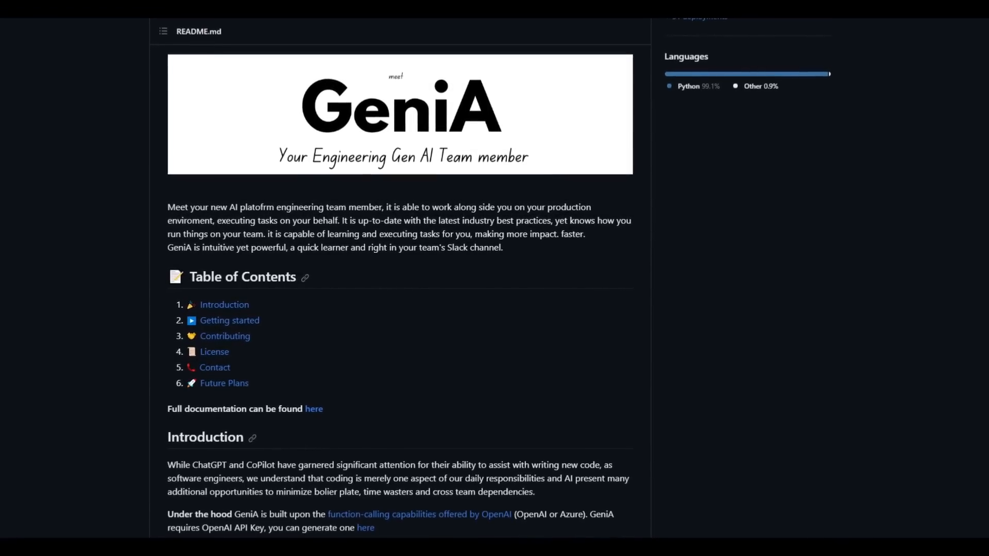
scroll(down, 3)
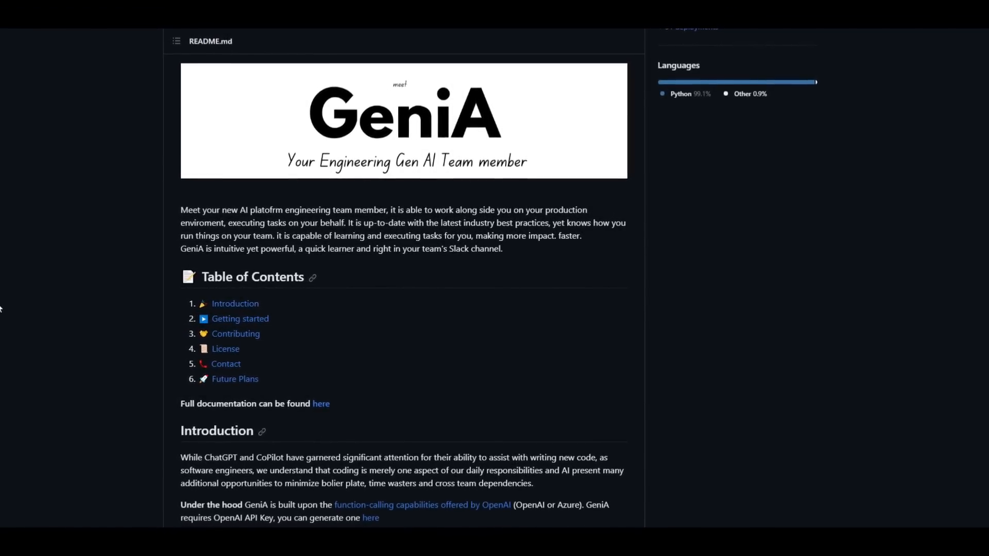
scroll(down, 3)
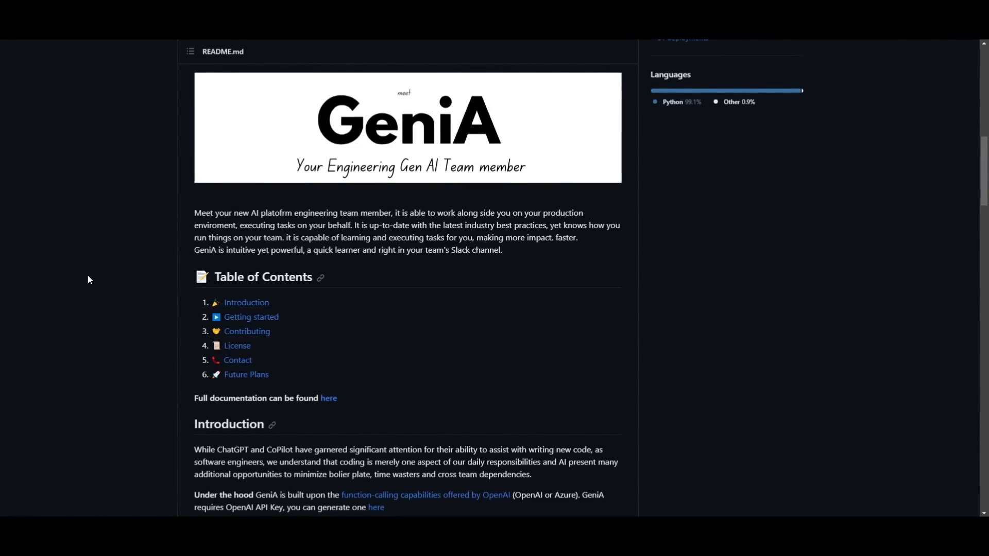
scroll(down, 3)
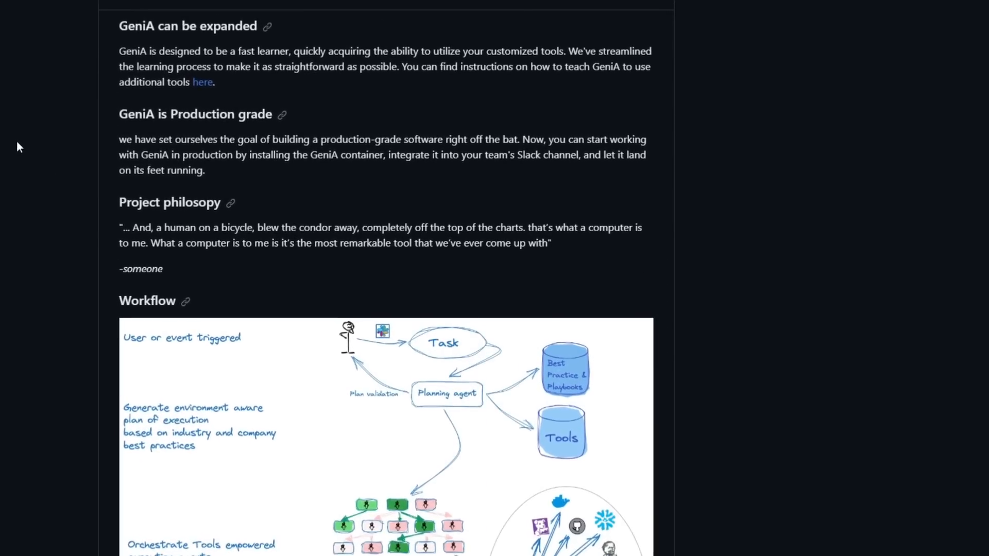
- Scroll further down the GeniA README before leaving for the World of AI pages
scroll(down, 3)
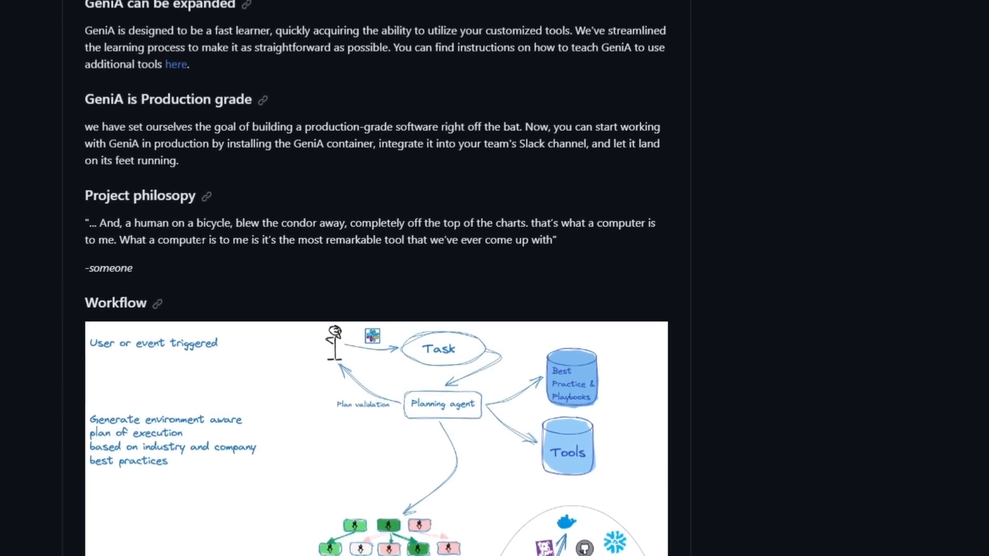
scroll(down, 3)
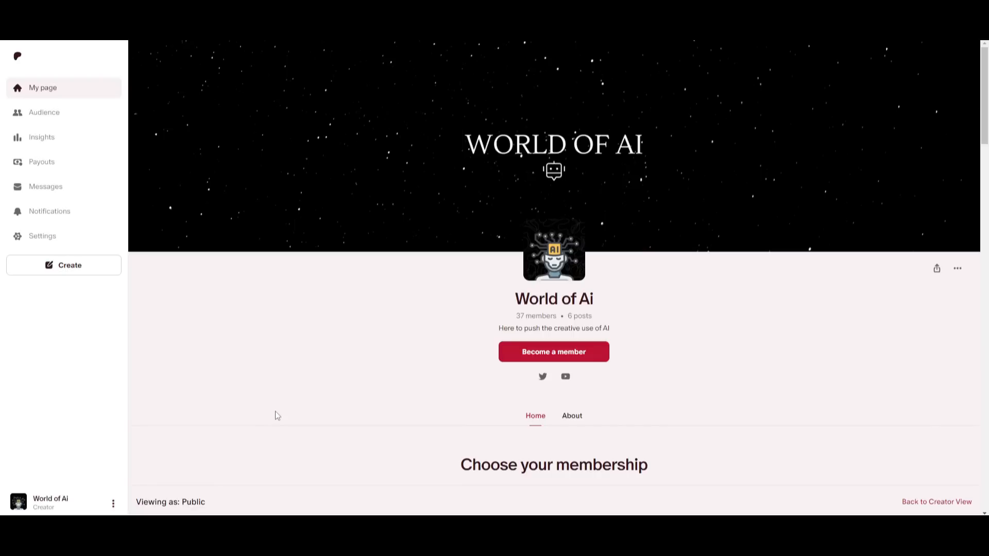
mouse_move(596, 318)
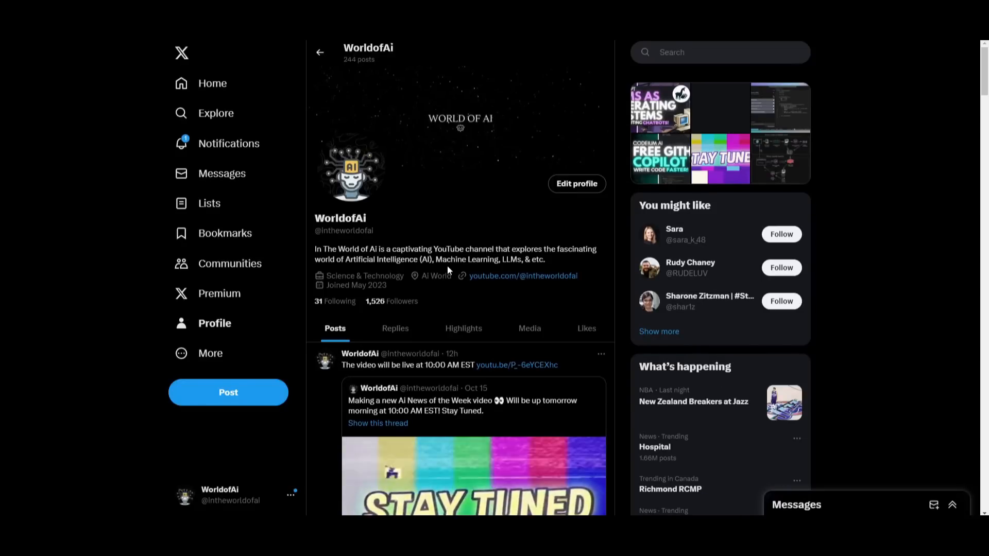
- Scroll through the WorldofAI profile's posts on X
scroll(down, 3)
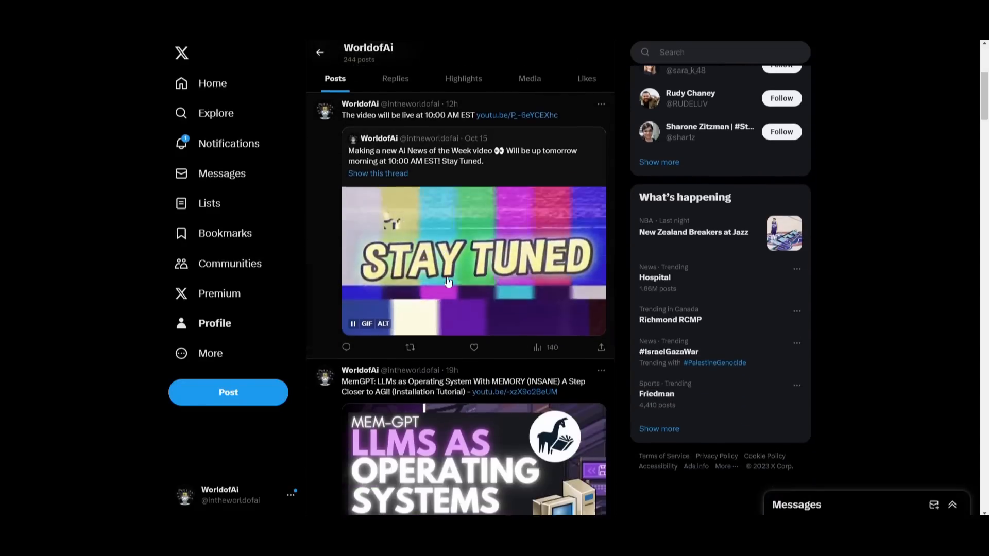
scroll(down, 3)
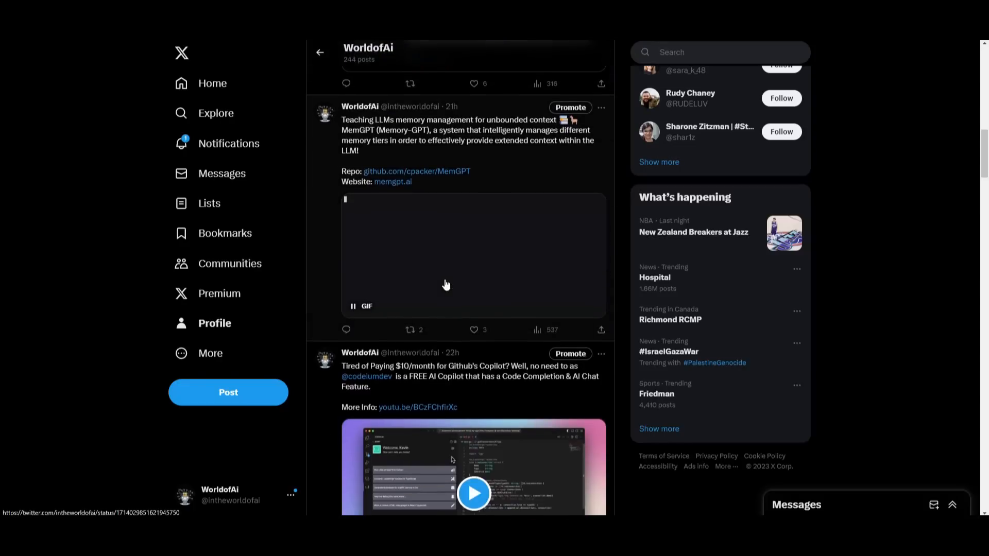
scroll(down, 3)
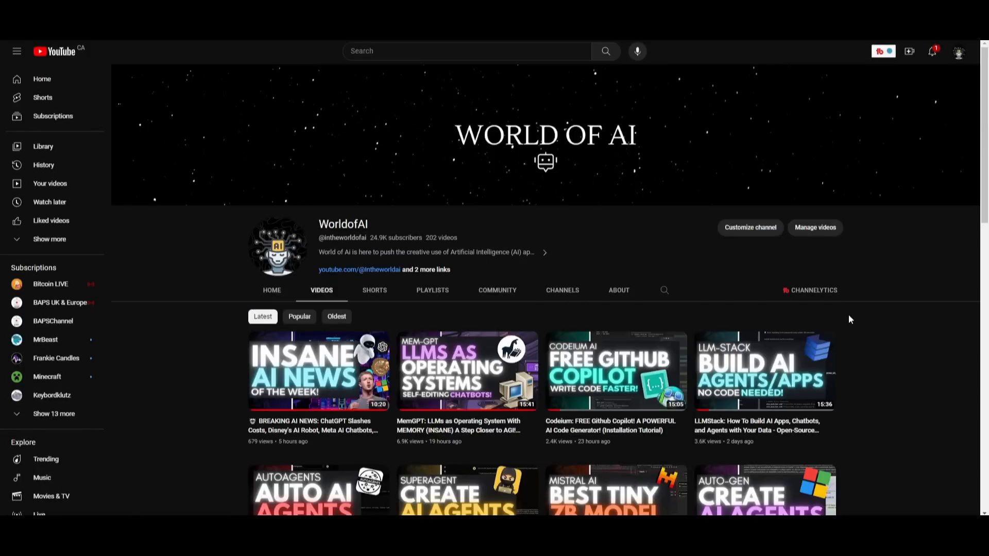
scroll(down, 3)
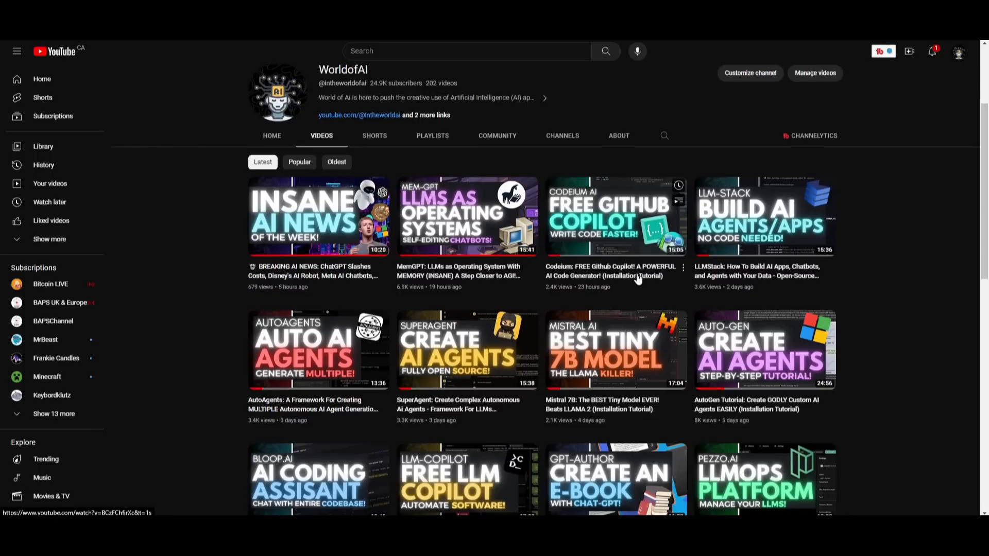
scroll(down, 3)
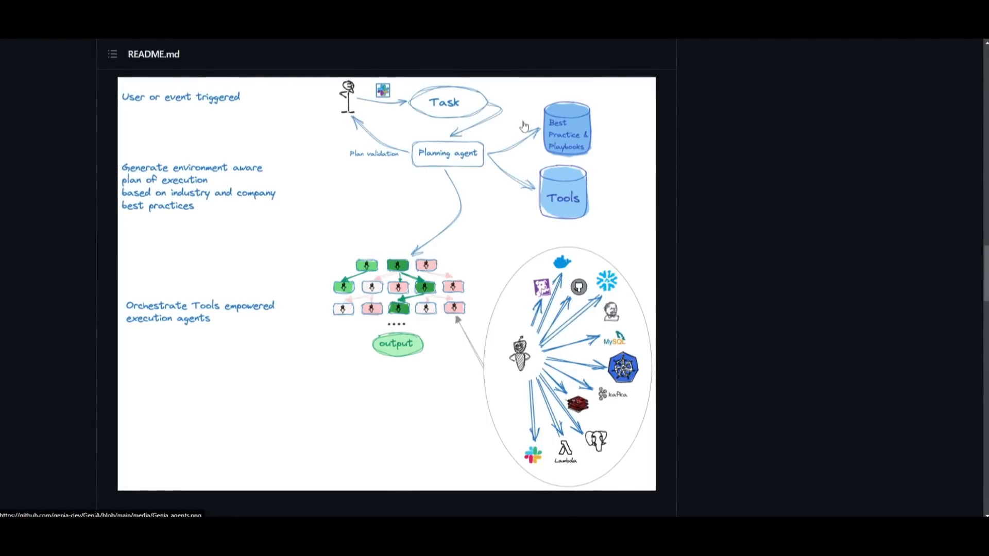
mouse_move(586, 164)
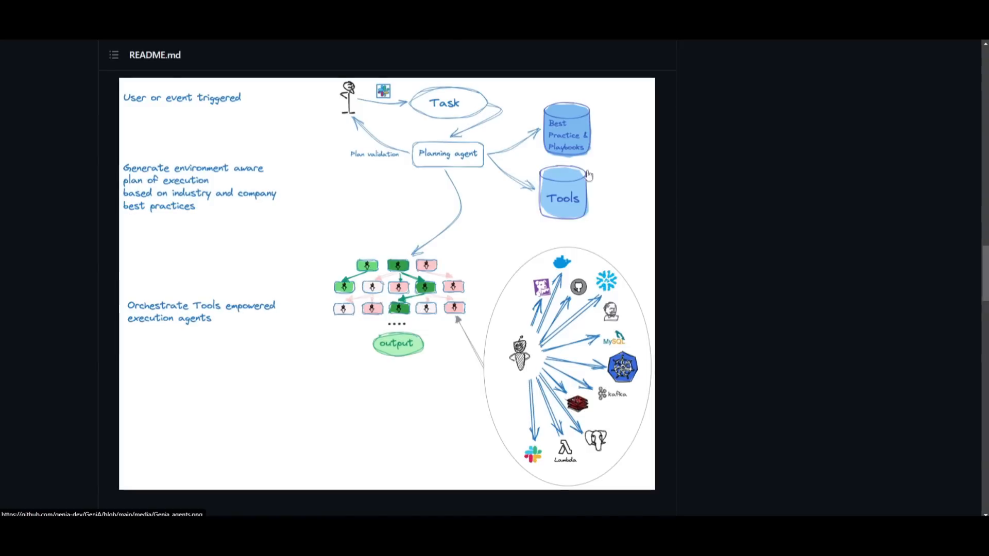
mouse_move(201, 305)
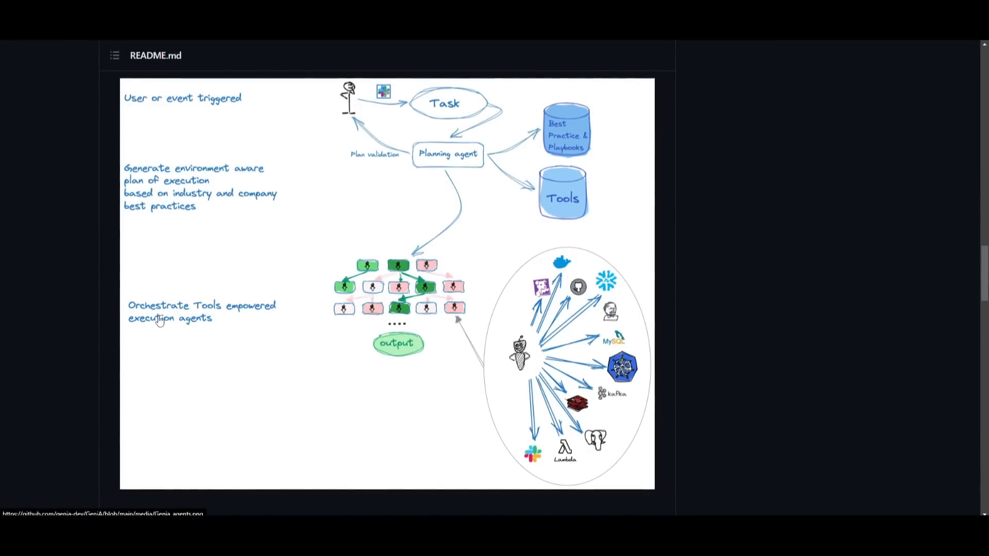
mouse_move(365, 249)
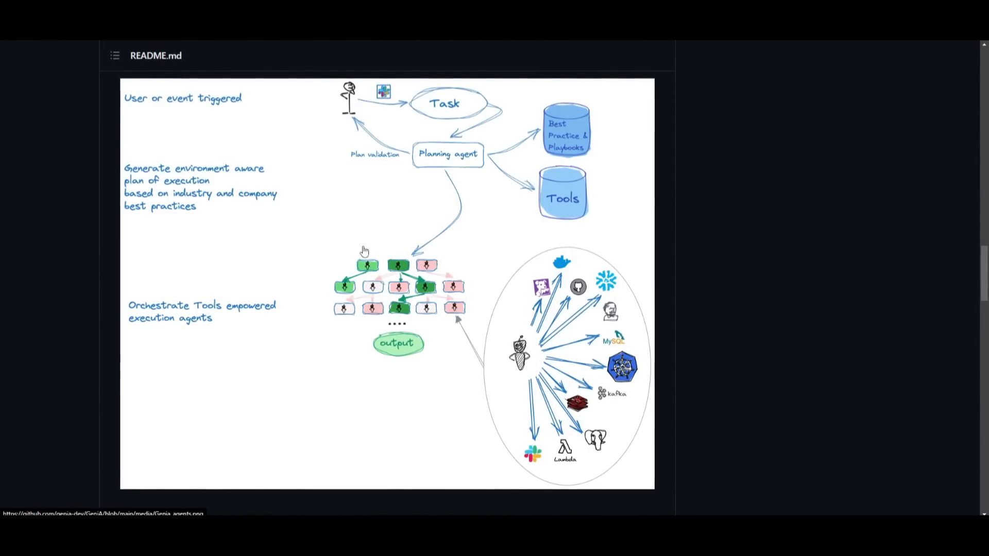
mouse_move(433, 342)
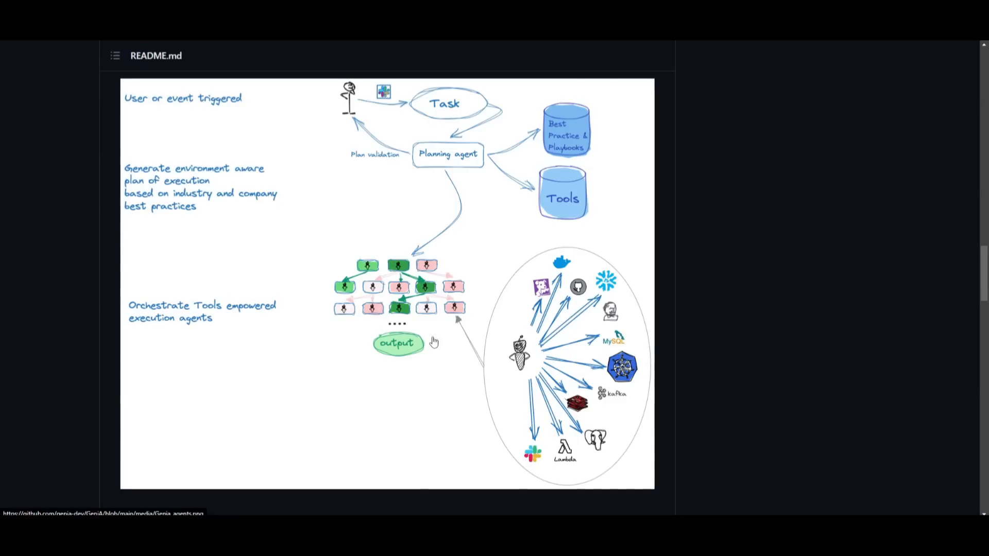
mouse_move(467, 265)
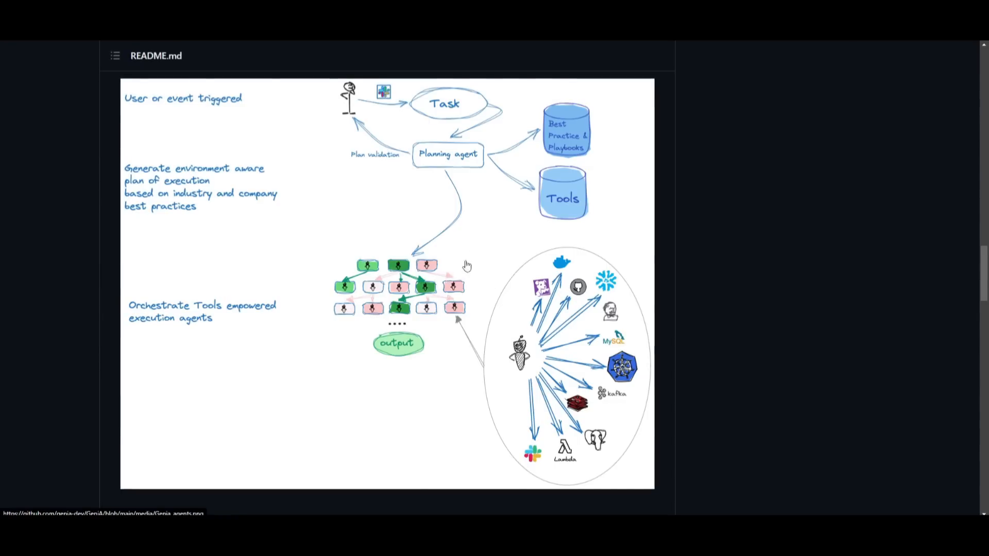
mouse_move(429, 265)
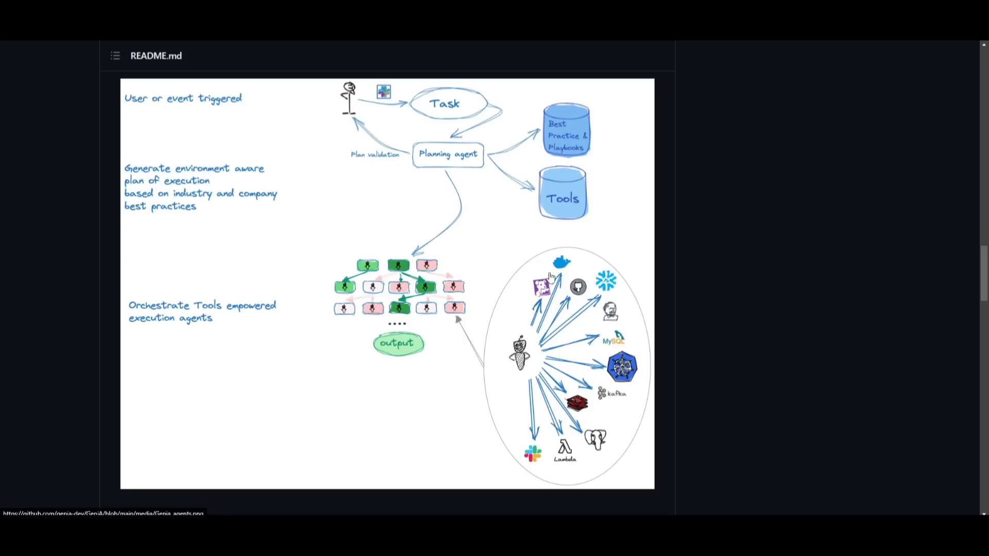
mouse_move(532, 381)
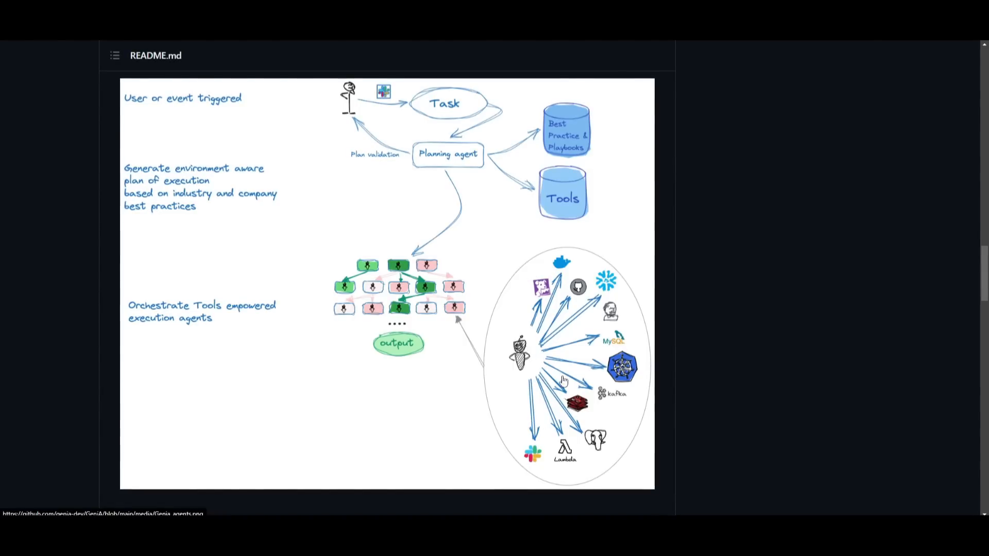
mouse_move(723, 365)
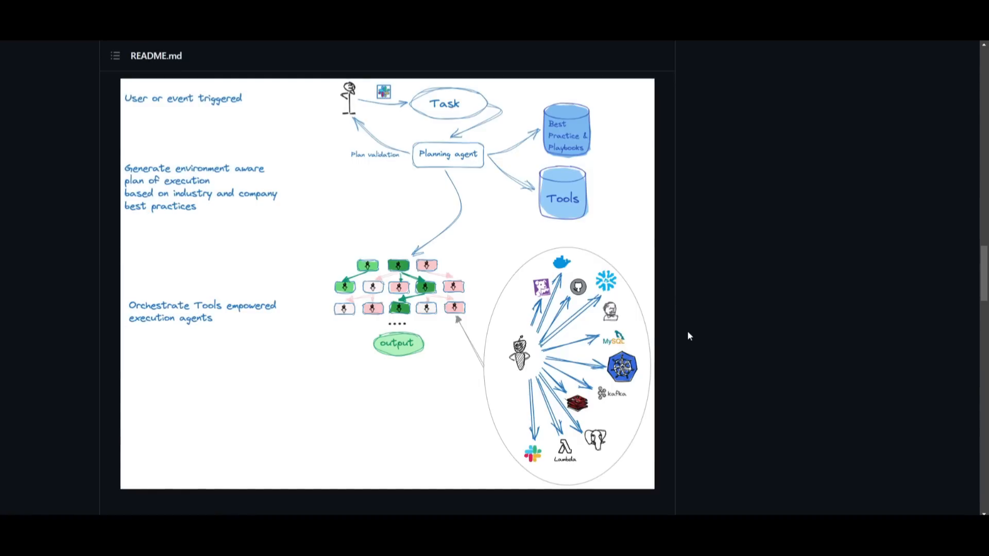
mouse_move(338, 148)
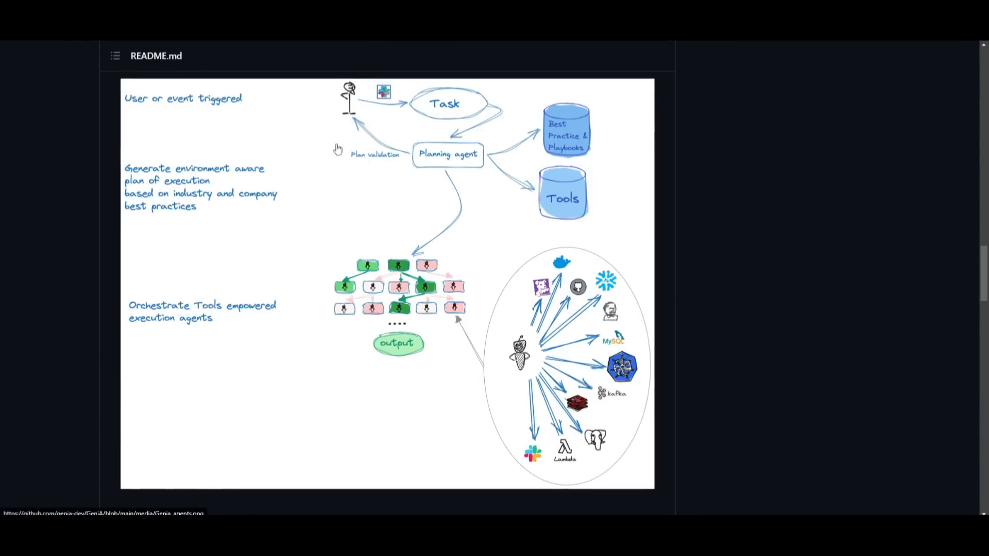
mouse_move(420, 237)
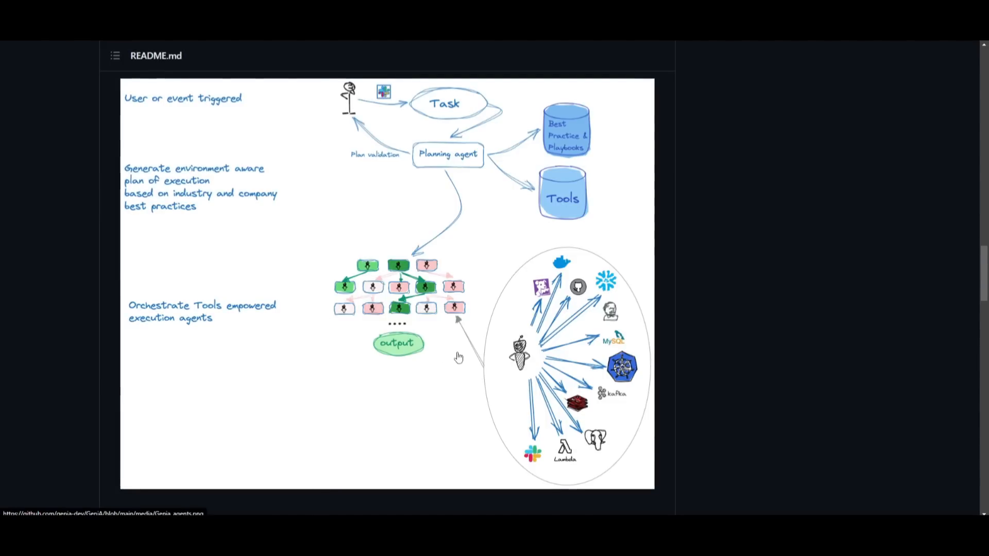
mouse_move(566, 310)
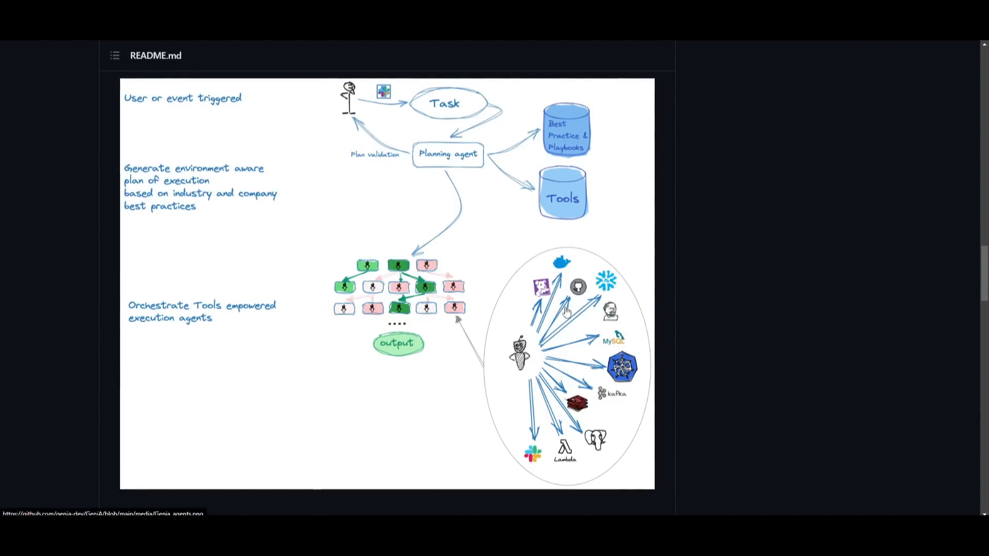
mouse_move(335, 124)
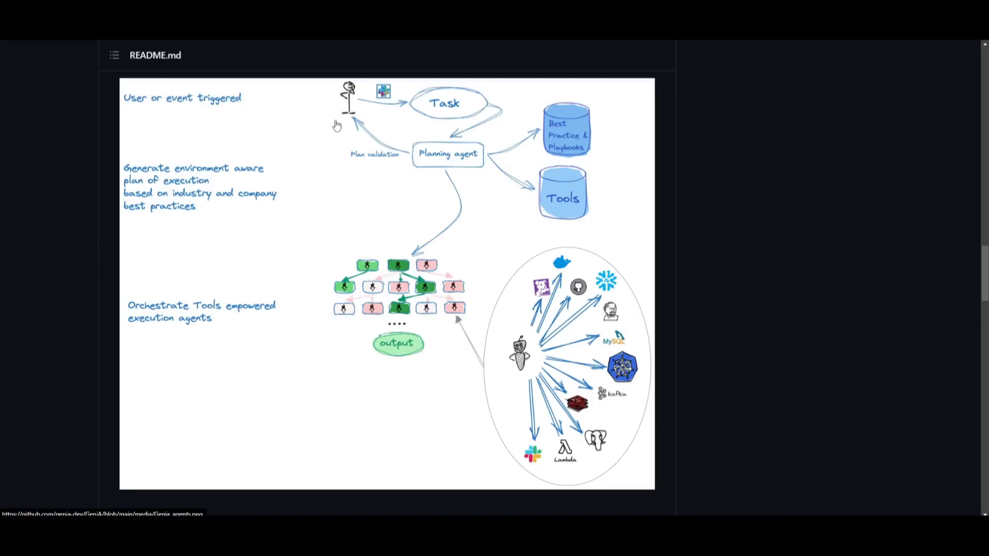
mouse_move(422, 184)
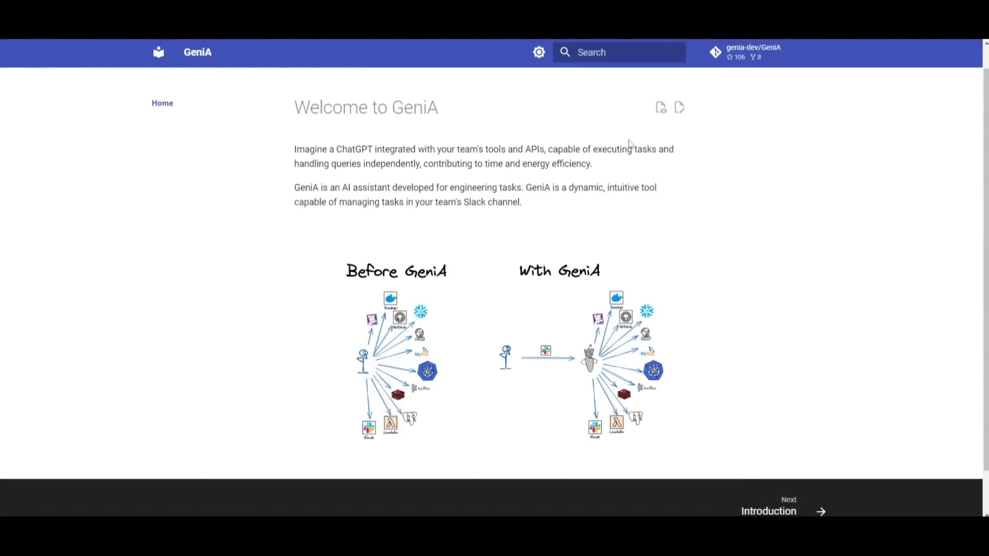
- Scroll through the Welcome to GeniA documentation home page
scroll(down, 3)
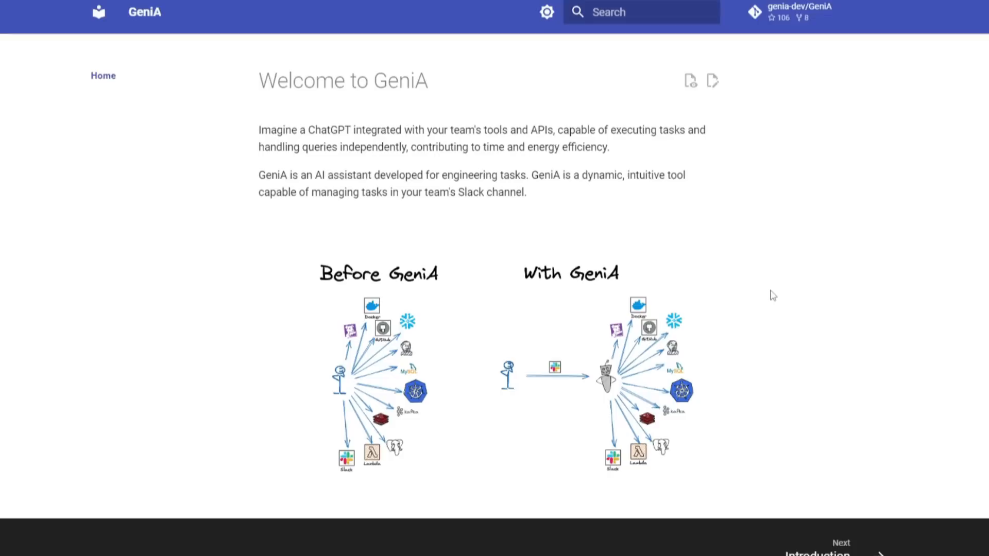
scroll(down, 3)
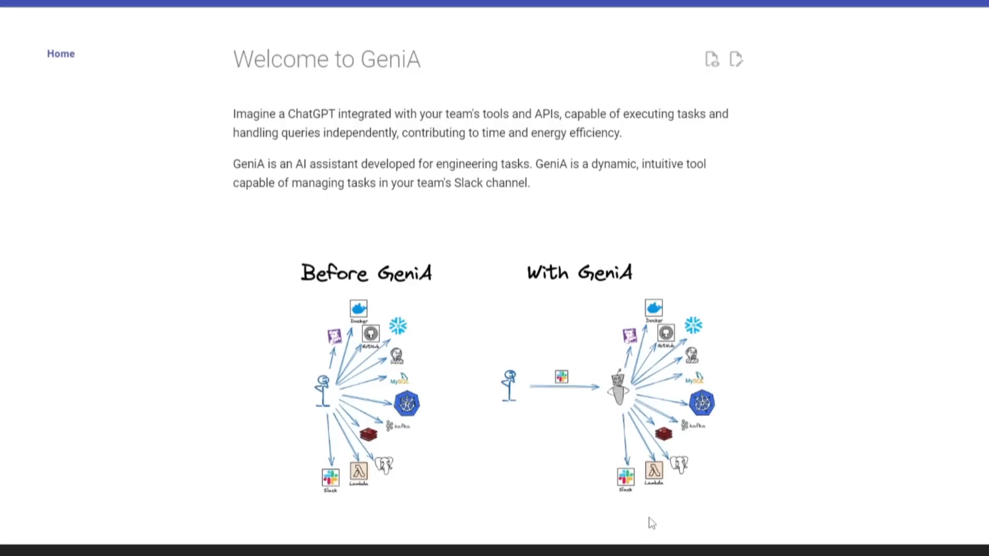
scroll(down, 3)
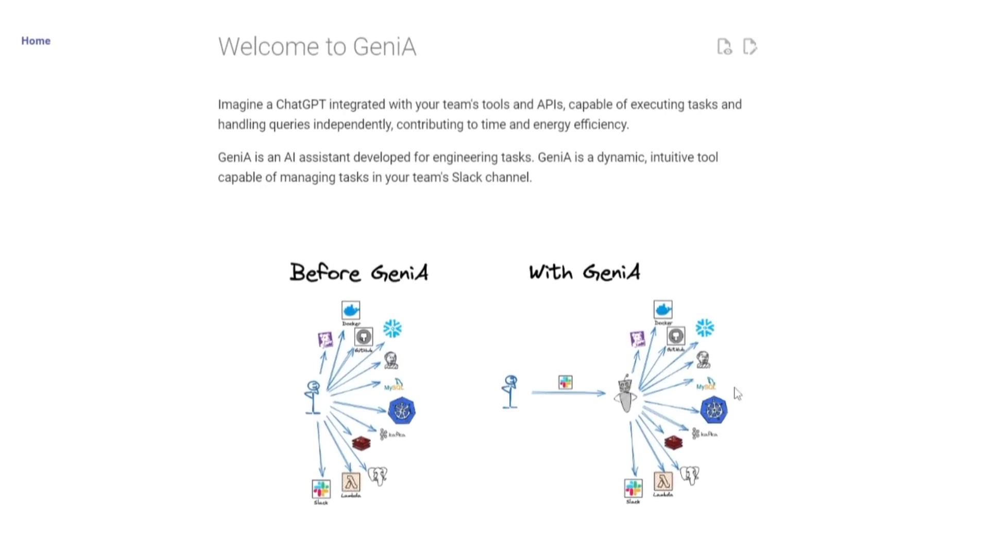
scroll(down, 3)
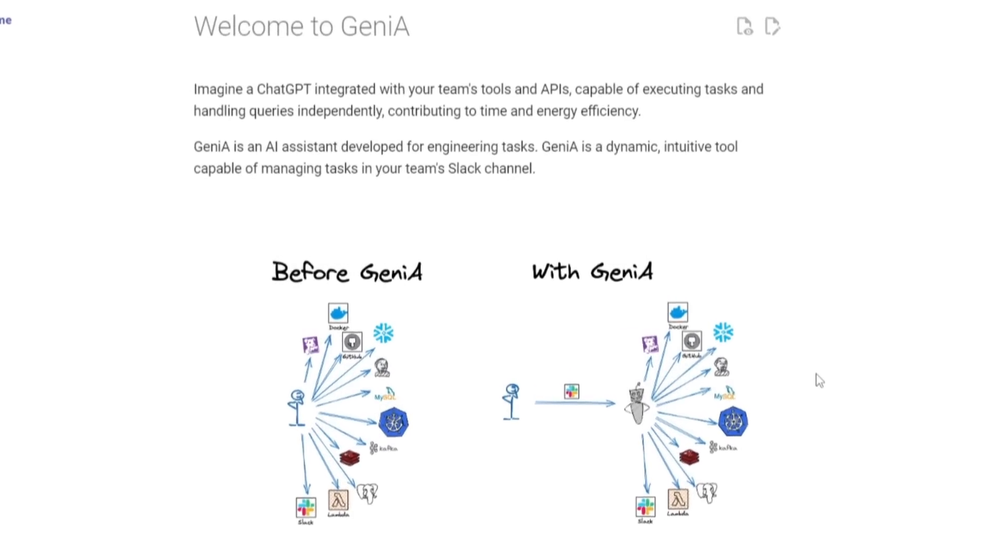
scroll(down, 3)
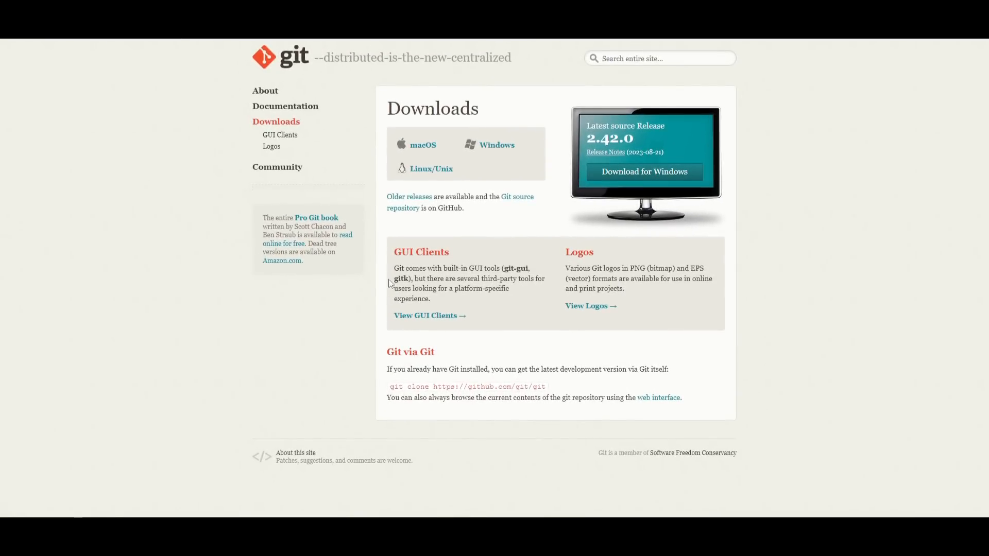
mouse_move(981, 144)
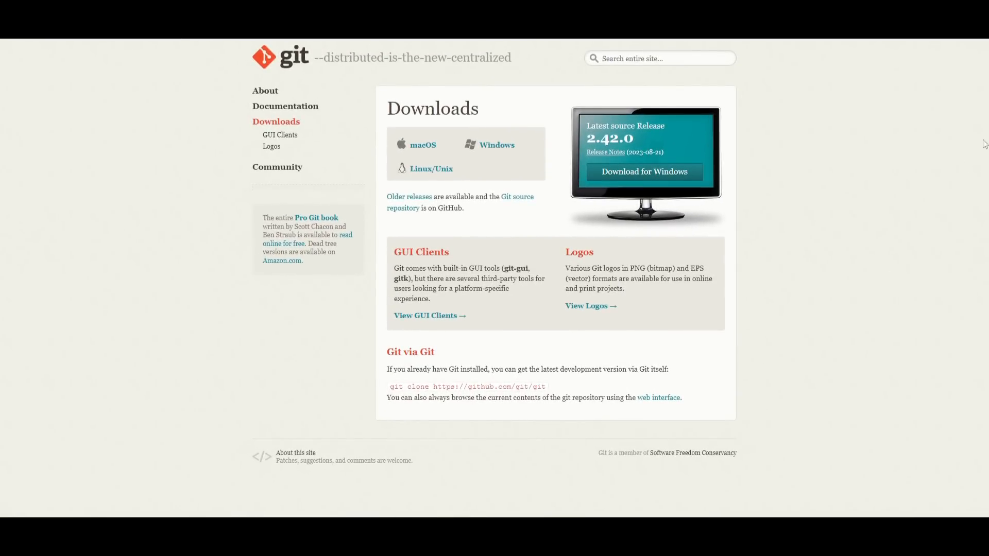
mouse_move(177, 183)
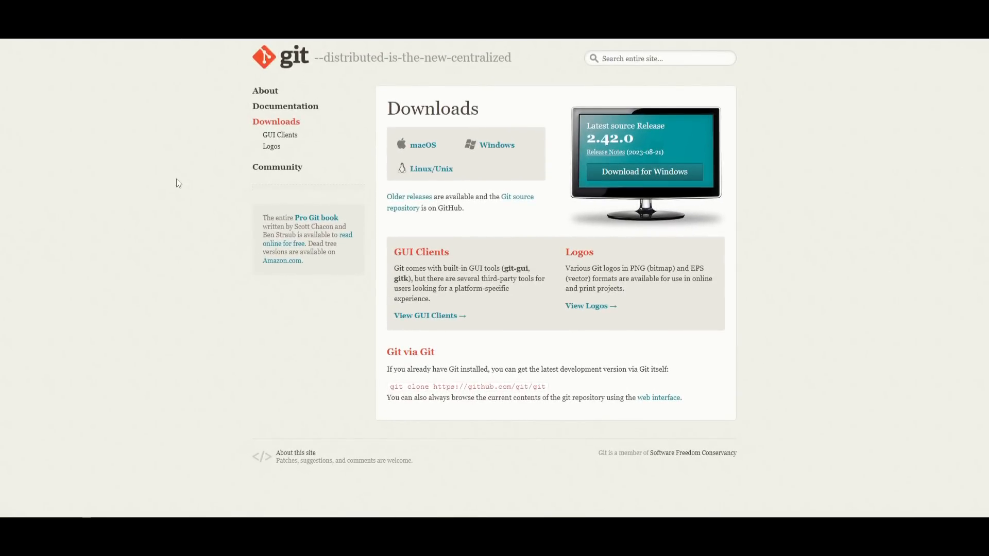
mouse_move(225, 230)
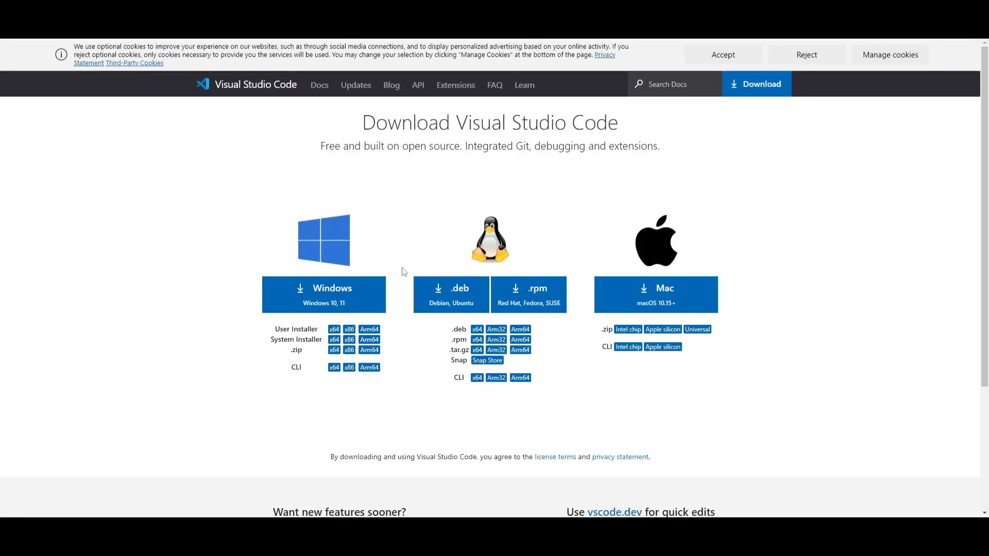
mouse_move(788, 199)
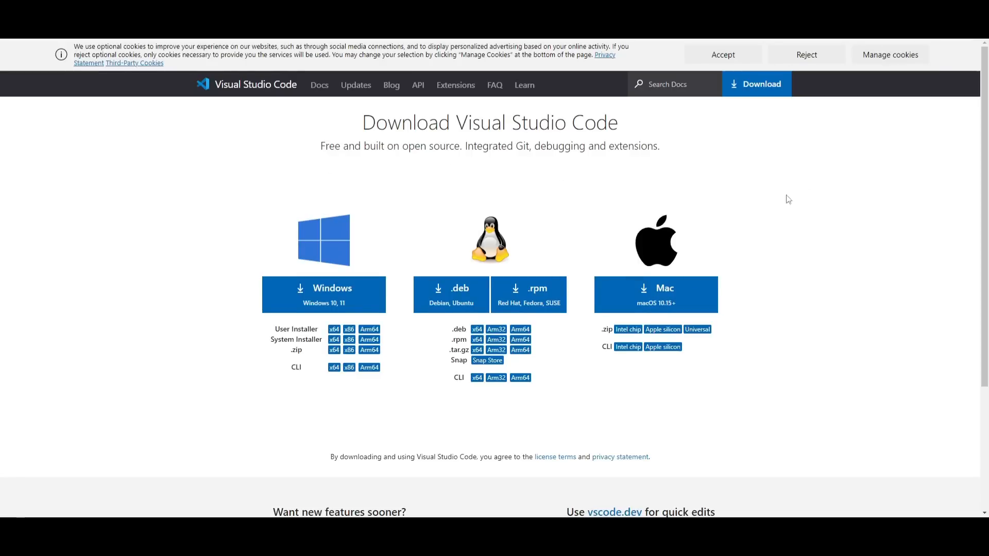
mouse_move(875, 240)
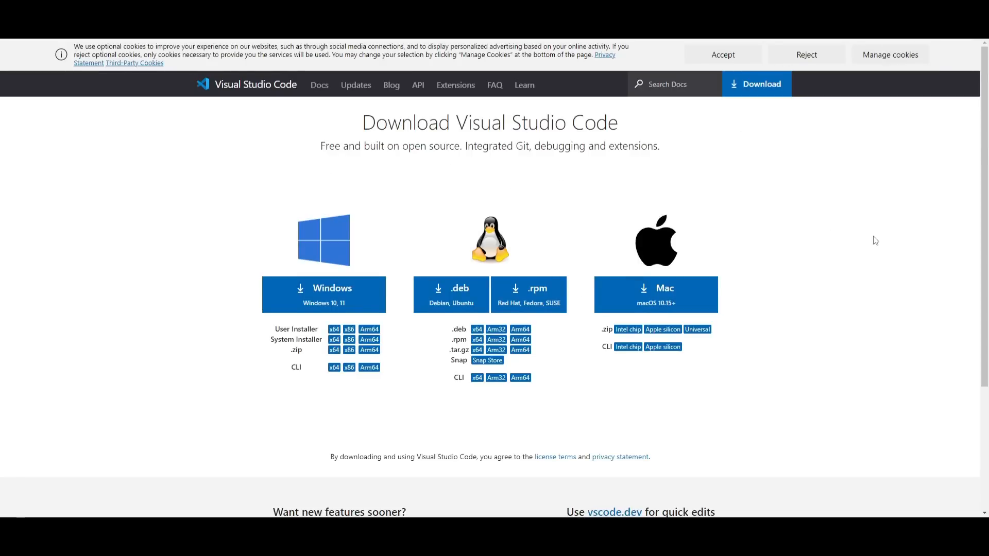
mouse_move(821, 248)
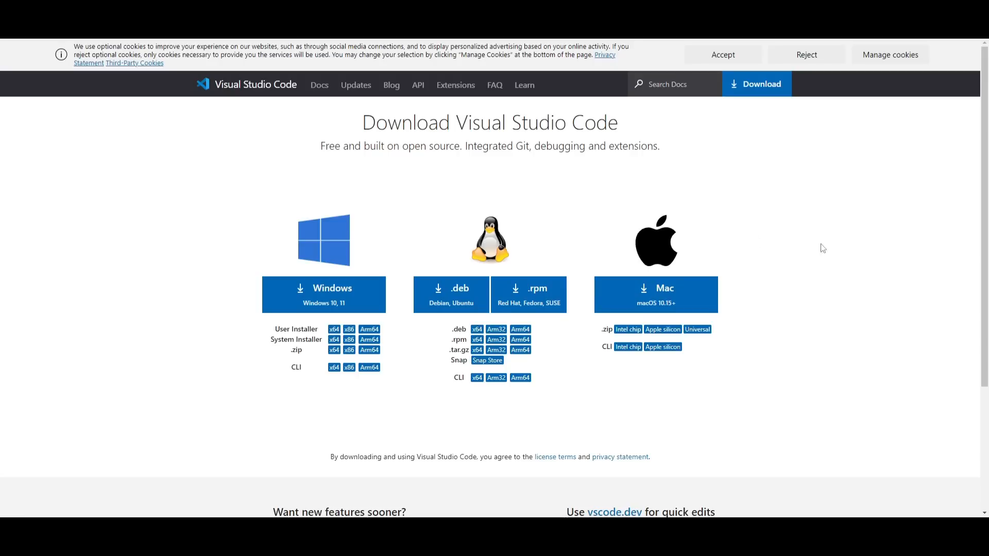
mouse_move(704, 124)
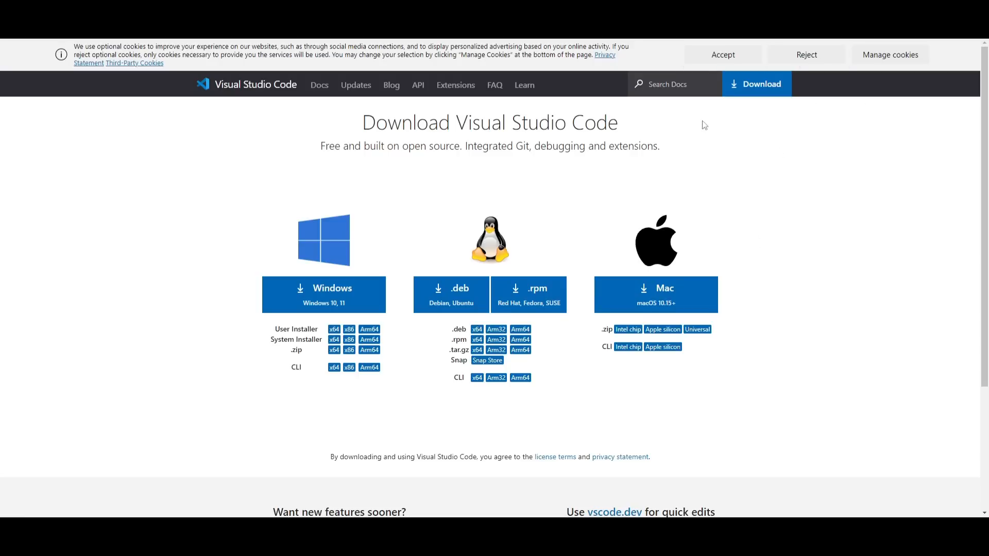
mouse_move(494, 169)
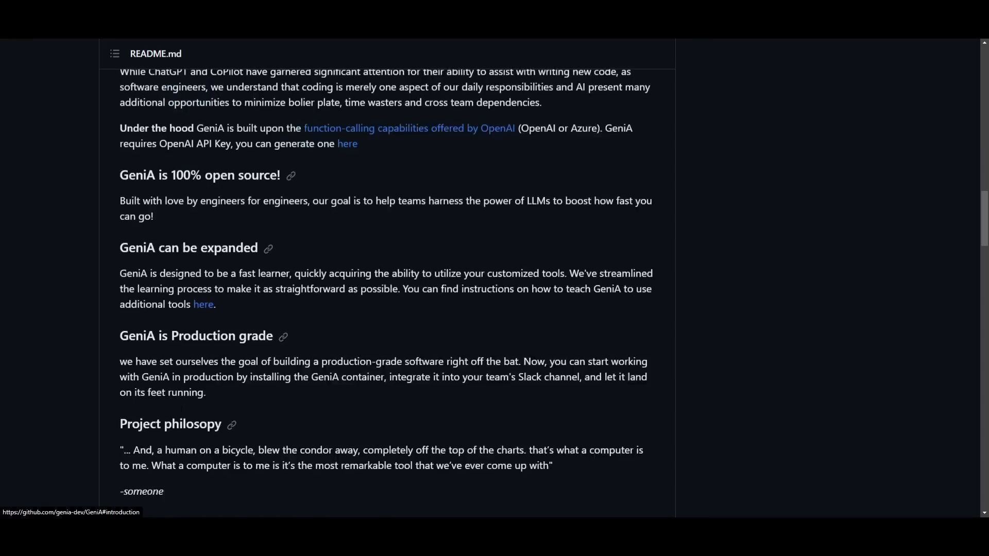
- Scroll the README's Shift-Left use-case examples, demo video and Getting Started commands
scroll(down, 3)
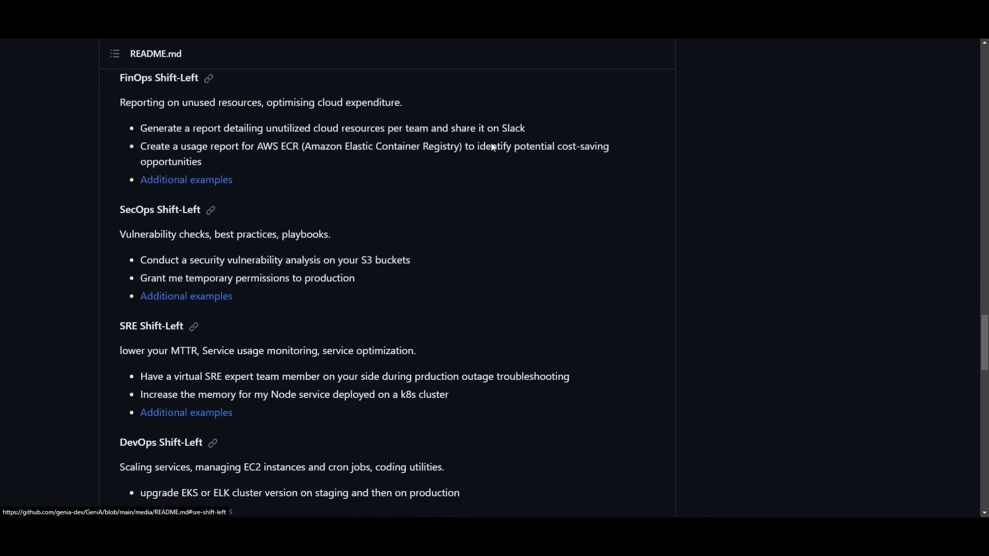
scroll(down, 3)
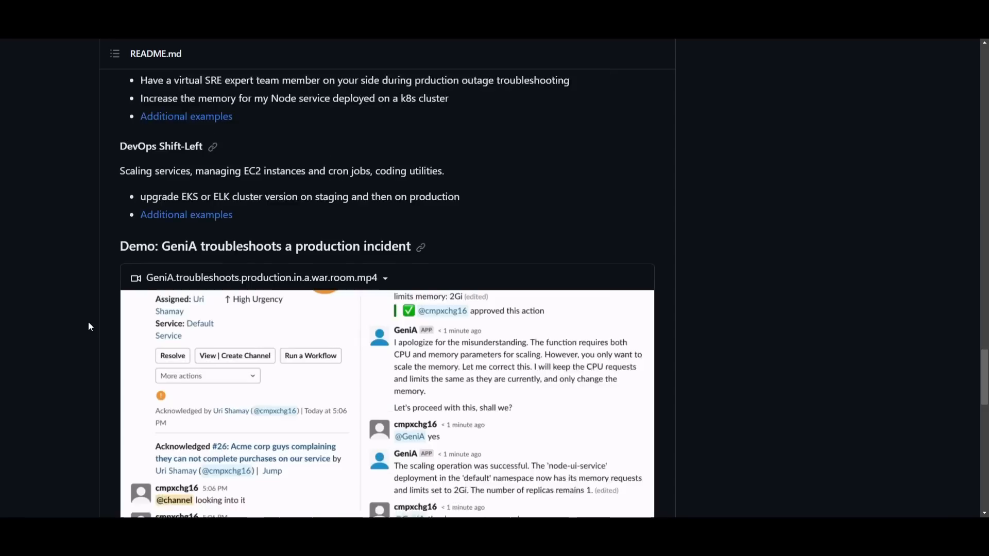
scroll(down, 3)
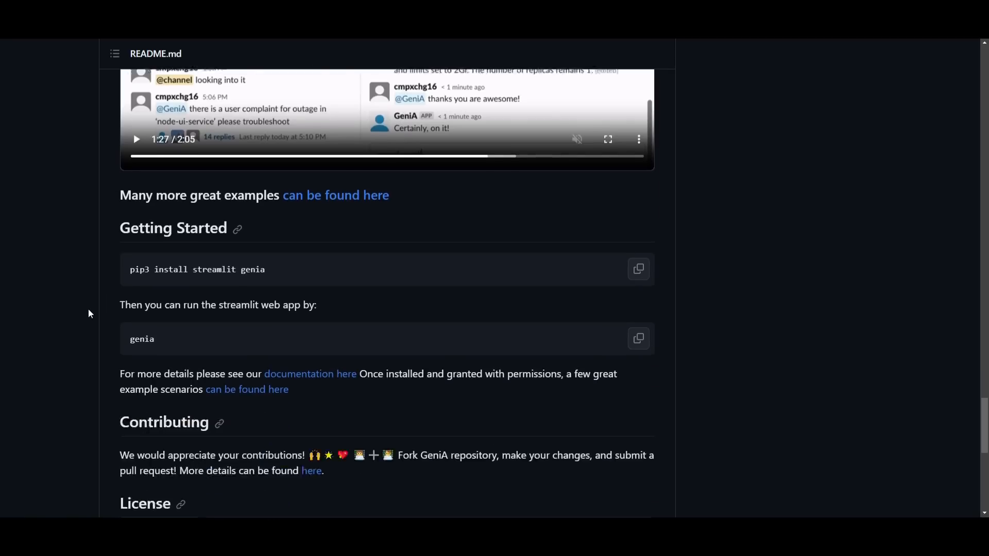
scroll(up, 3)
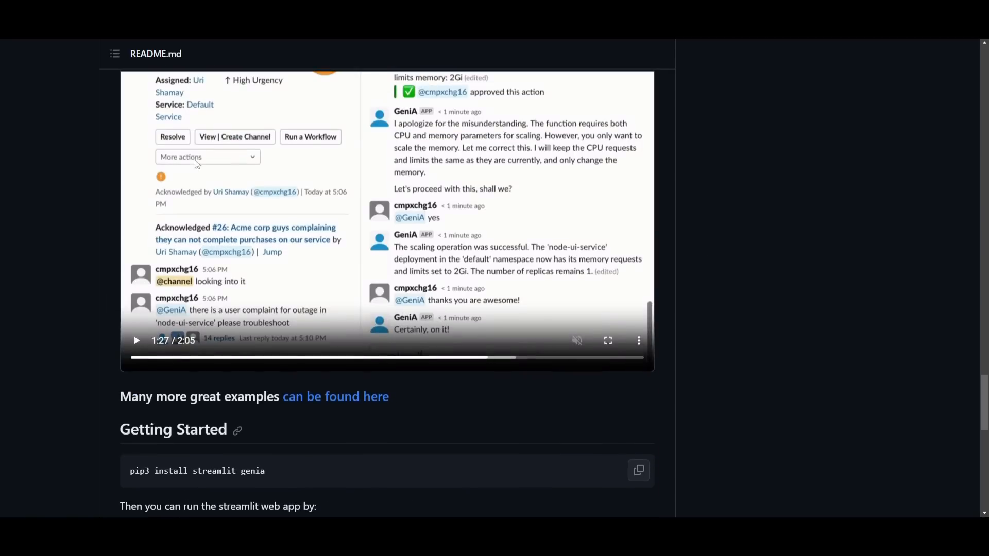
scroll(down, 3)
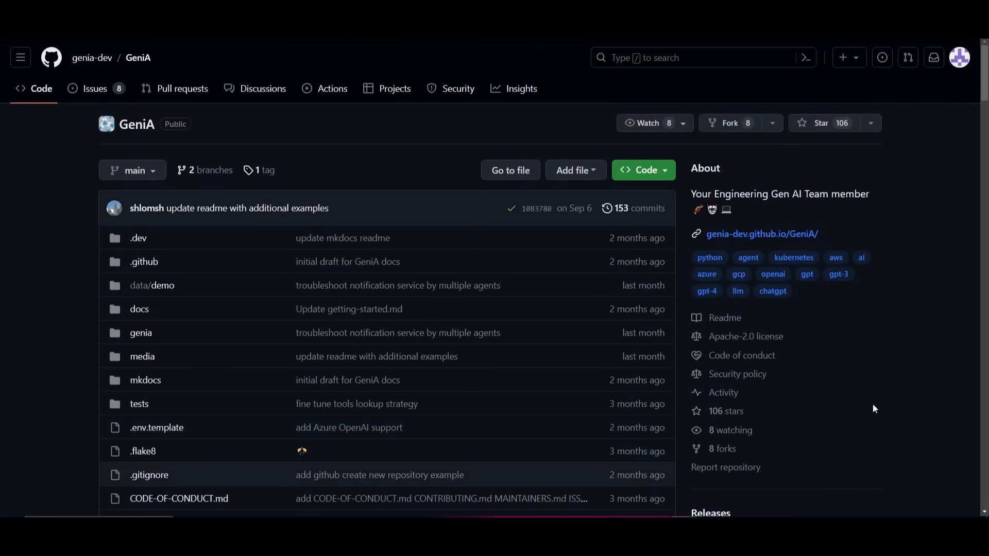
mouse_move(346, 295)
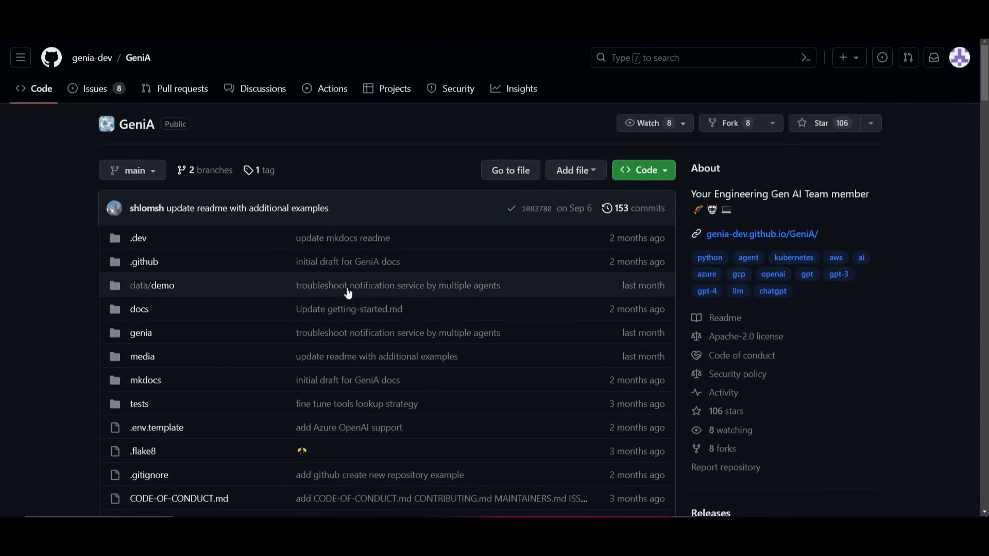
- Bring up the Windows Start menu with Command Prompt among recent apps
click(638, 169)
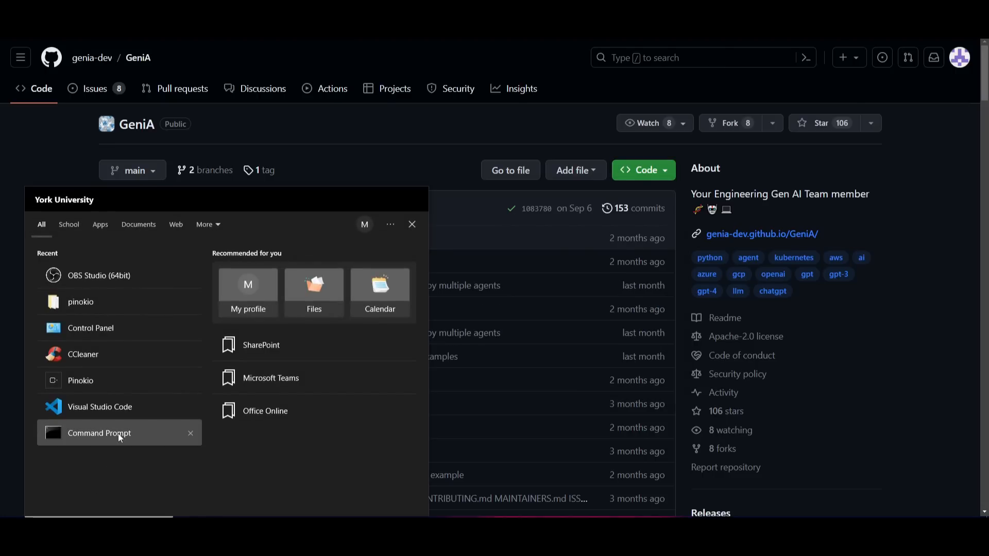
click(97, 433)
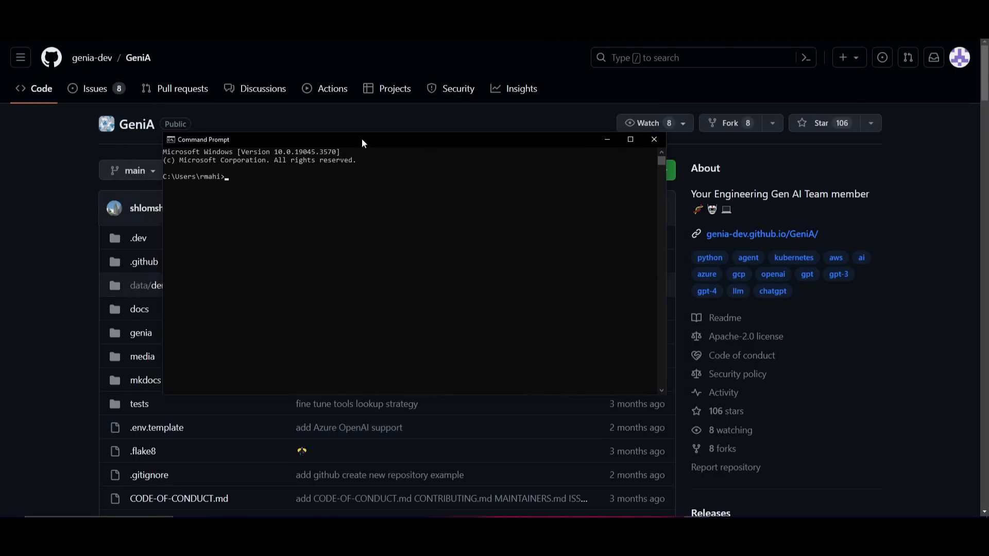
text(git clone)
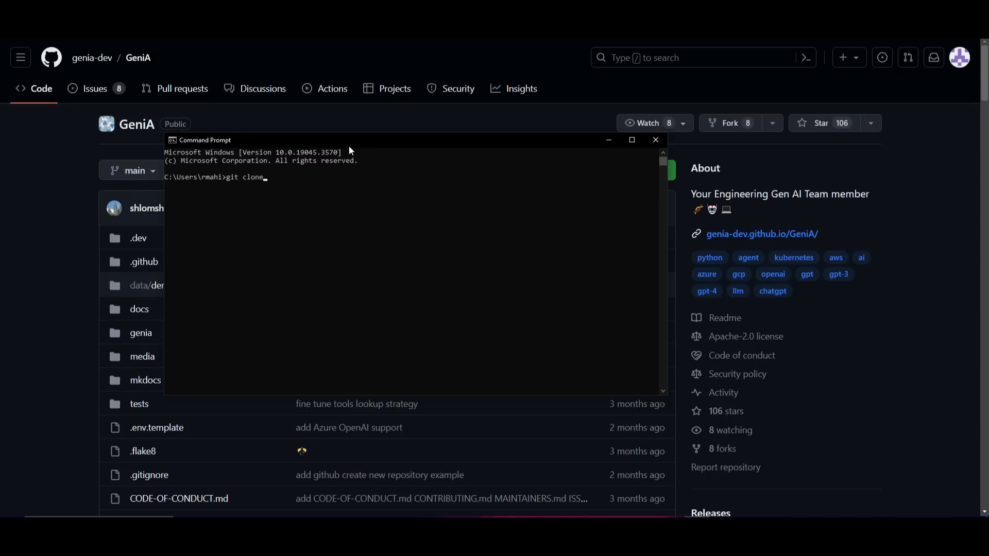
text(https://github.com/genia-dev/GeniA.git)
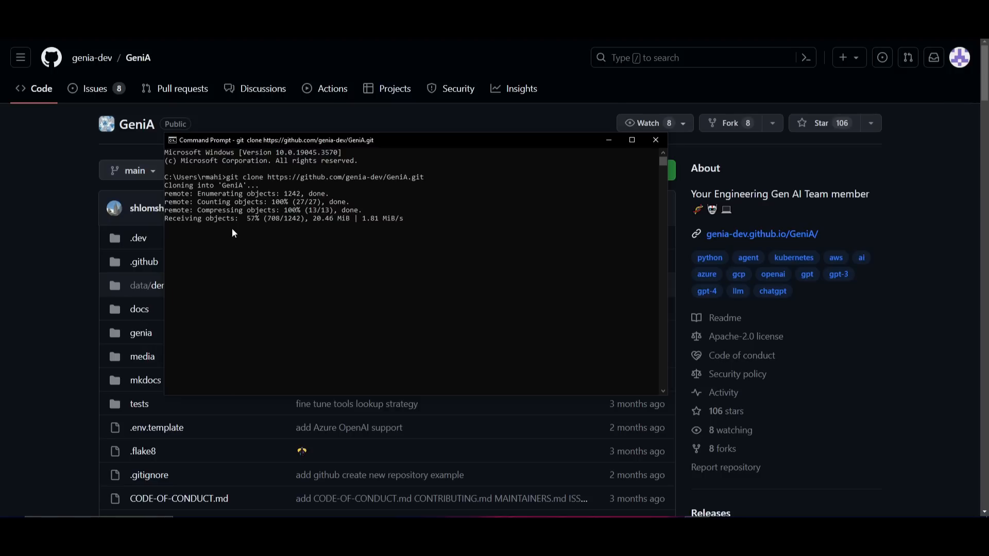
mouse_move(438, 178)
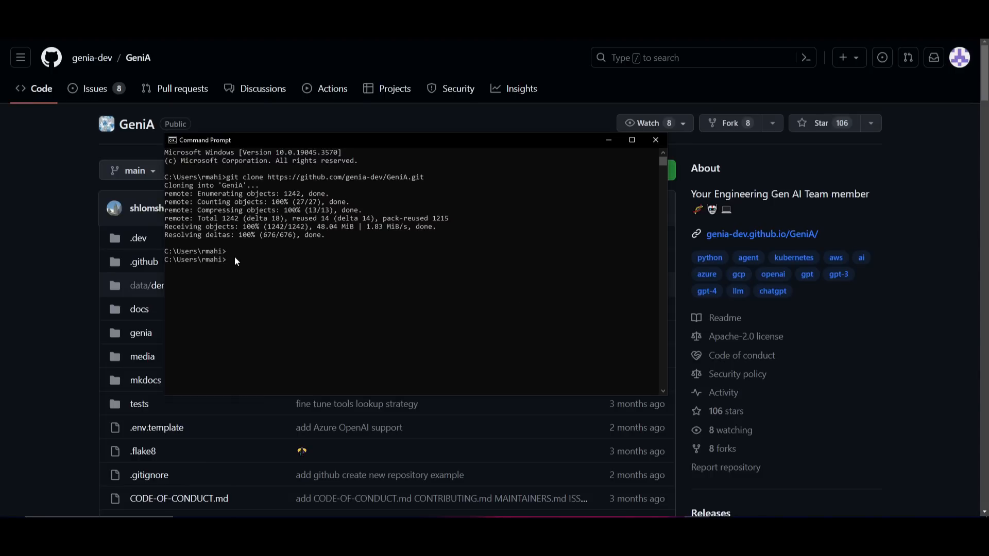
text(cd gemo)
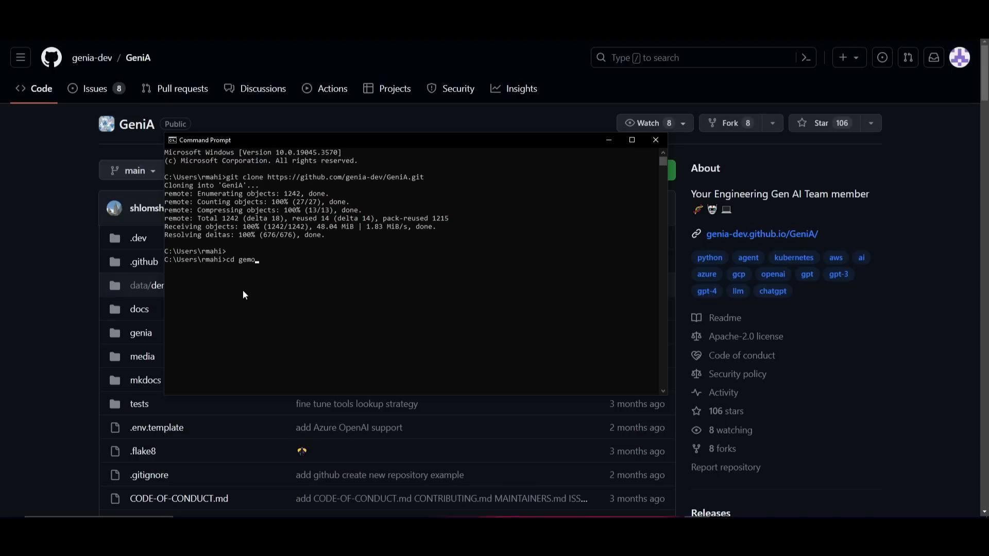
text(genia)
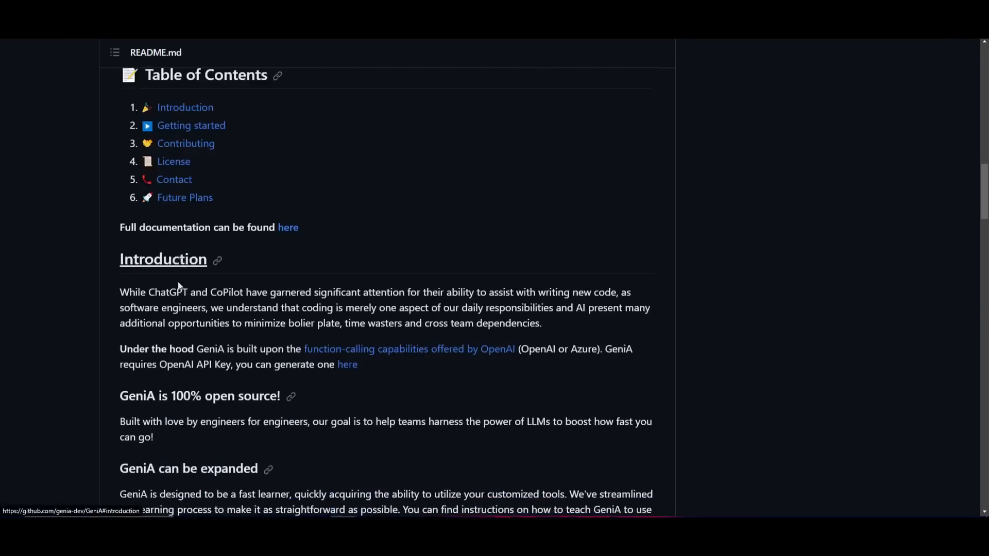
- Run the genia command from the GeniA folder after installing streamlit and genia
scroll(down, 3)
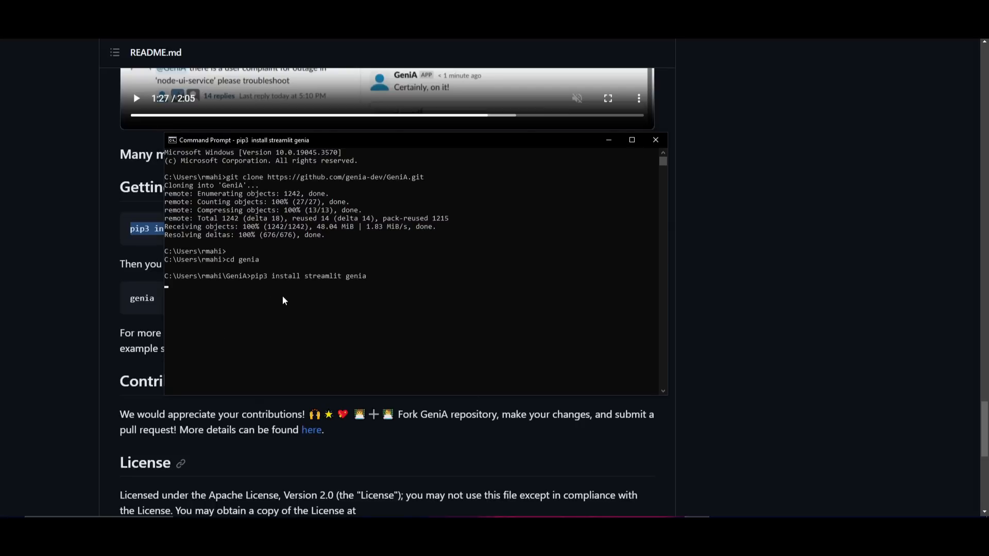
mouse_move(361, 305)
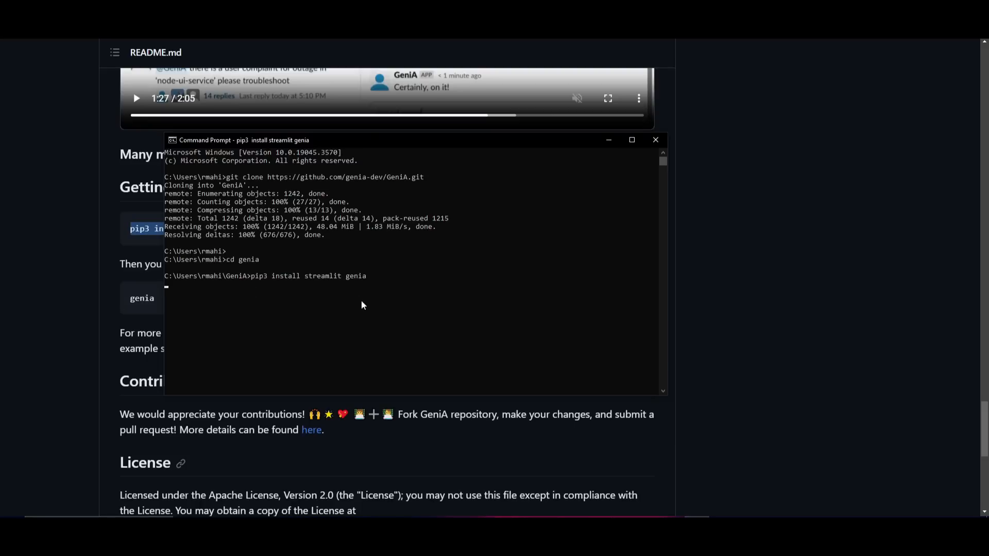
mouse_move(397, 283)
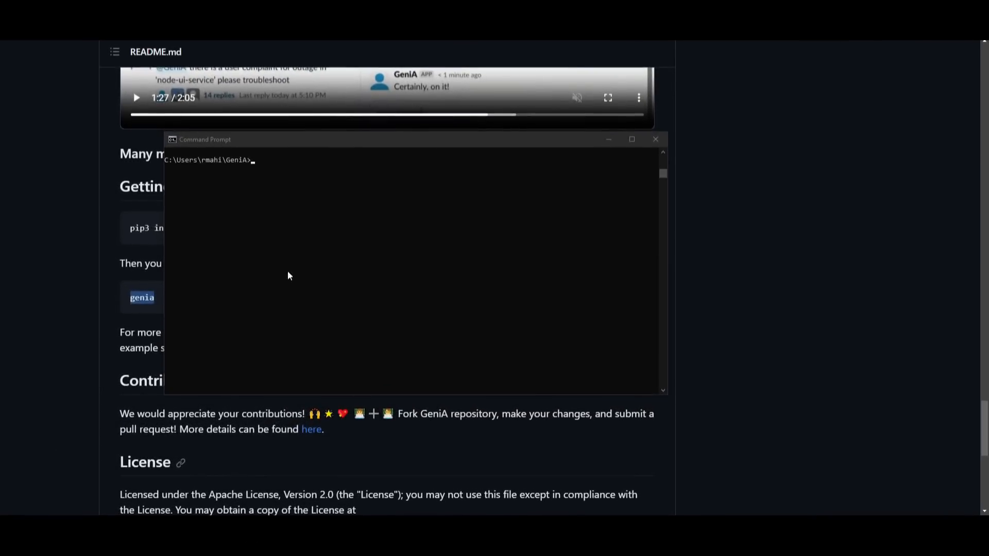
mouse_move(268, 168)
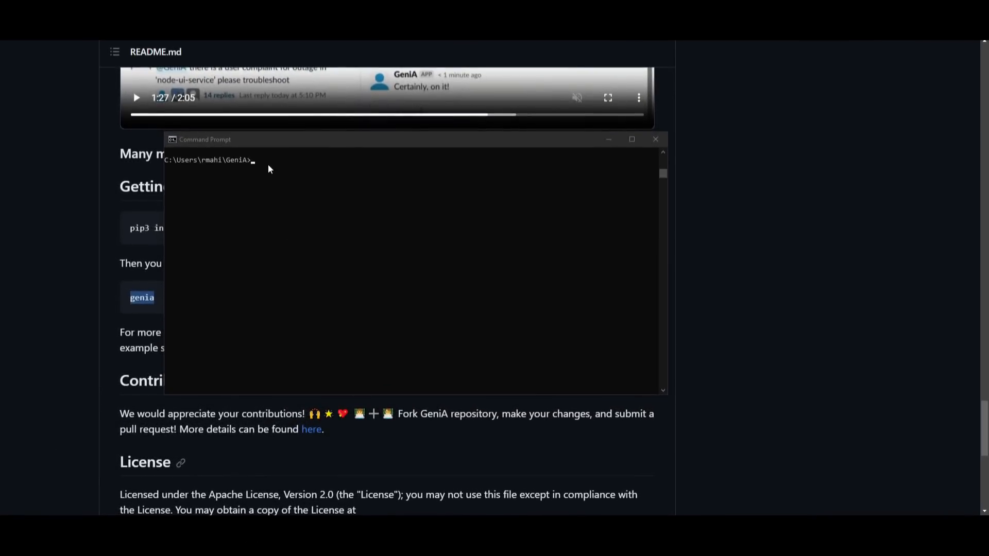
text(genia)
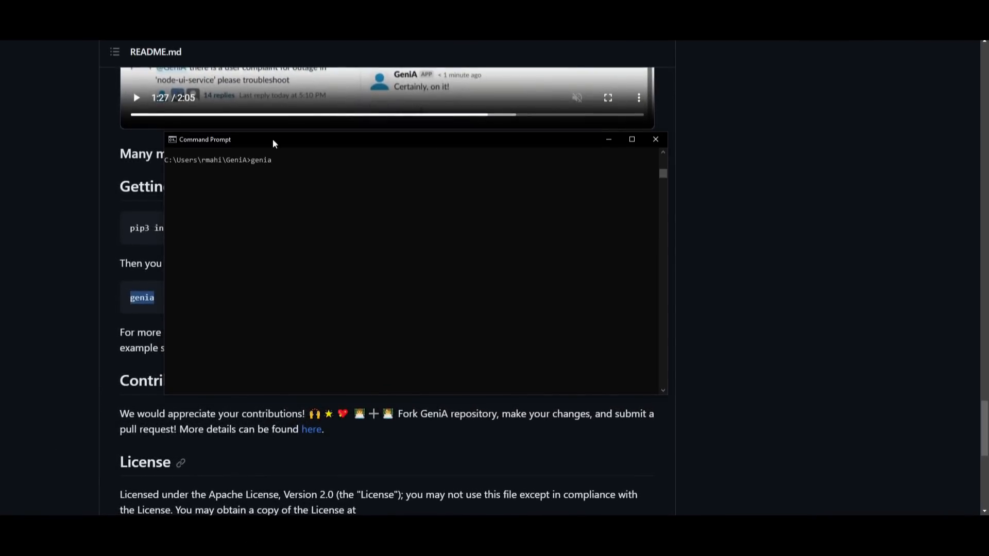
click(655, 139)
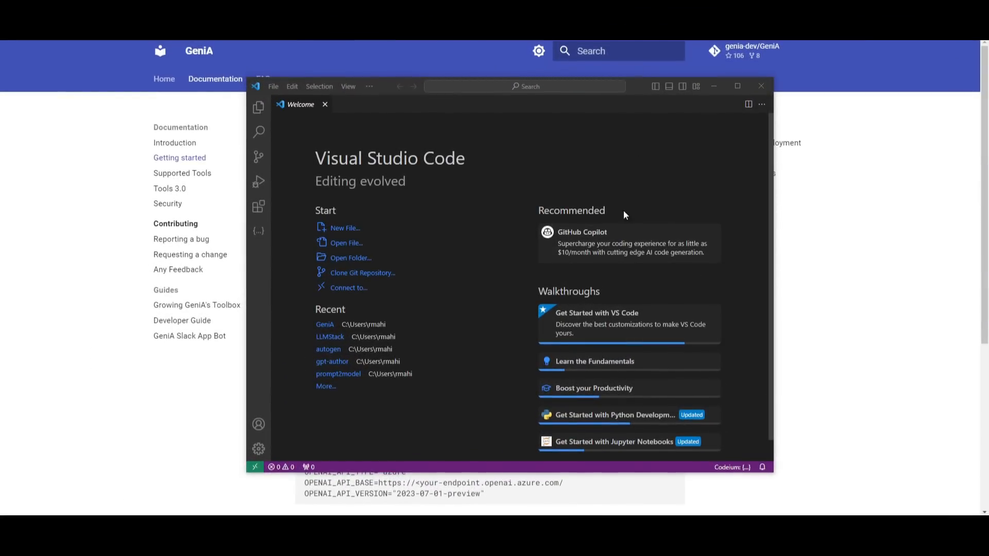
mouse_move(346, 266)
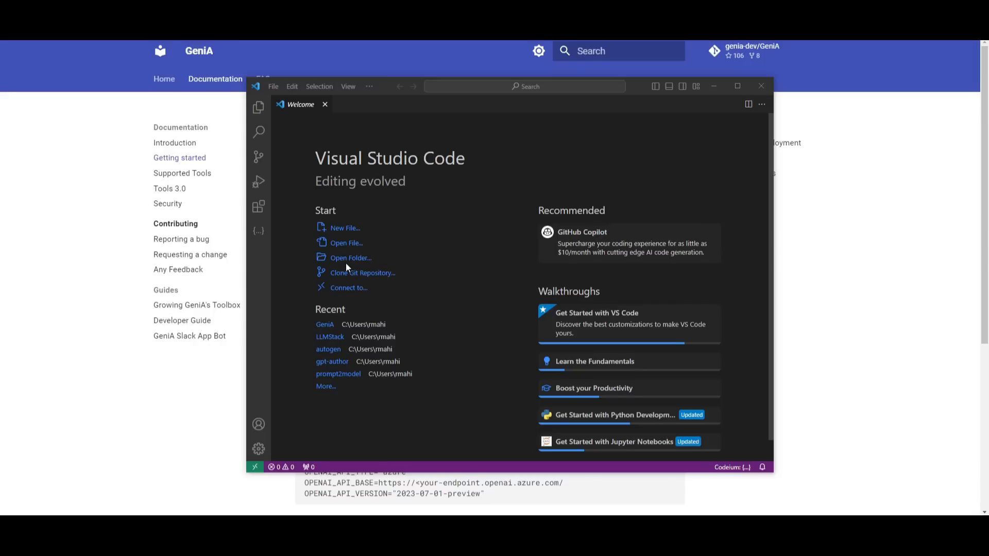
- Open the GeniA project folder so its .env file of API keys shows
click(350, 257)
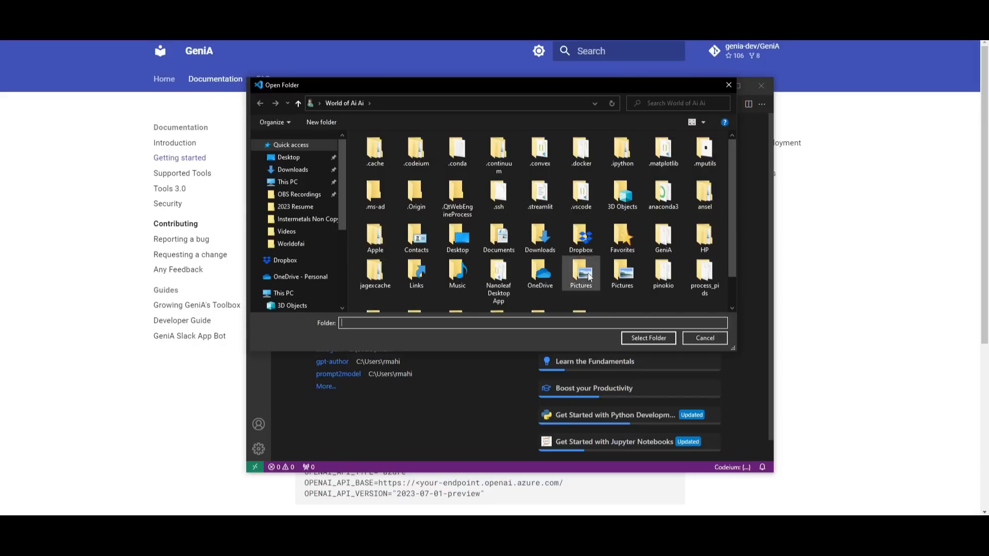
click(646, 338)
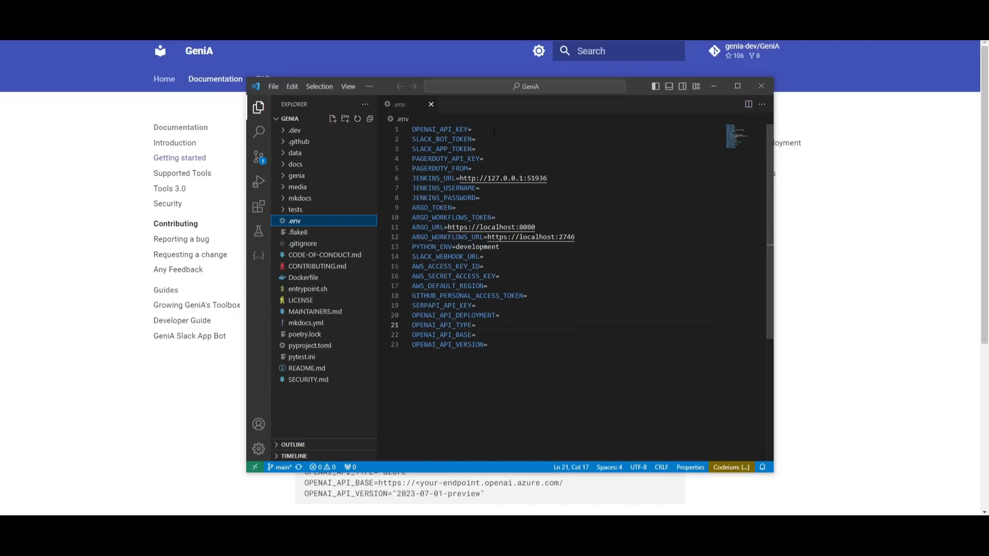
- View the OpenAI API key entry in .env, then expand the genia source folder
click(535, 129)
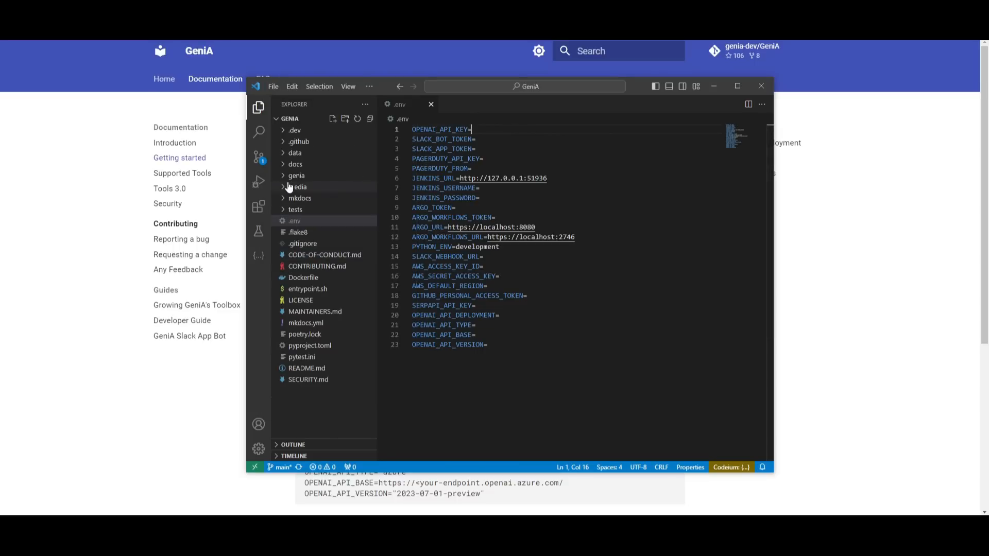
click(296, 175)
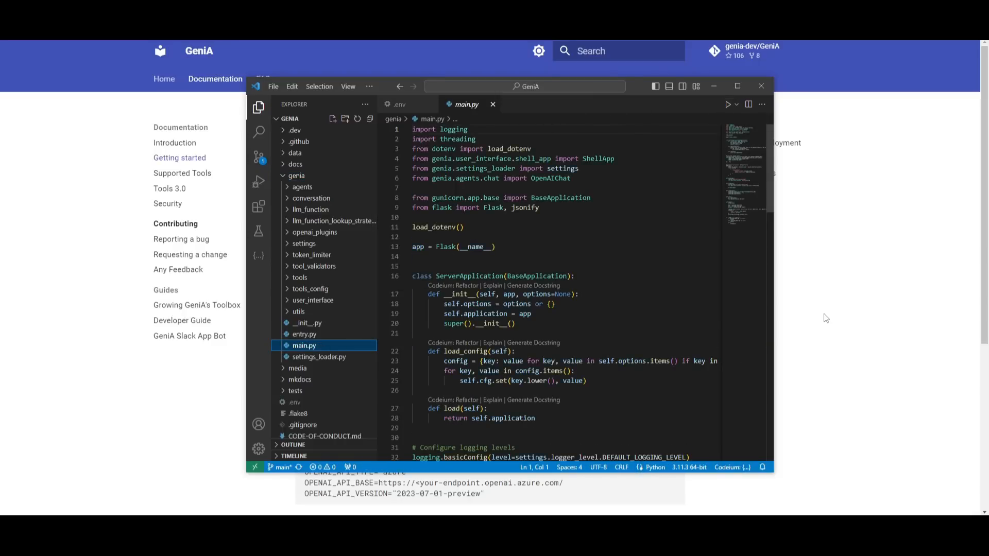
mouse_move(959, 342)
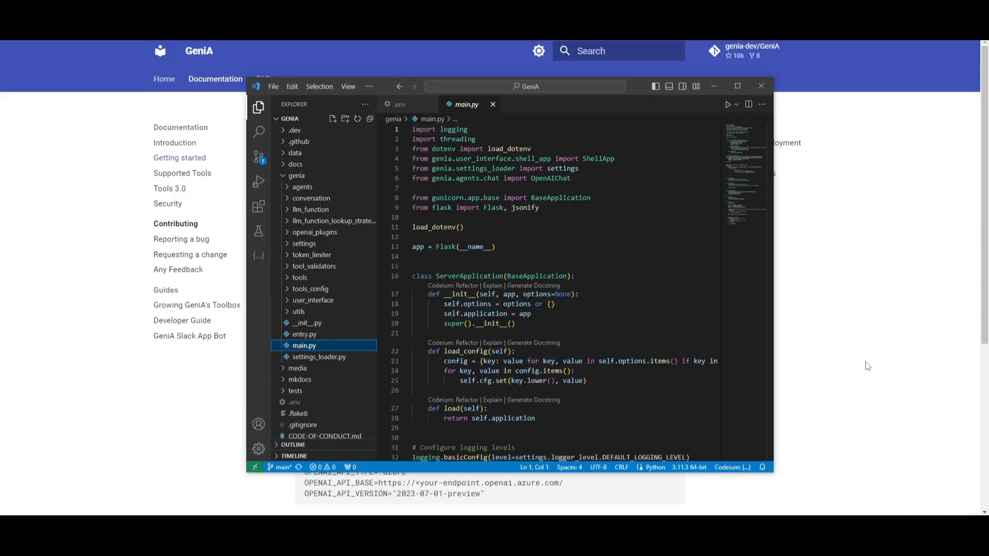
mouse_move(847, 391)
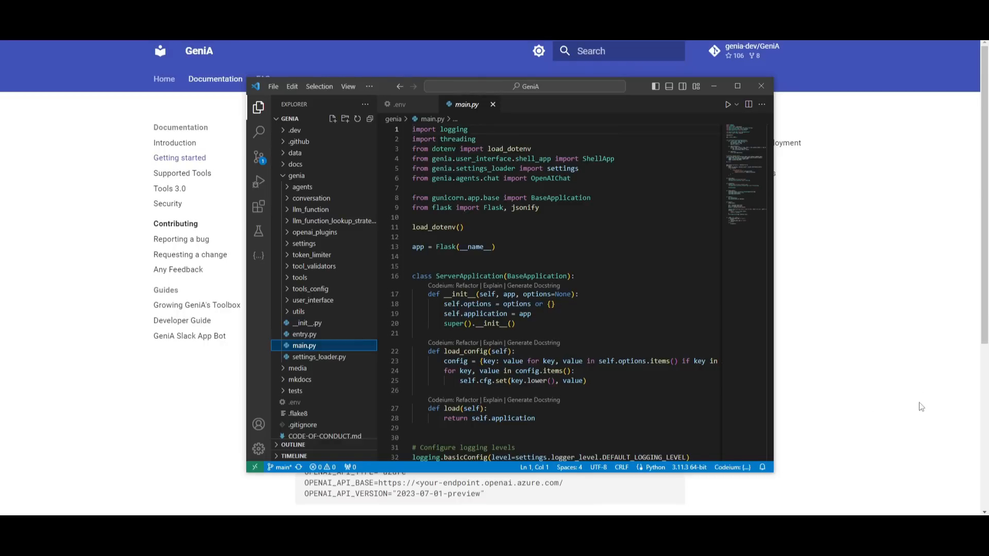
mouse_move(874, 416)
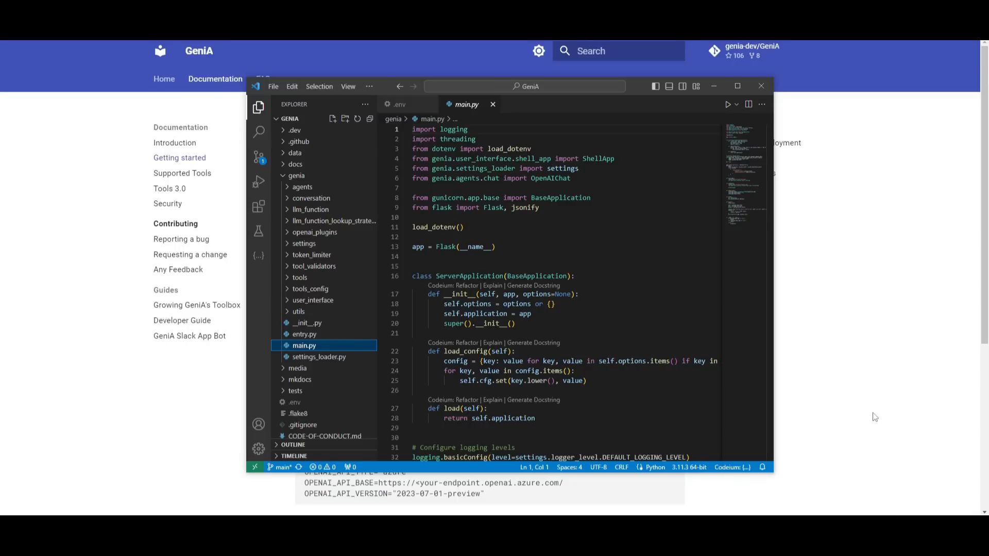
mouse_move(834, 419)
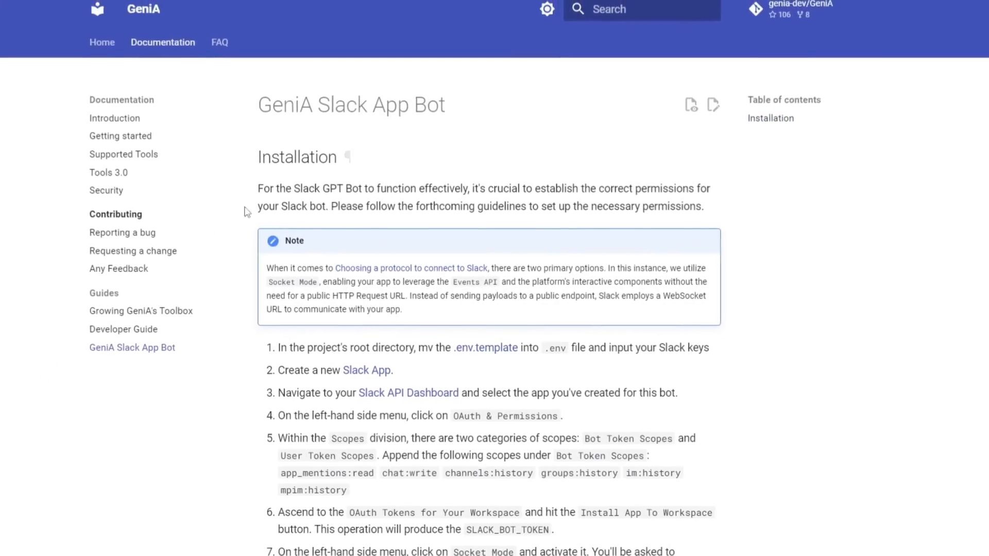
- Browse the Growing GeniA's Toolbox, Developer Guide and GeniA Slack App Bot guide pages
click(141, 310)
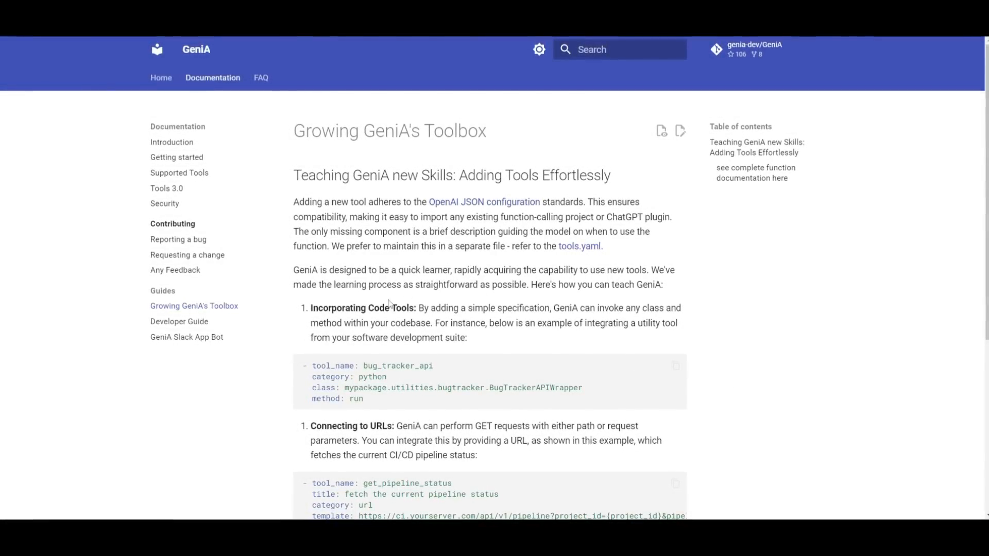
scroll(down, 3)
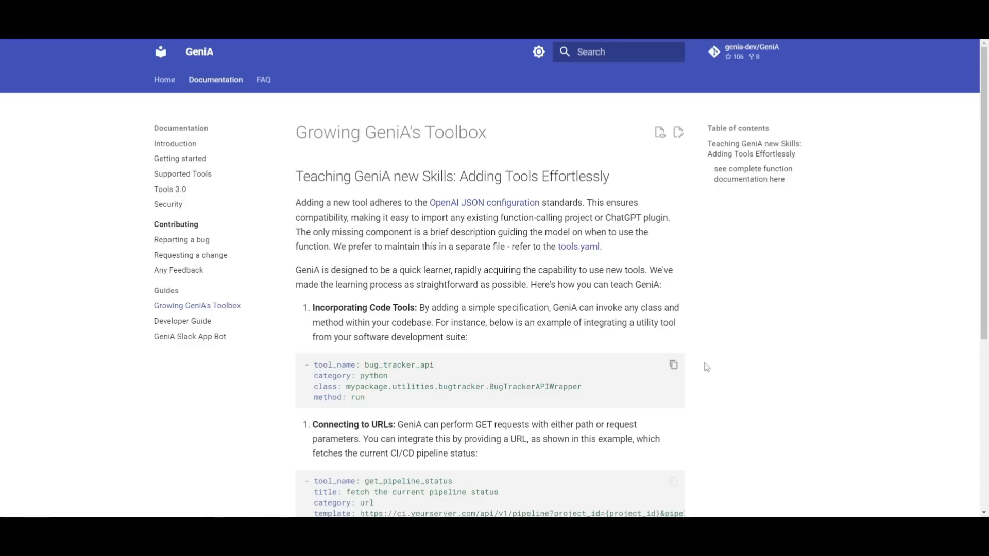
mouse_move(182, 321)
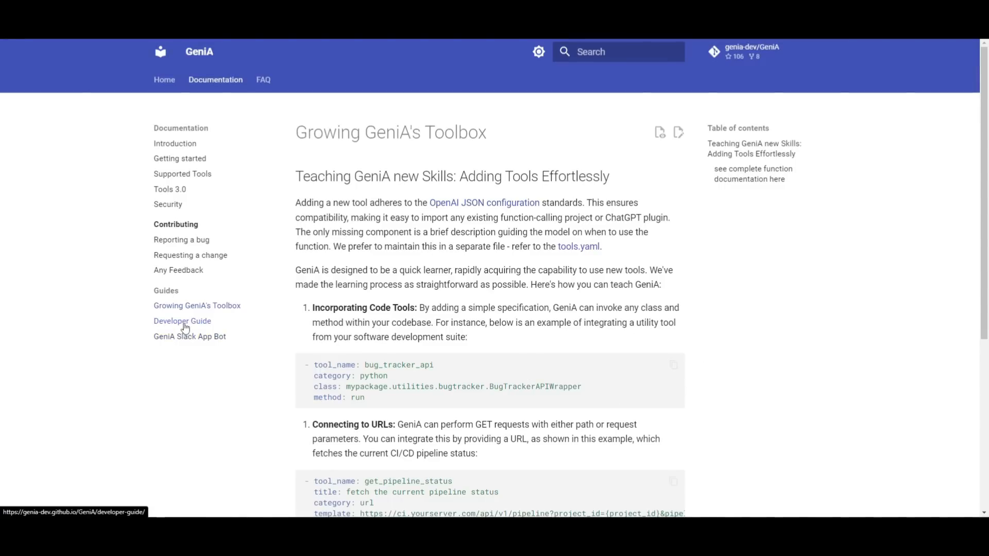
click(181, 321)
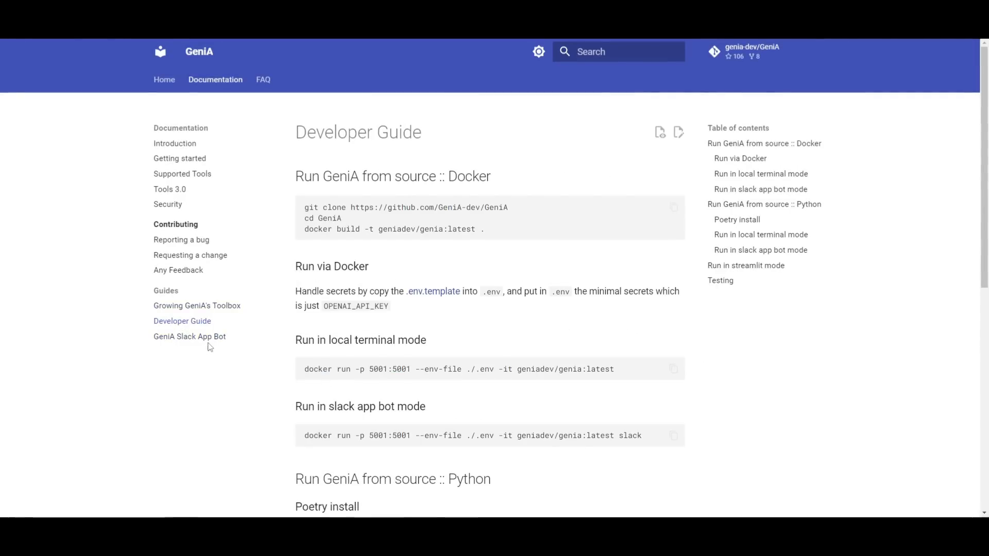
click(190, 335)
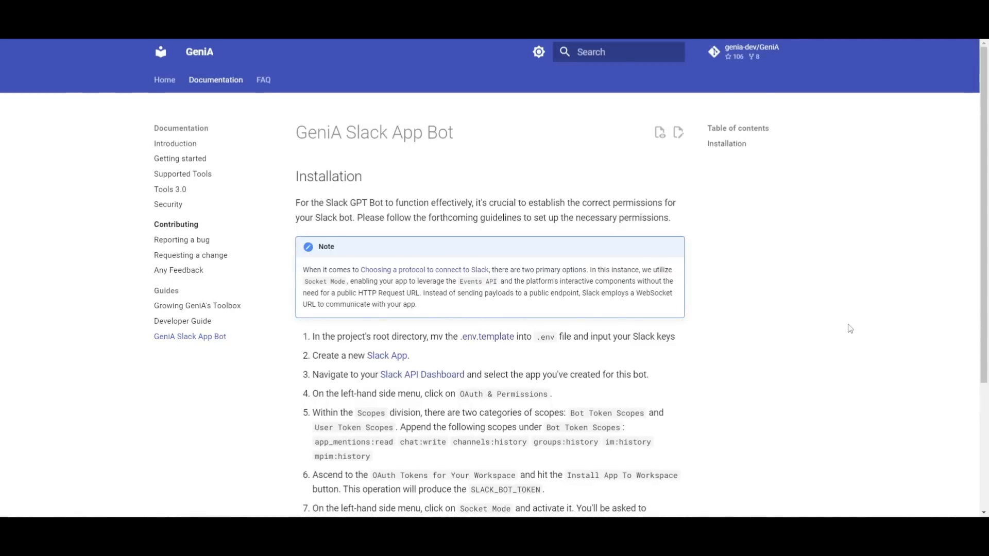
mouse_move(371, 113)
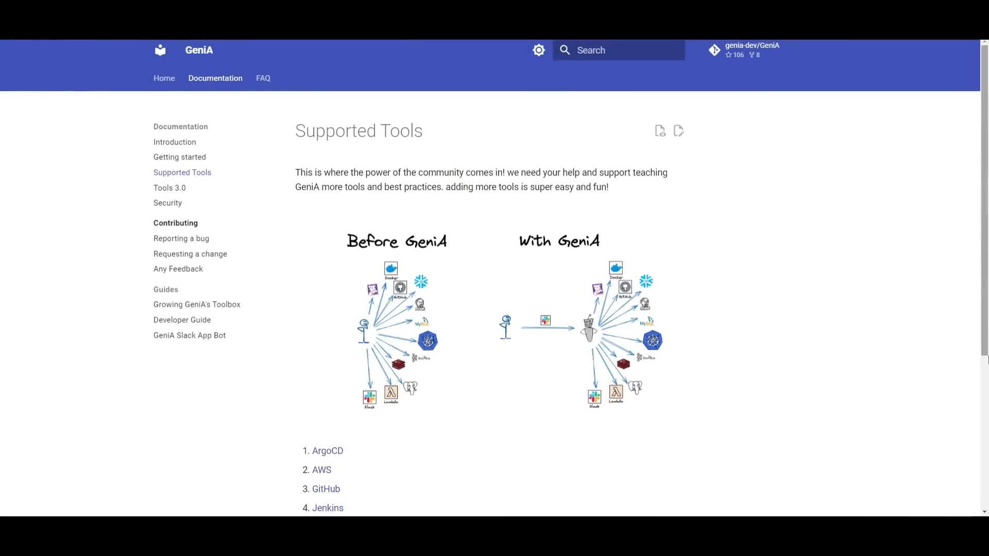
mouse_move(850, 400)
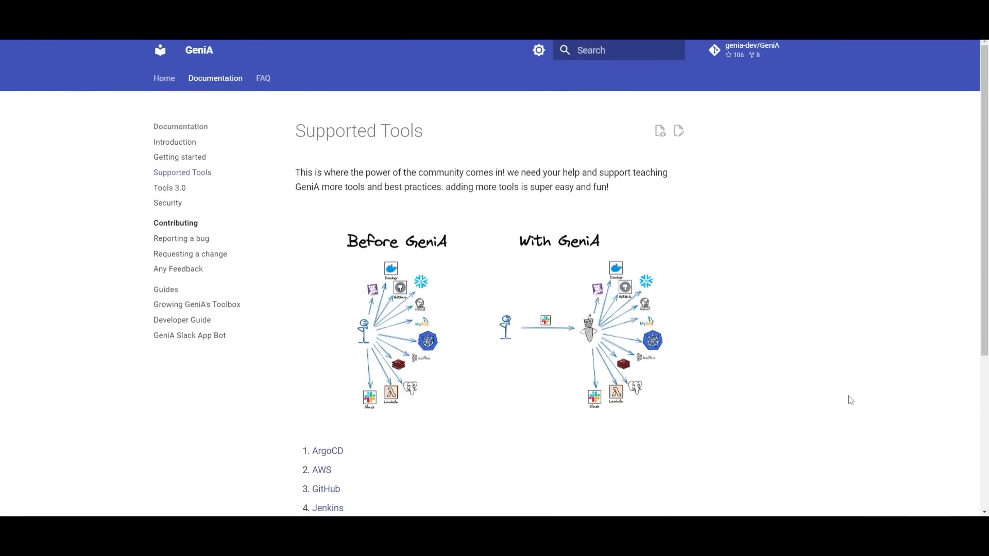
scroll(down, 3)
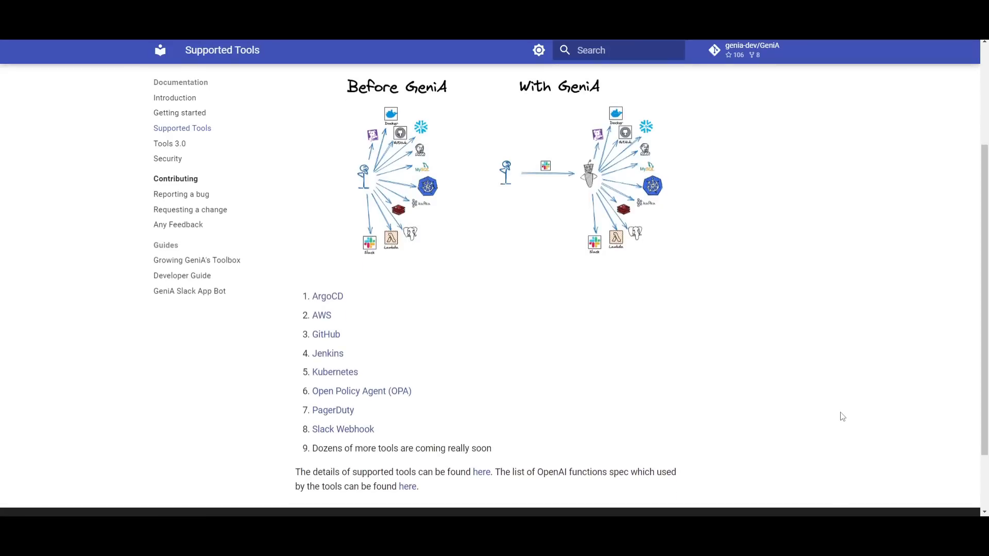
mouse_move(381, 183)
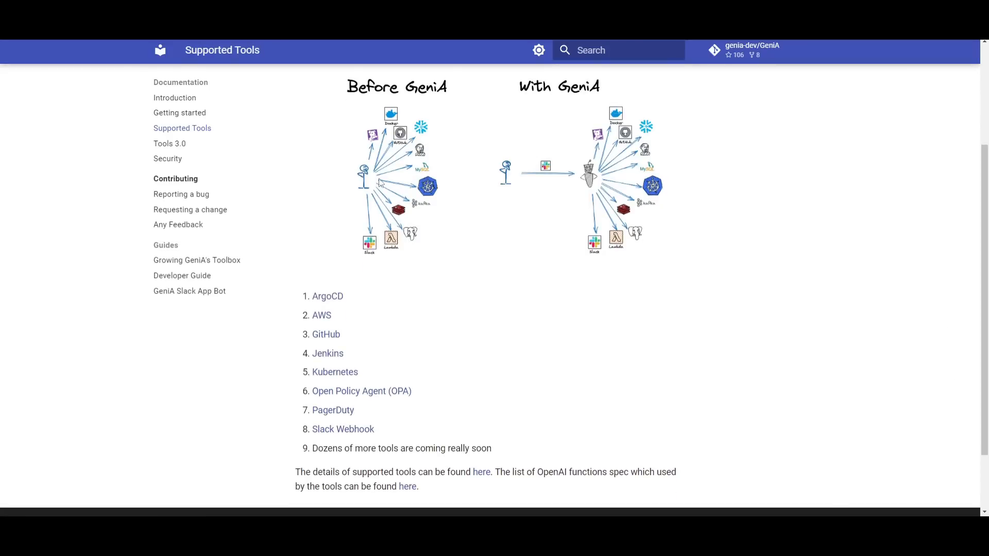
mouse_move(935, 299)
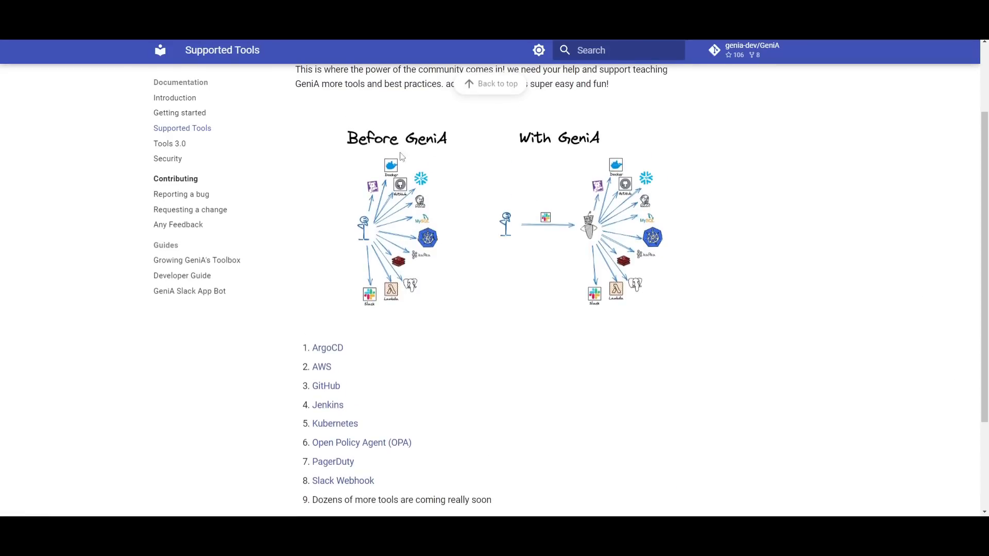
scroll(down, 3)
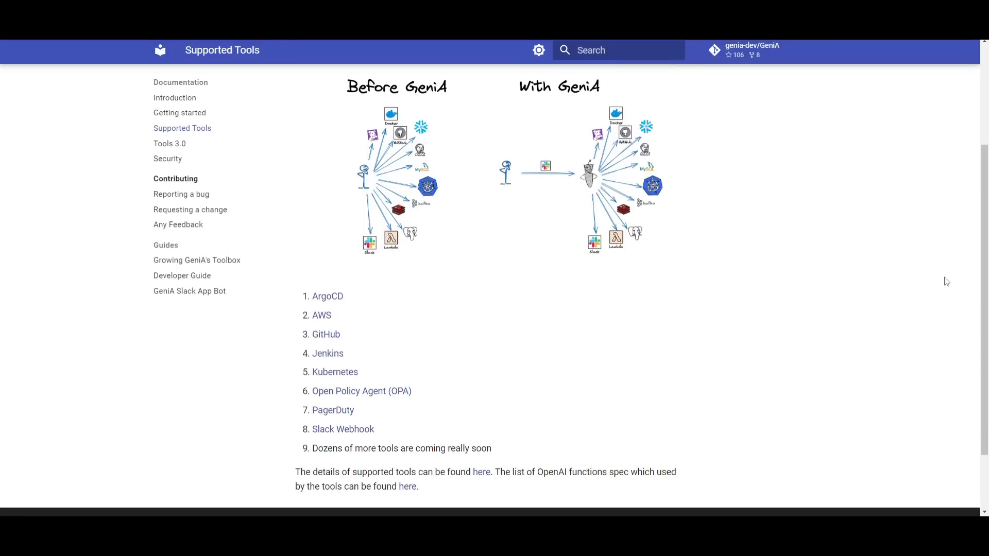
mouse_move(373, 374)
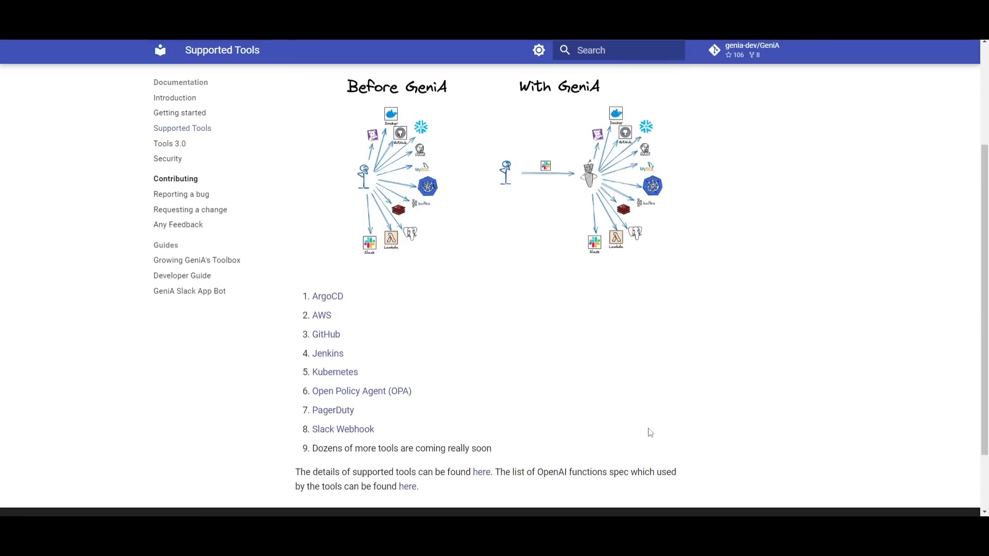
mouse_move(565, 438)
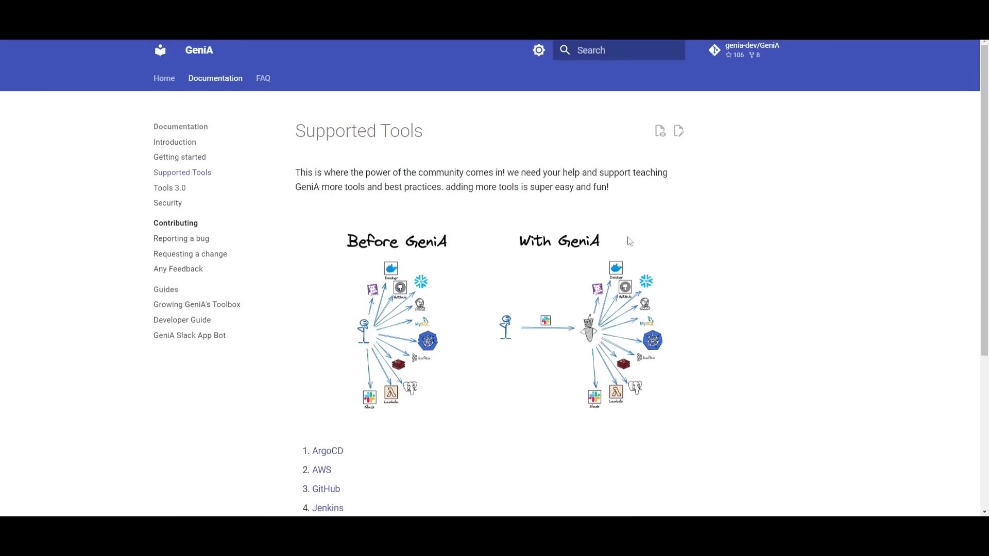
- View the Tools 3.0 page and its tool-building paradigm diagram
click(170, 187)
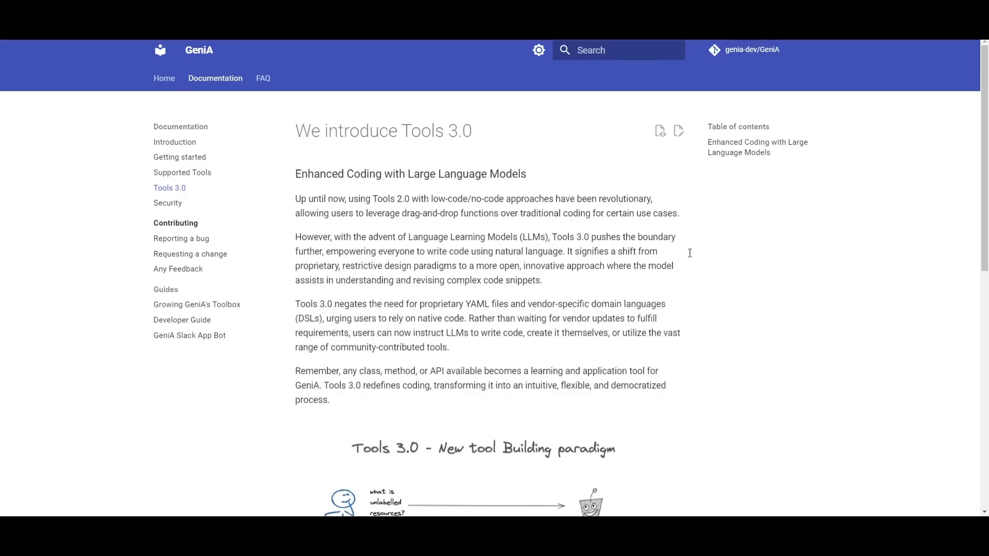
scroll(down, 3)
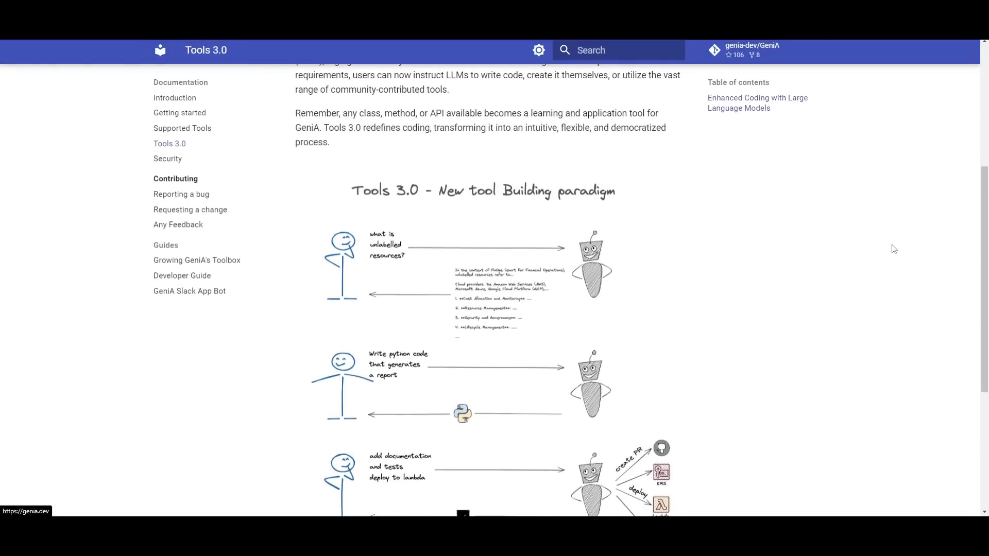
scroll(down, 3)
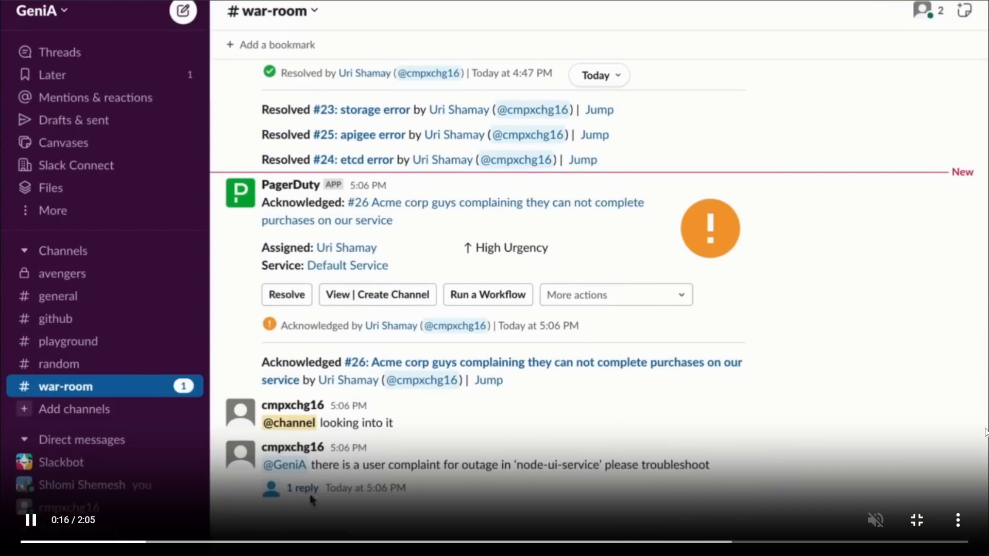
- View GeniA's thread reply asking to confirm troubleshooting the node ui service
click(302, 487)
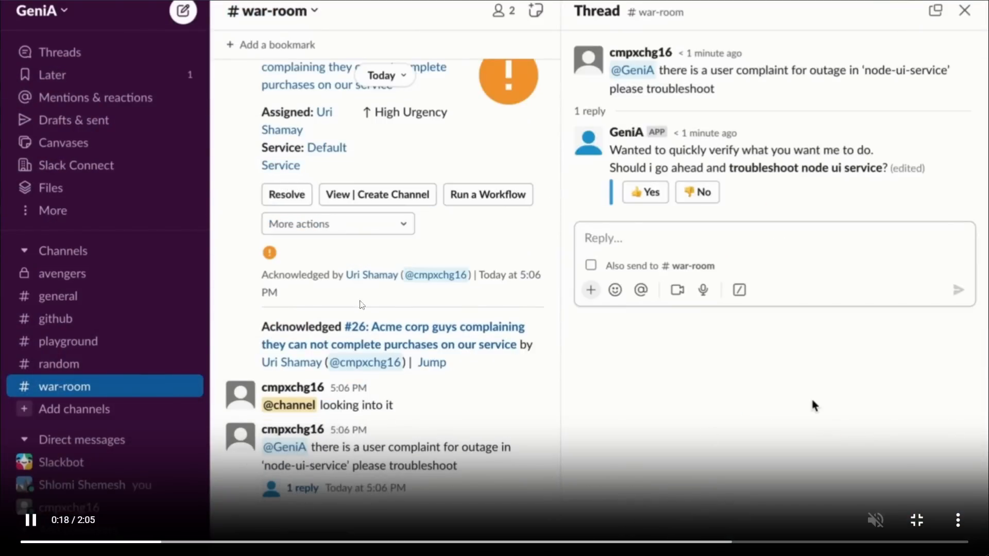
click(644, 193)
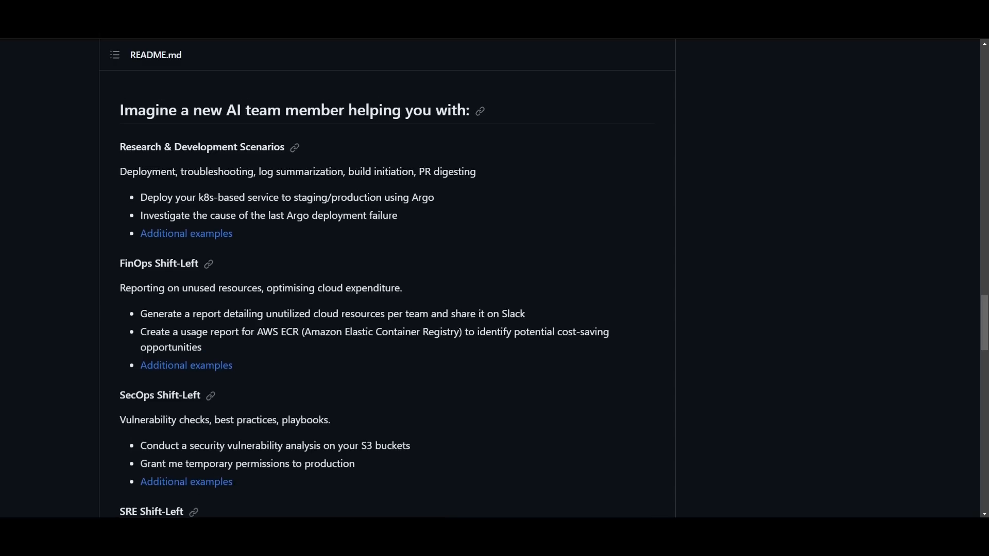
scroll(down, 3)
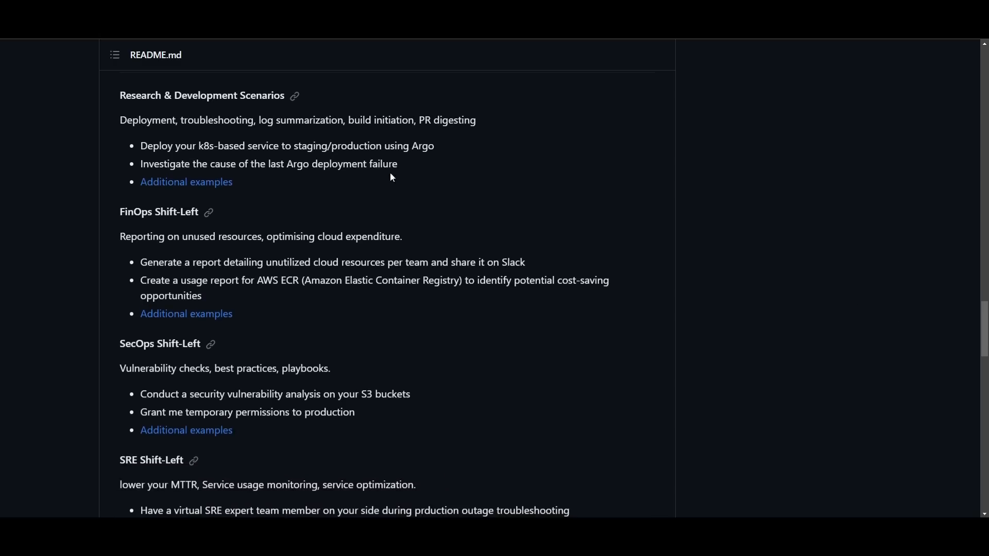
mouse_move(341, 131)
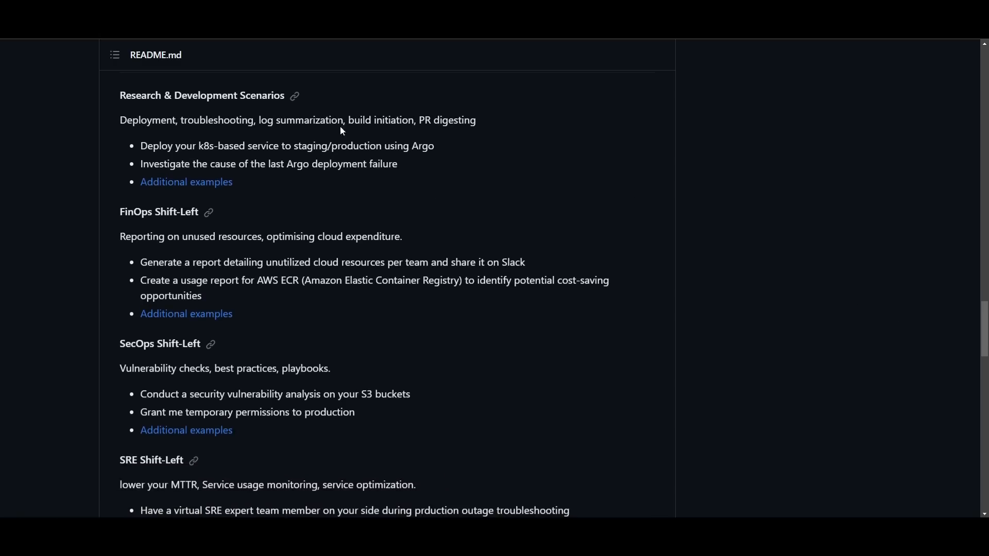
mouse_move(265, 133)
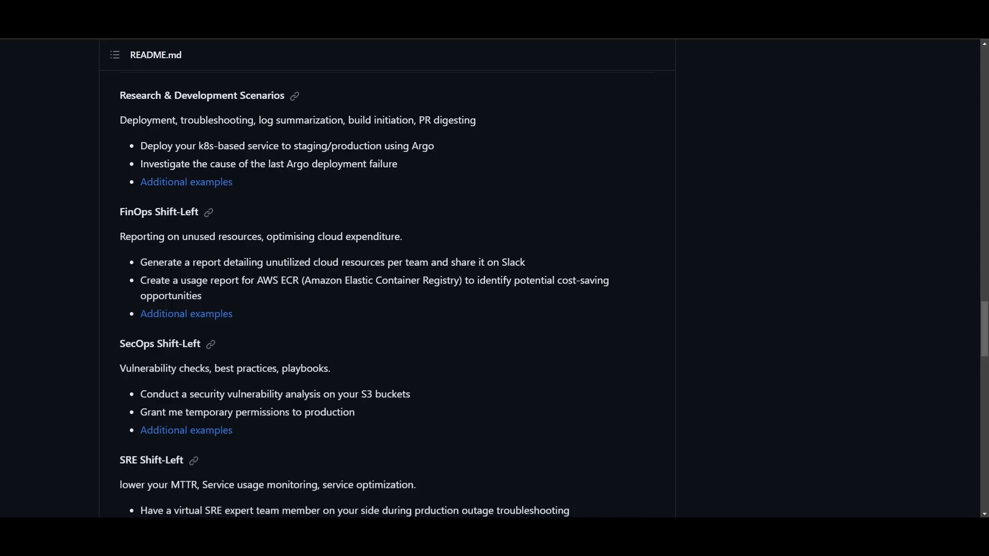
mouse_move(496, 150)
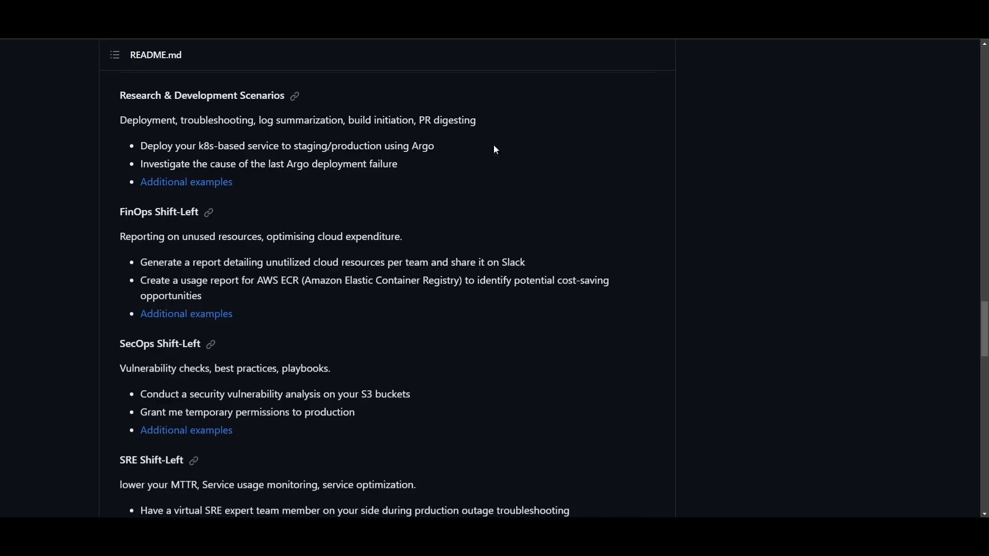
mouse_move(940, 206)
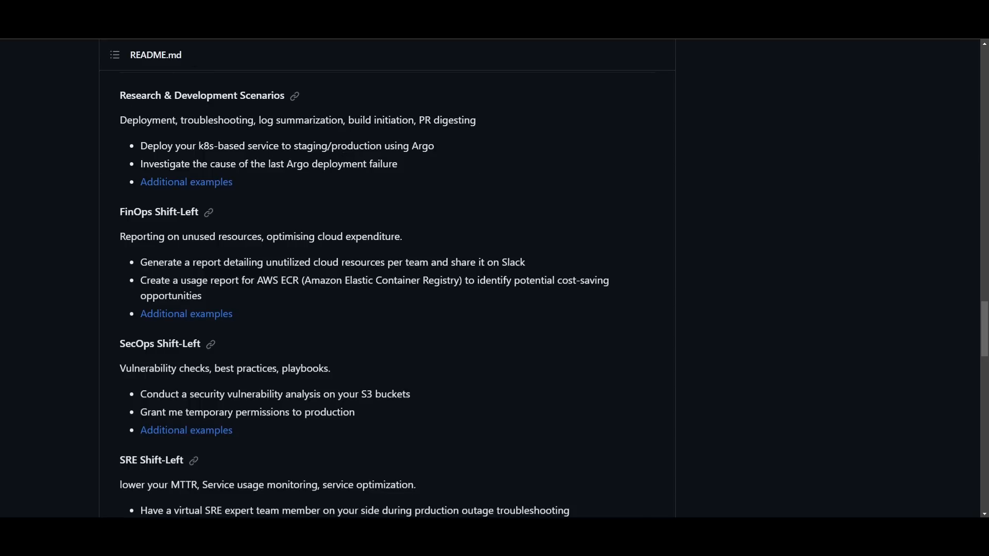
mouse_move(298, 296)
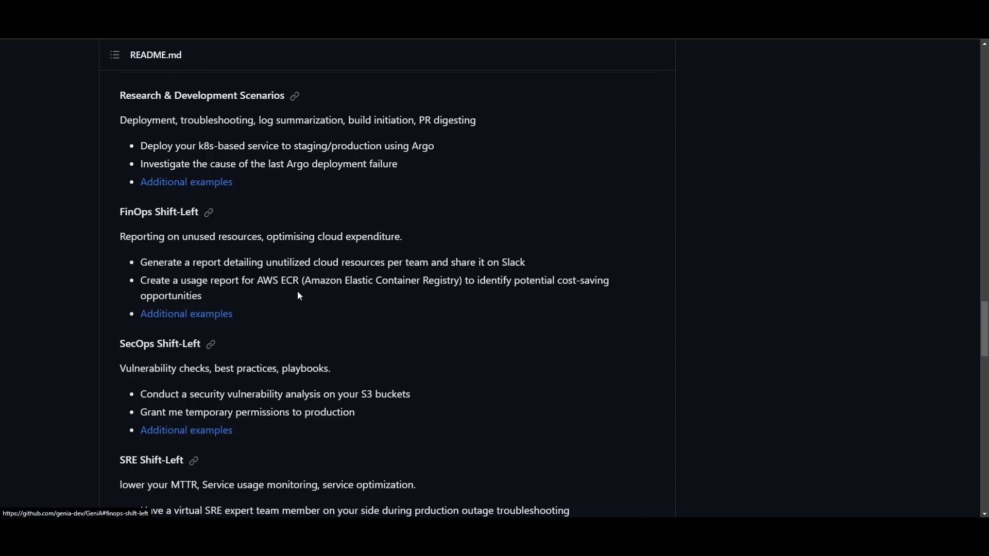
scroll(down, 3)
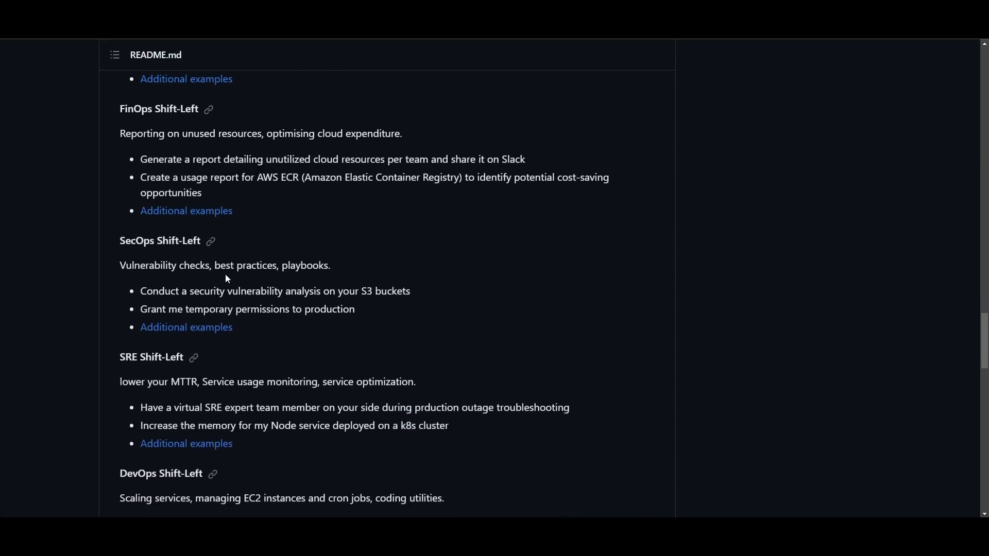
scroll(down, 3)
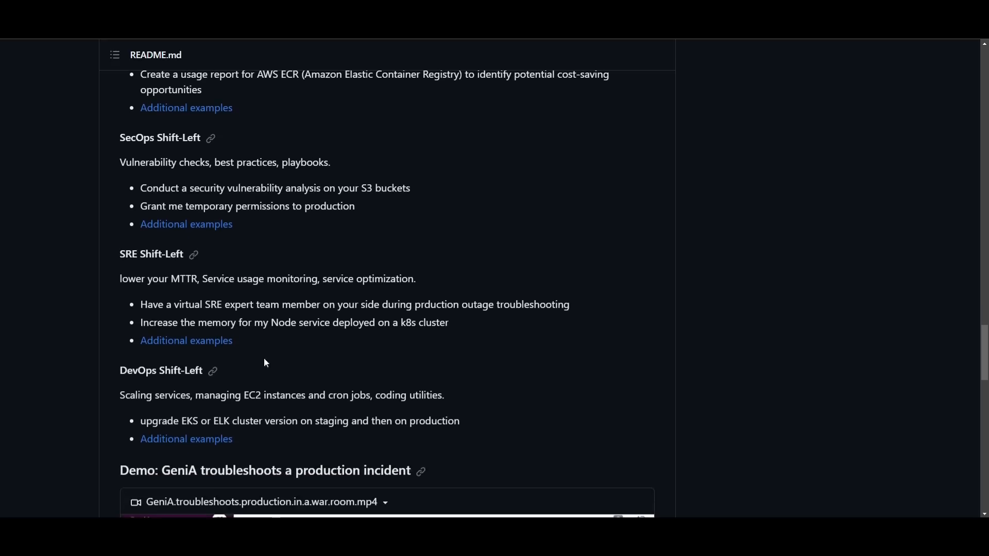
mouse_move(961, 372)
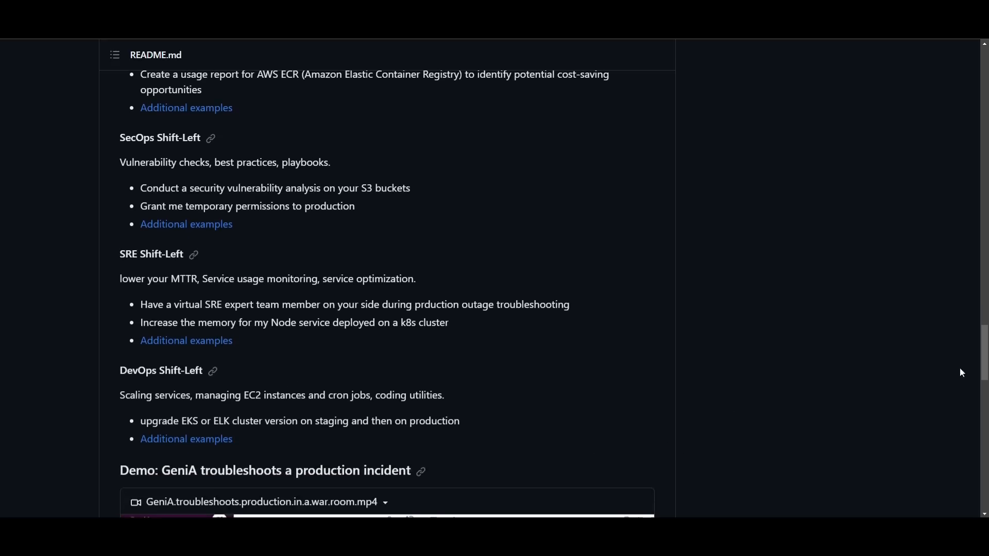
scroll(up, 3)
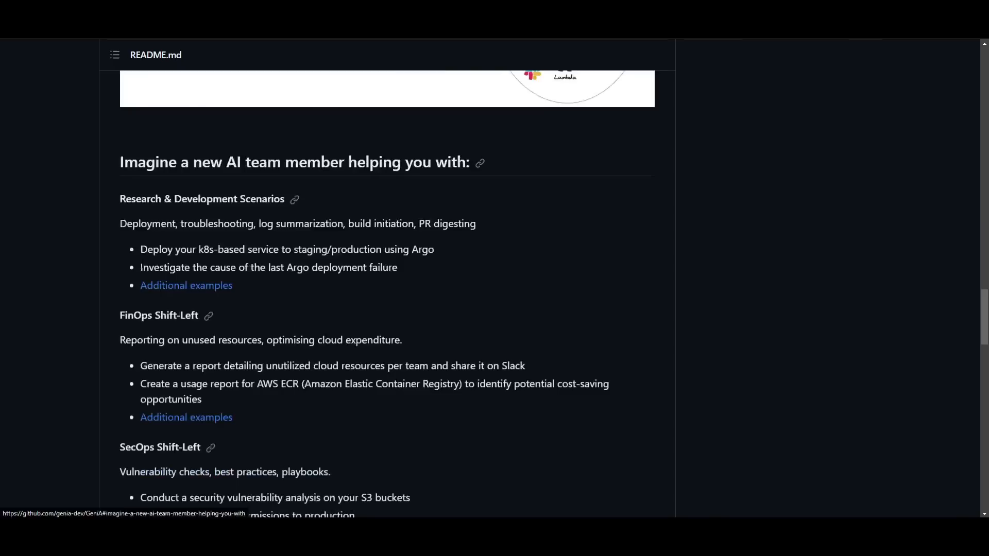
scroll(down, 3)
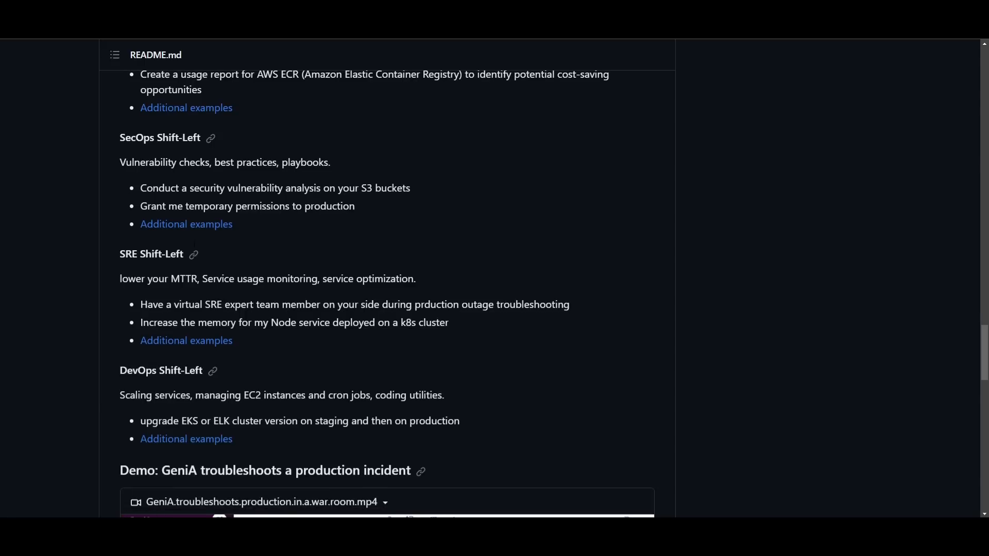
mouse_move(587, 272)
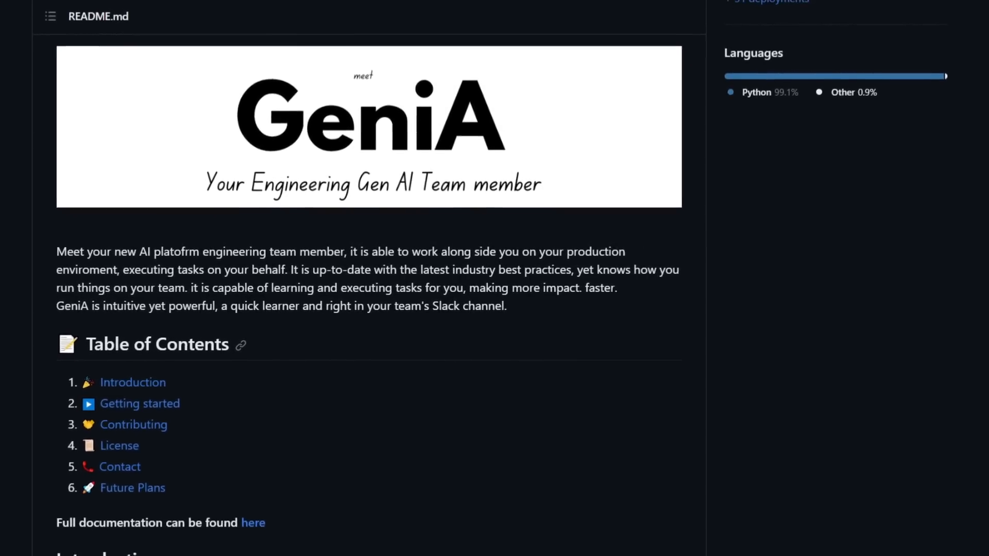
scroll(down, 3)
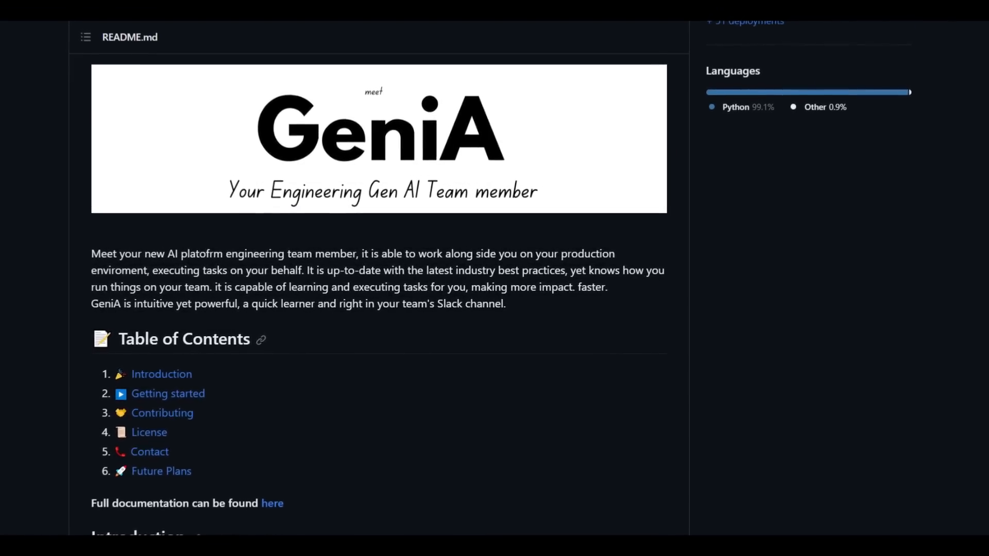
scroll(down, 3)
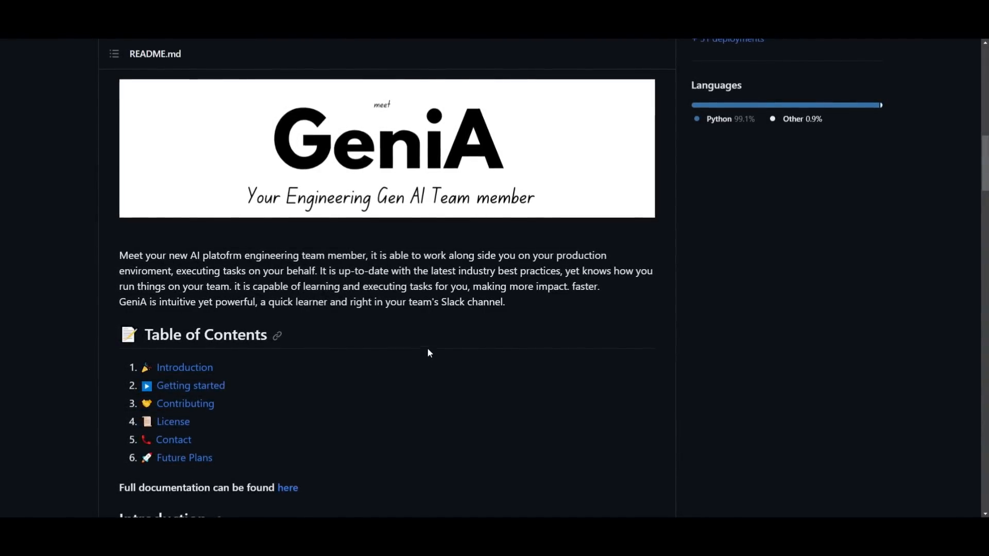
scroll(down, 3)
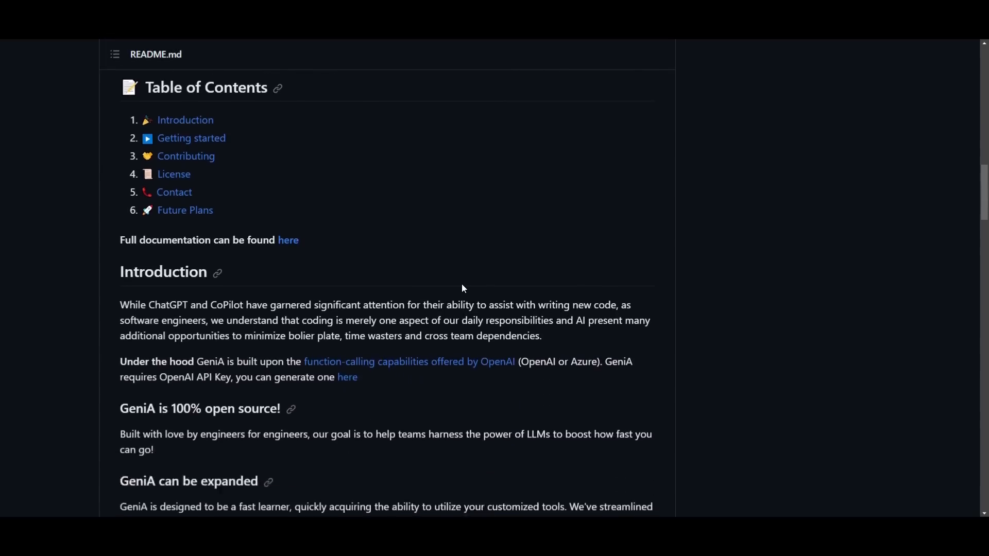
scroll(down, 3)
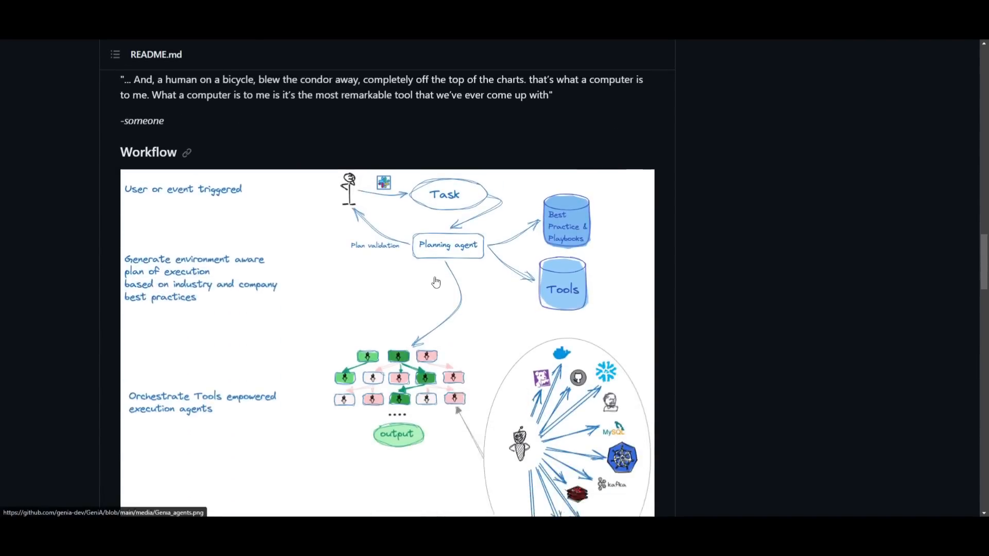
scroll(down, 3)
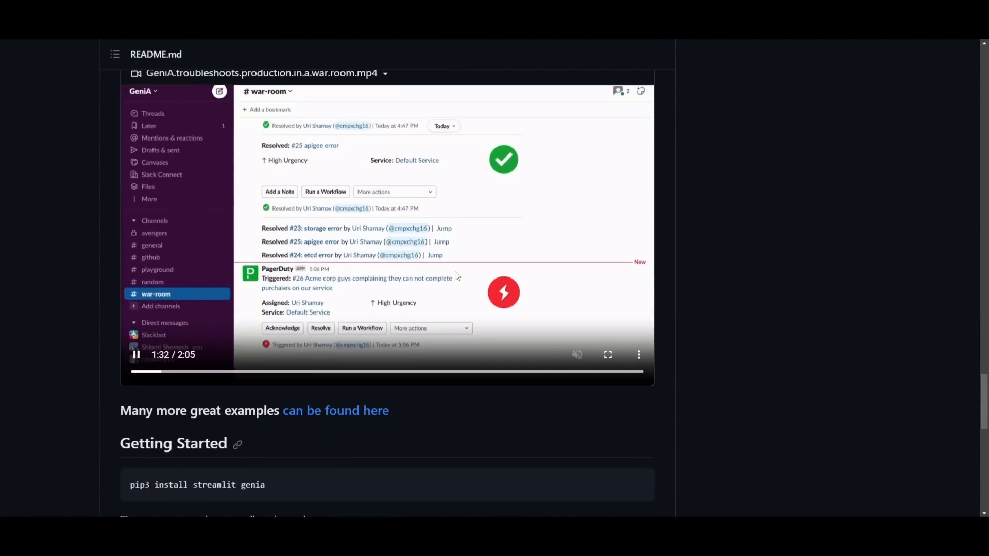
scroll(down, 3)
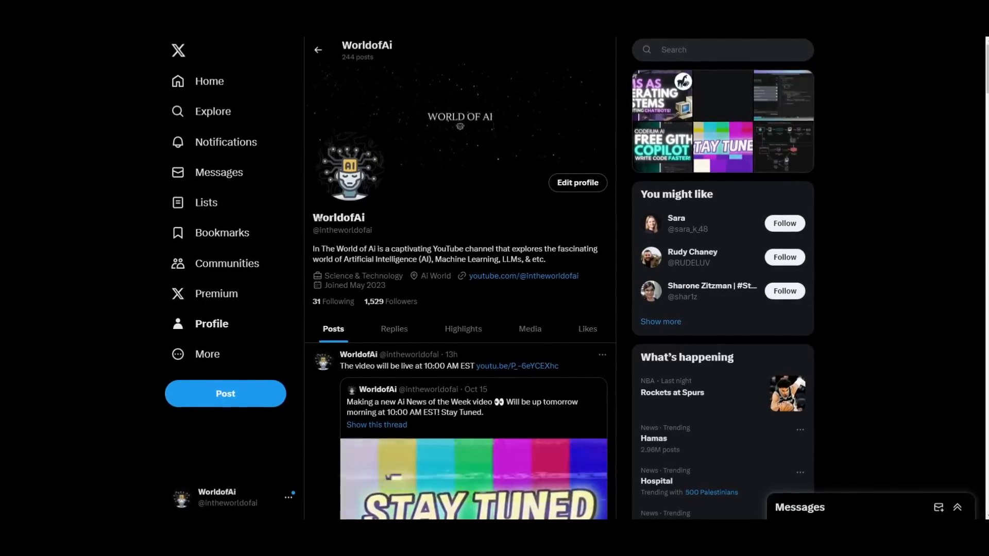
scroll(down, 3)
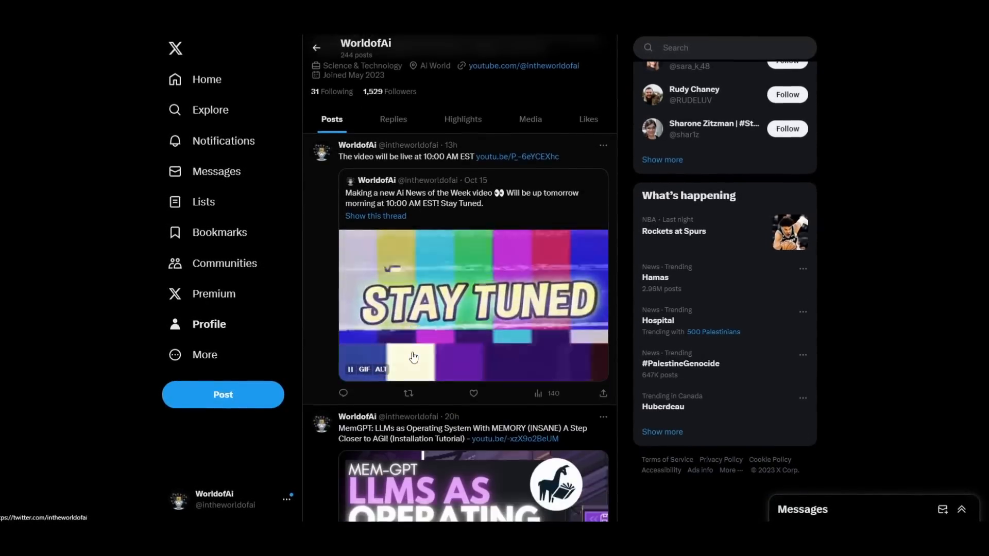
scroll(down, 3)
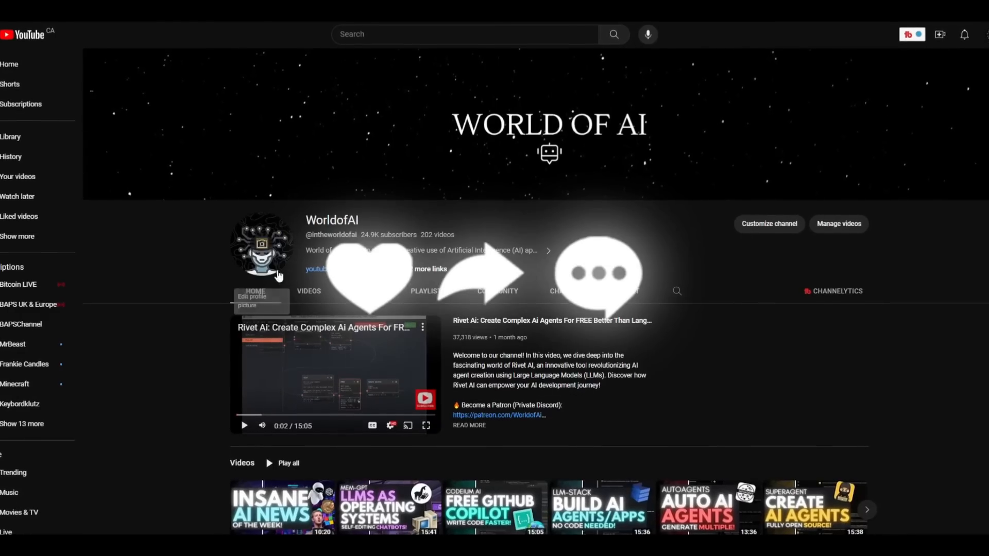
- List the WorldofAI channel's uploaded videos and browse the older ones
click(308, 290)
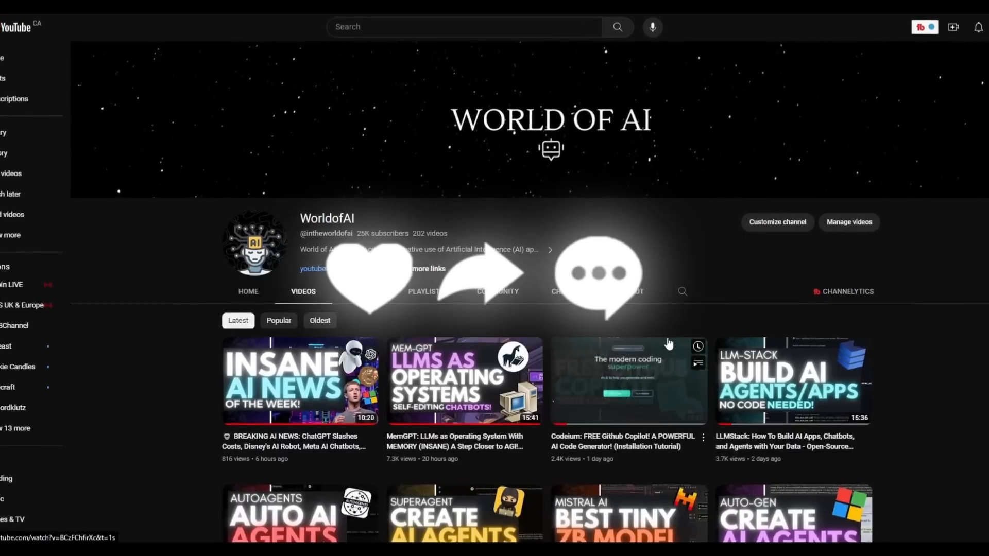
scroll(down, 3)
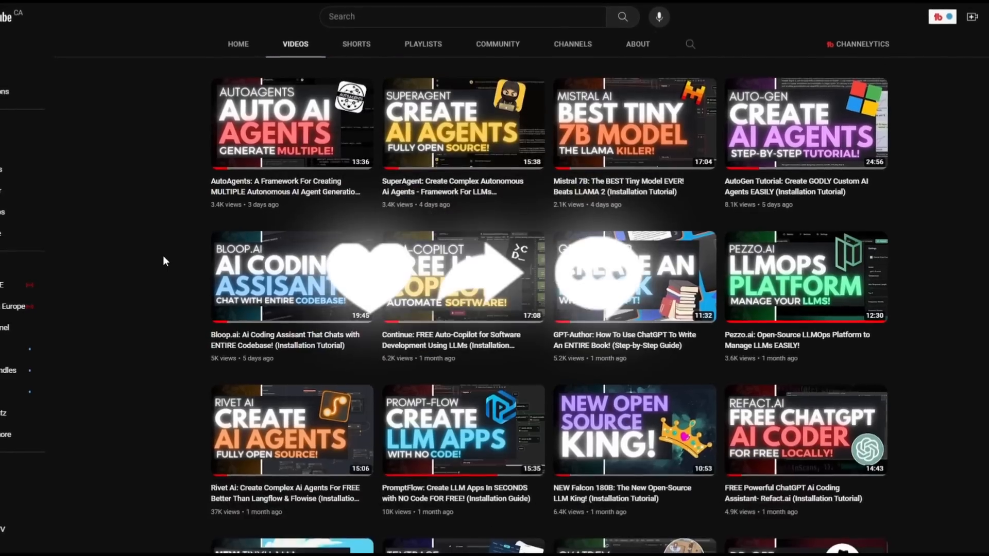
scroll(down, 3)
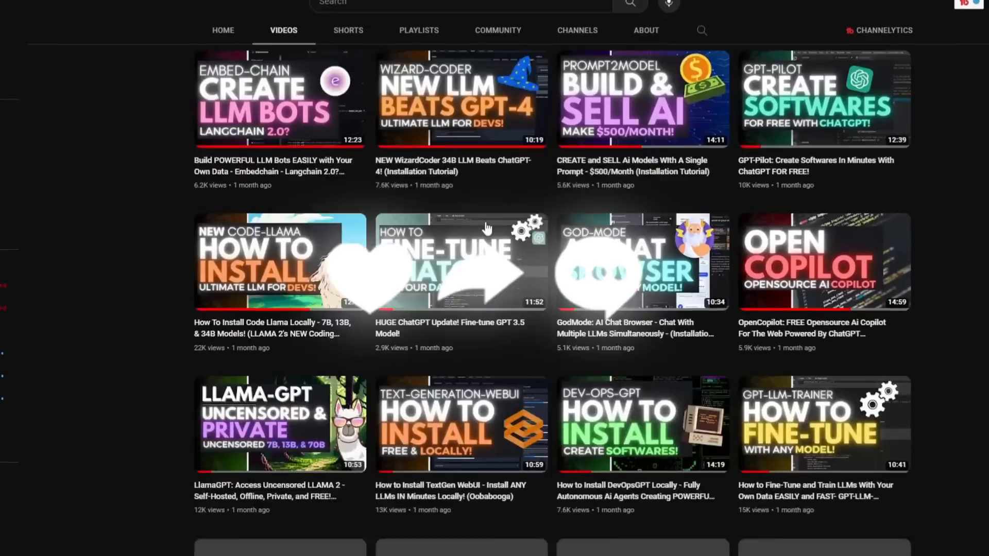